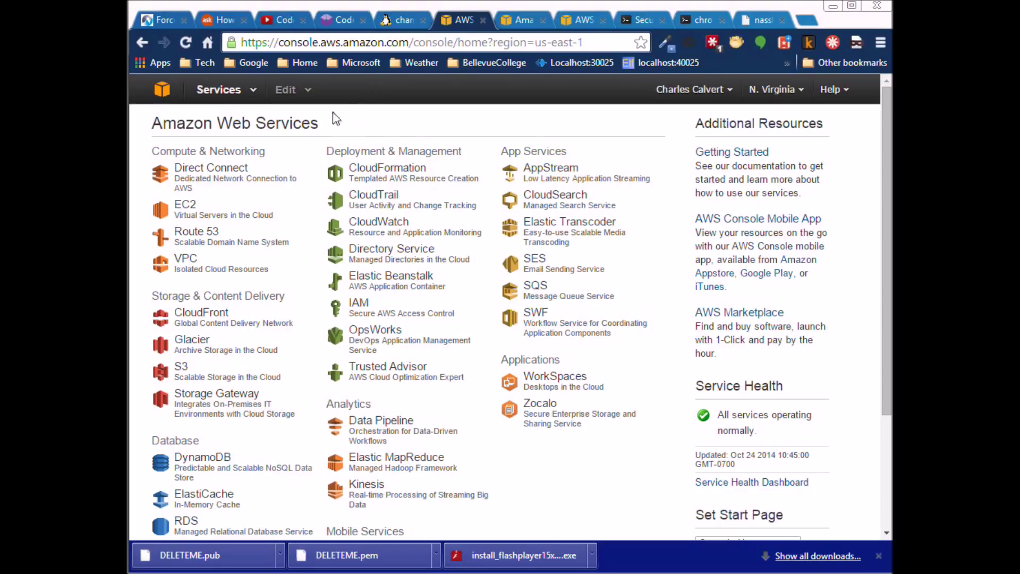
mouse_move(355, 56)
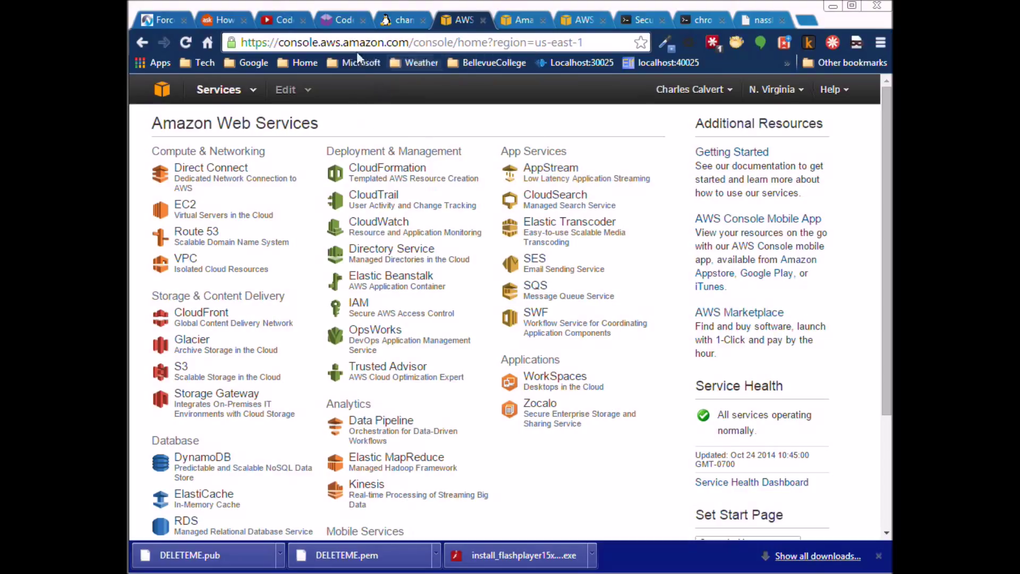
Step: Open the EC2 dashboard from the console's Compute & Networking services
click(185, 204)
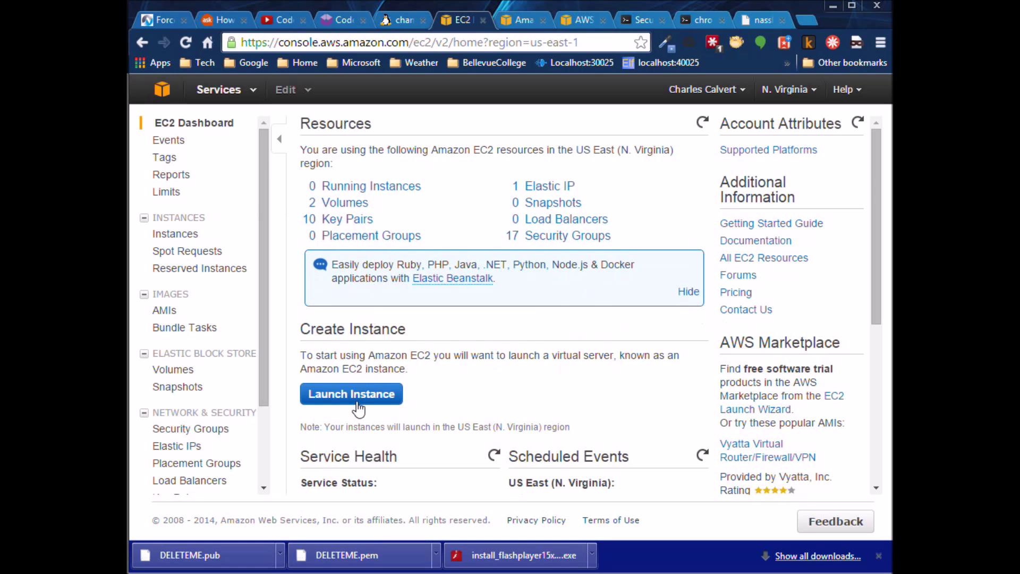
Step: Launch a new instance with the Ubuntu Server 14.04 AMI and t2.micro type, up to Add Storage
click(351, 393)
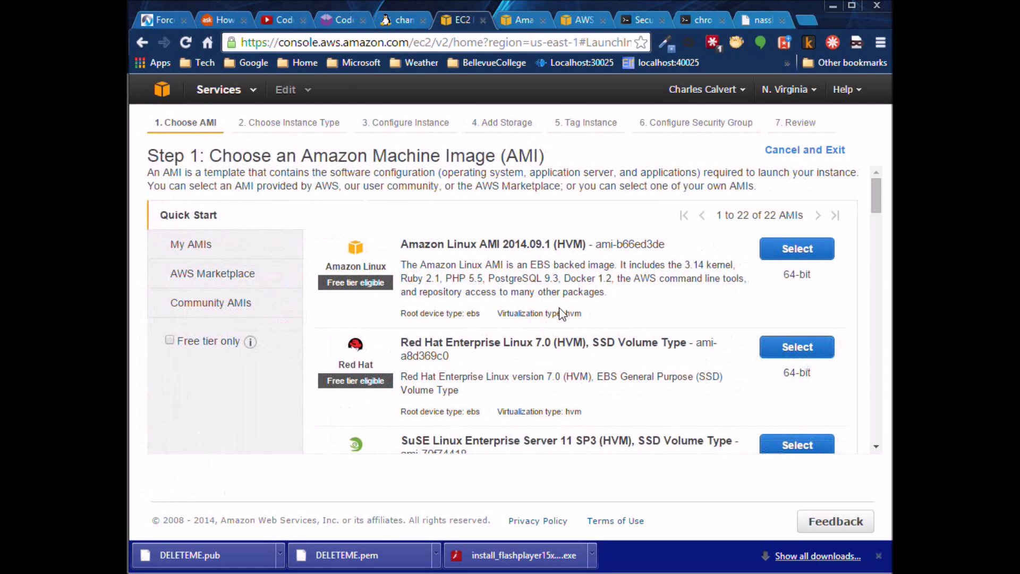
scroll(down, 3)
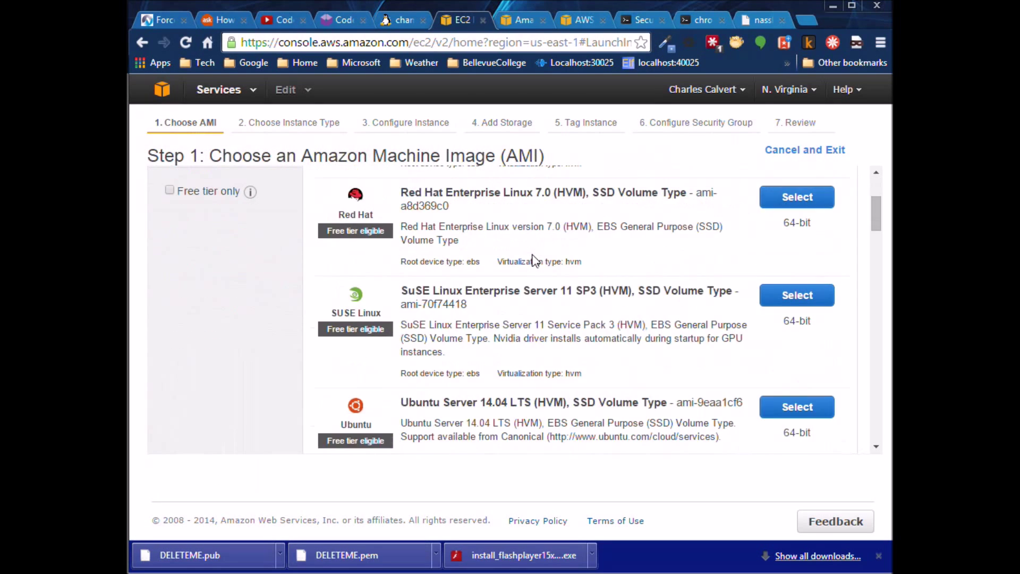
mouse_move(374, 419)
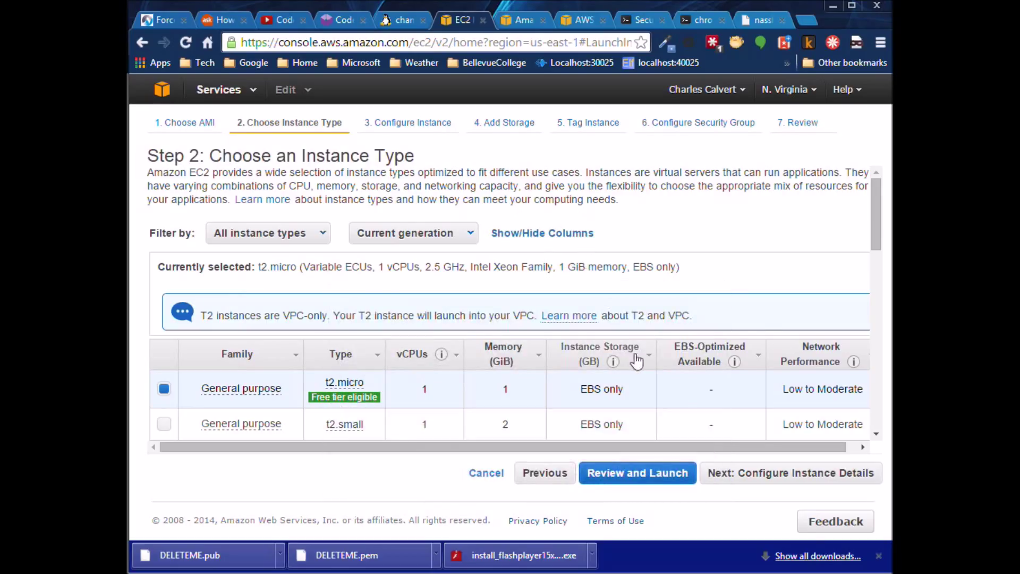
click(790, 472)
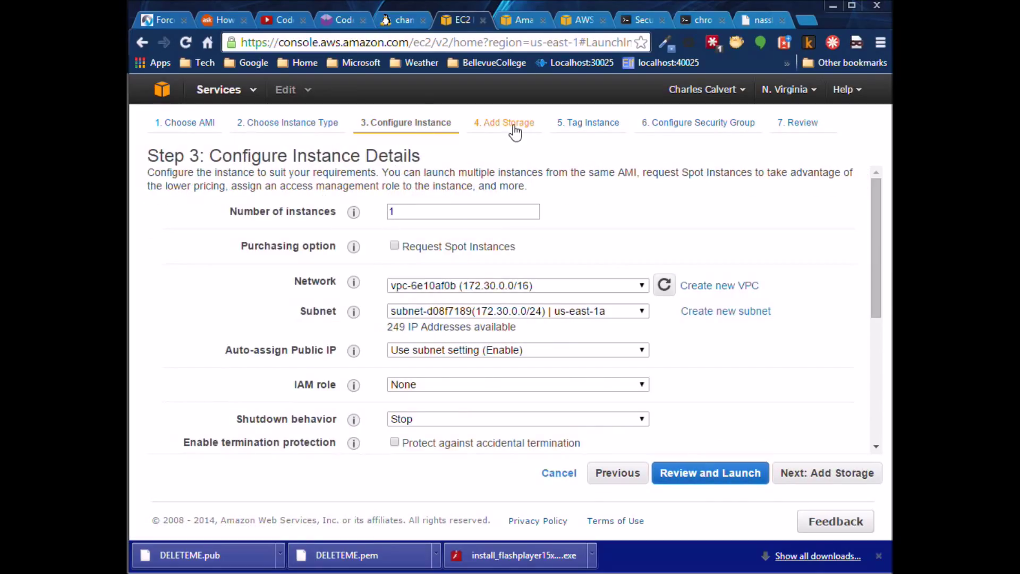
click(827, 472)
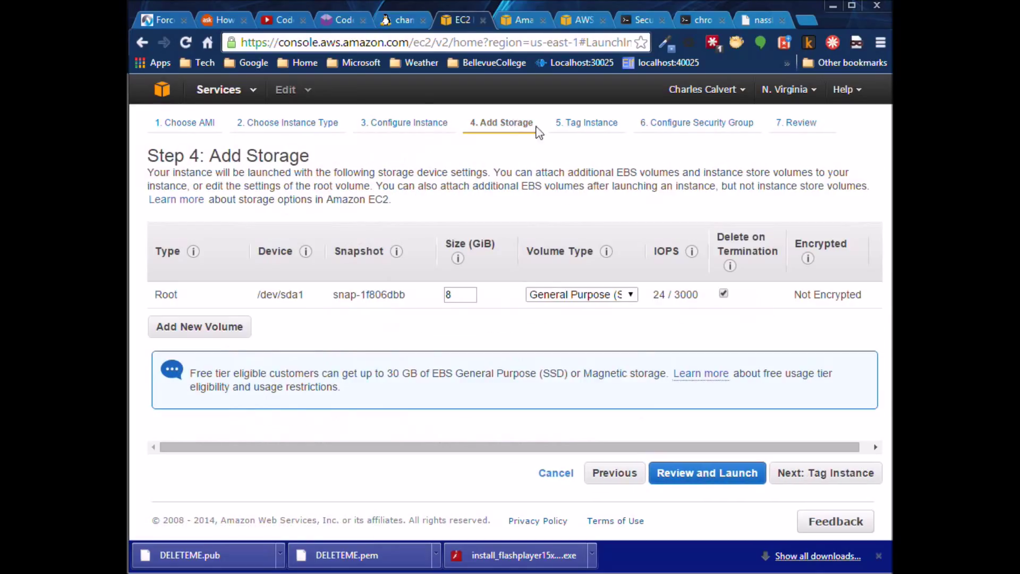
Step: On the Tag Instance step, set the Name tag value to DELETEME02
click(825, 472)
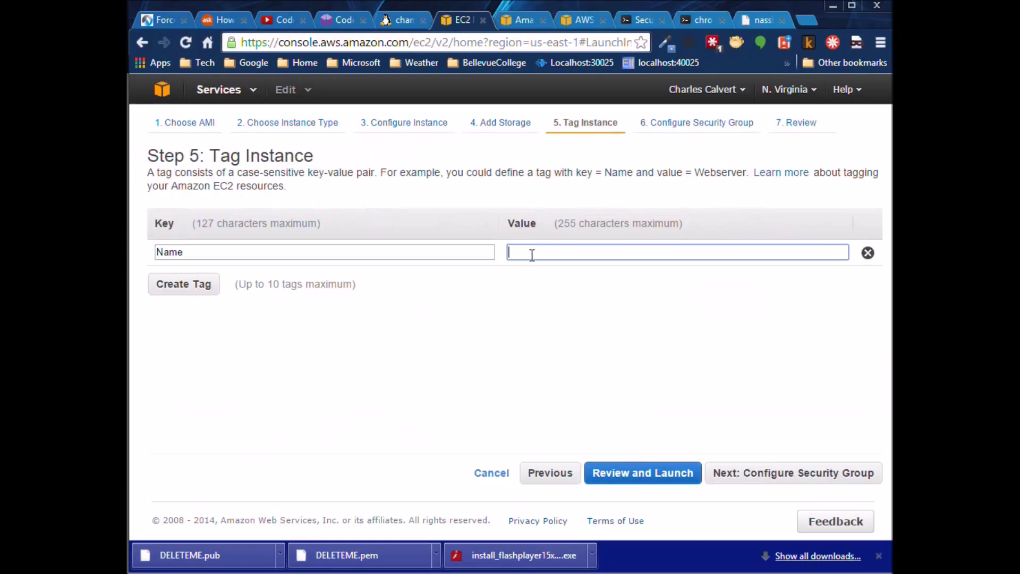
text(DELI)
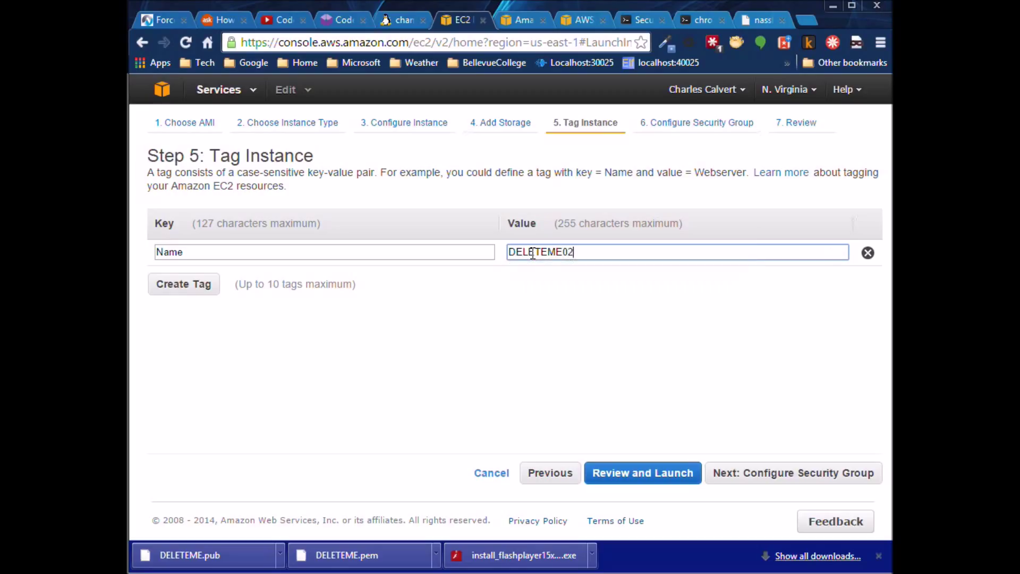
mouse_move(552, 312)
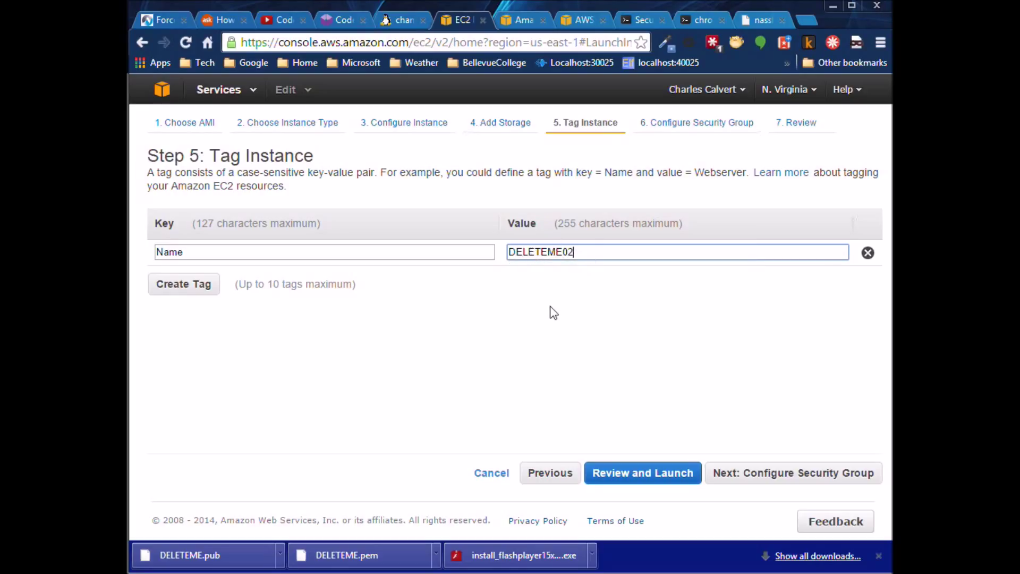
mouse_move(629, 150)
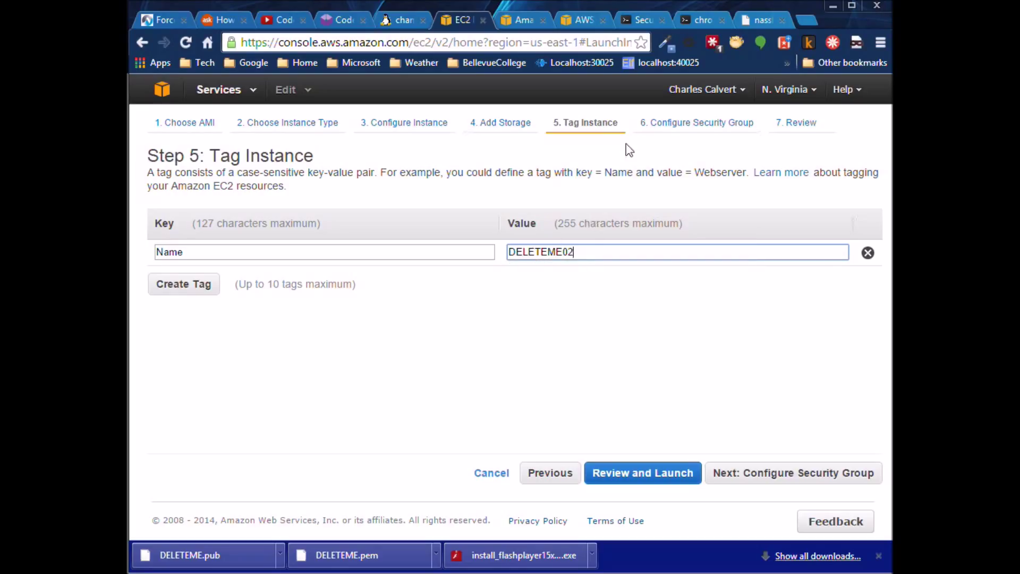
mouse_move(653, 137)
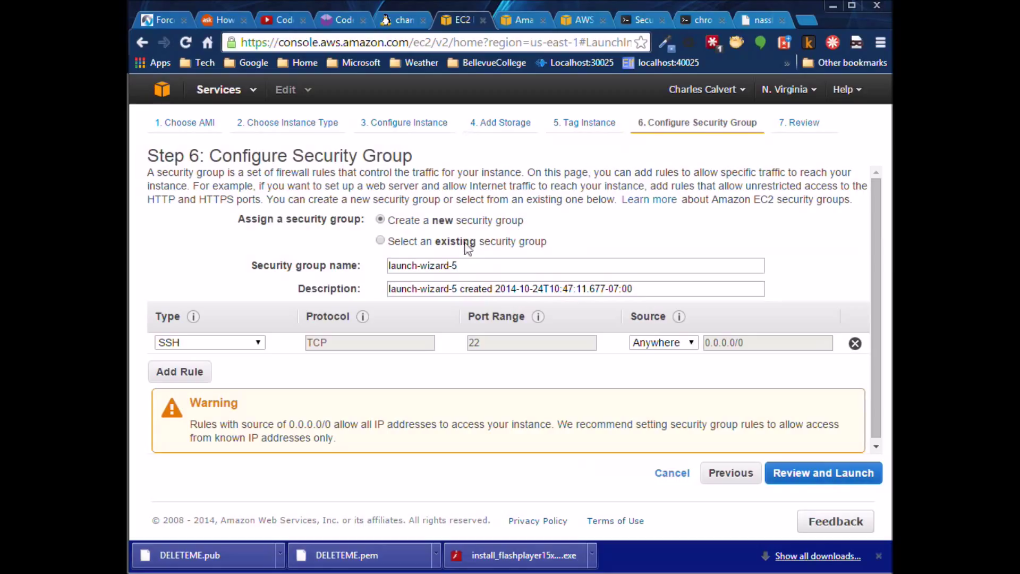
mouse_move(430, 338)
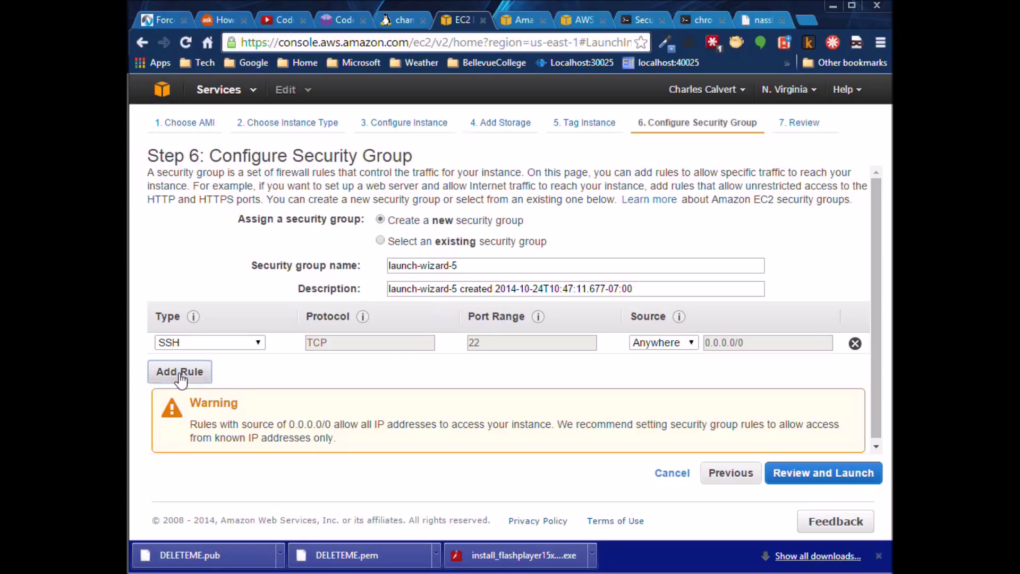
Step: Add HTTP and HTTPS rules to the security group and continue to Review and Launch
click(180, 372)
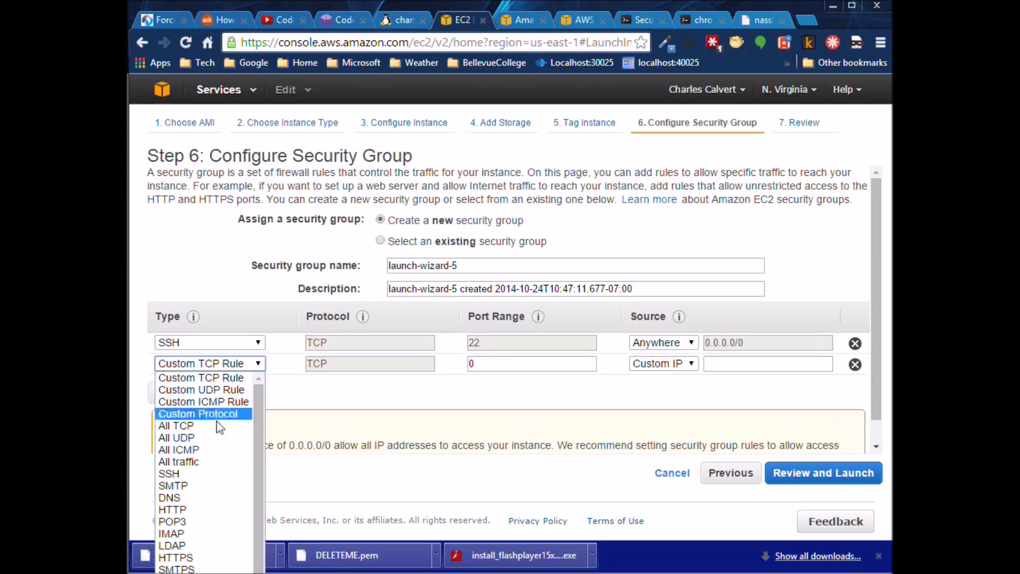
click(172, 509)
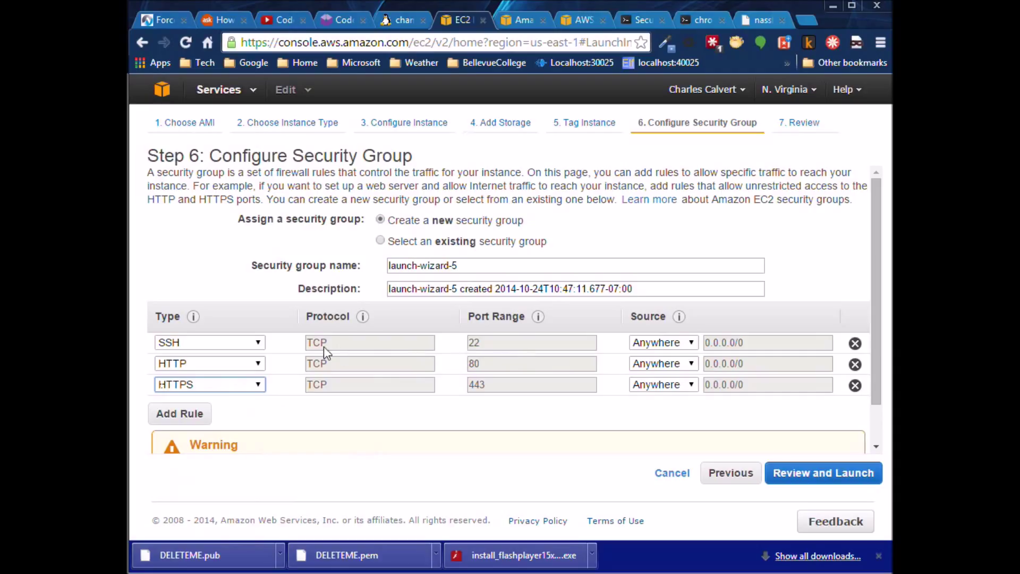
mouse_move(533, 353)
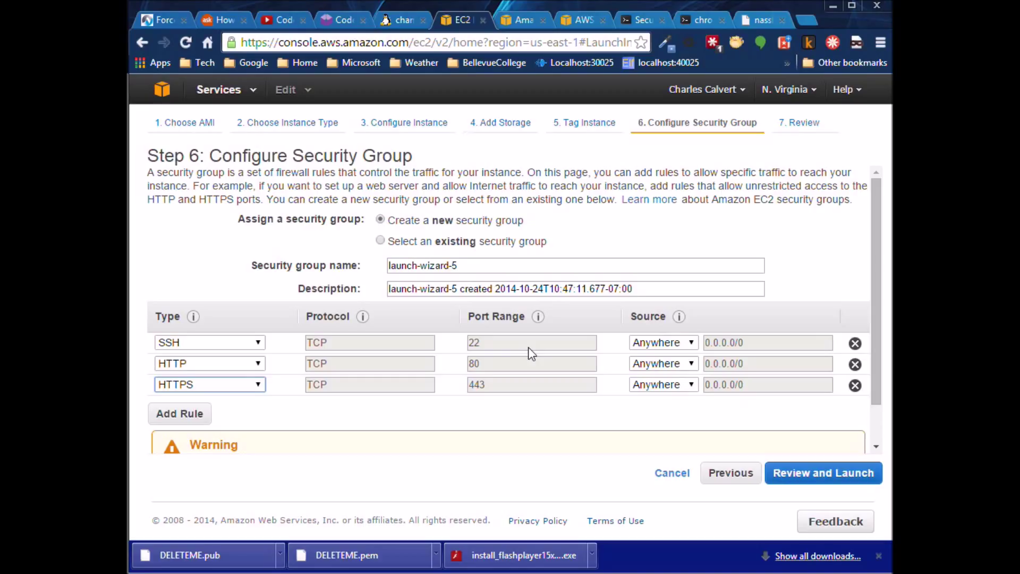
mouse_move(494, 377)
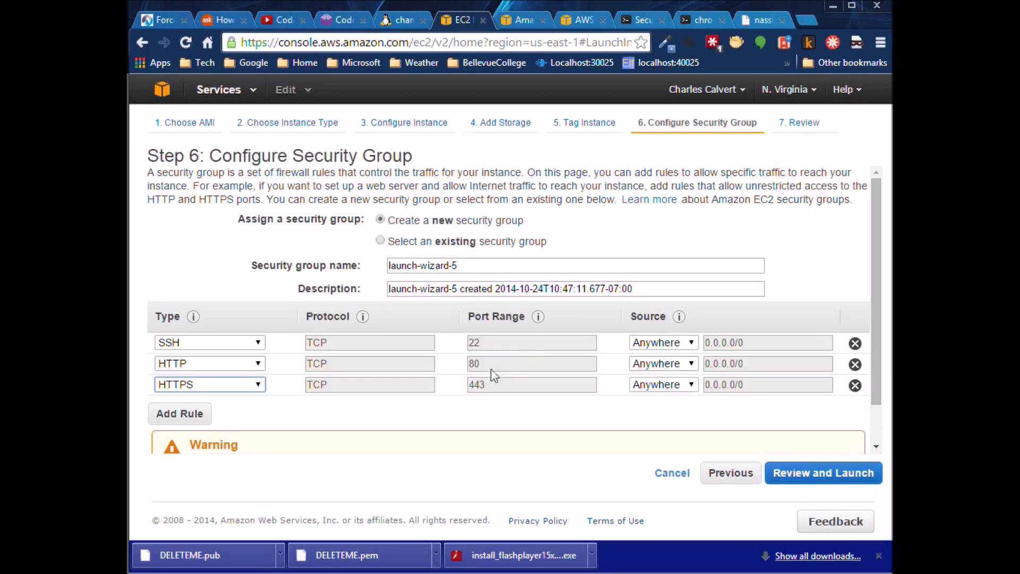
mouse_move(605, 389)
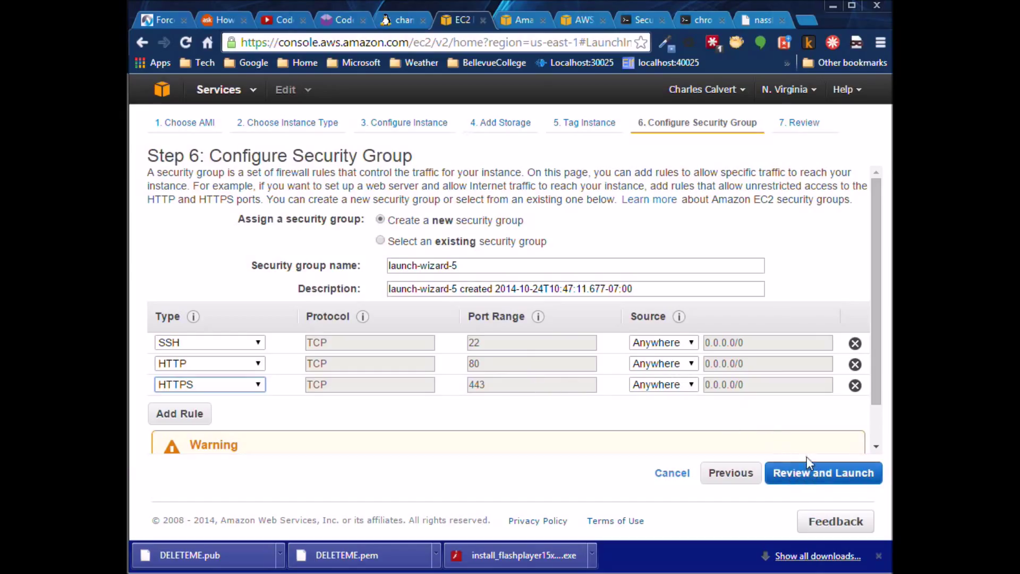
click(823, 472)
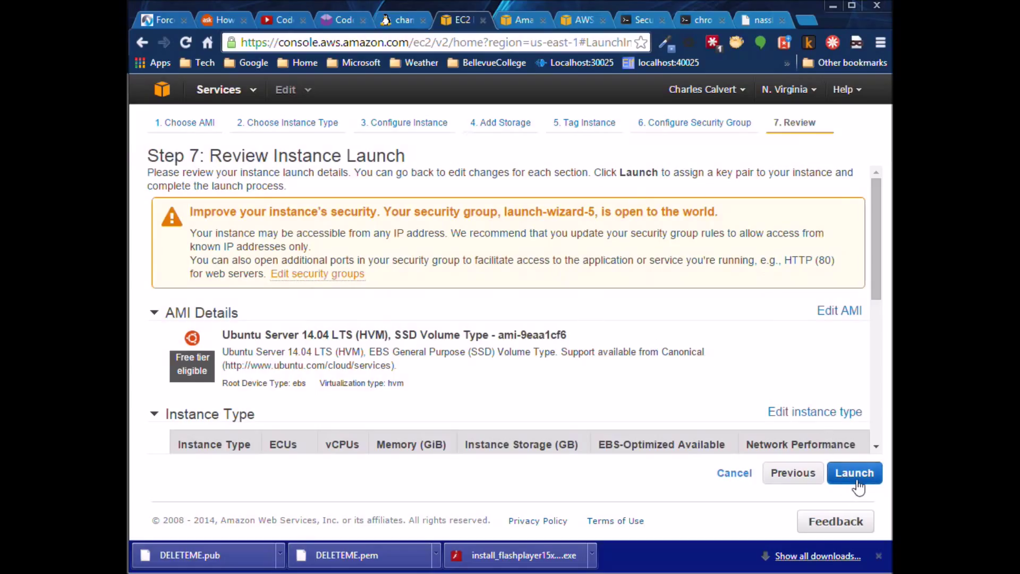
mouse_move(860, 485)
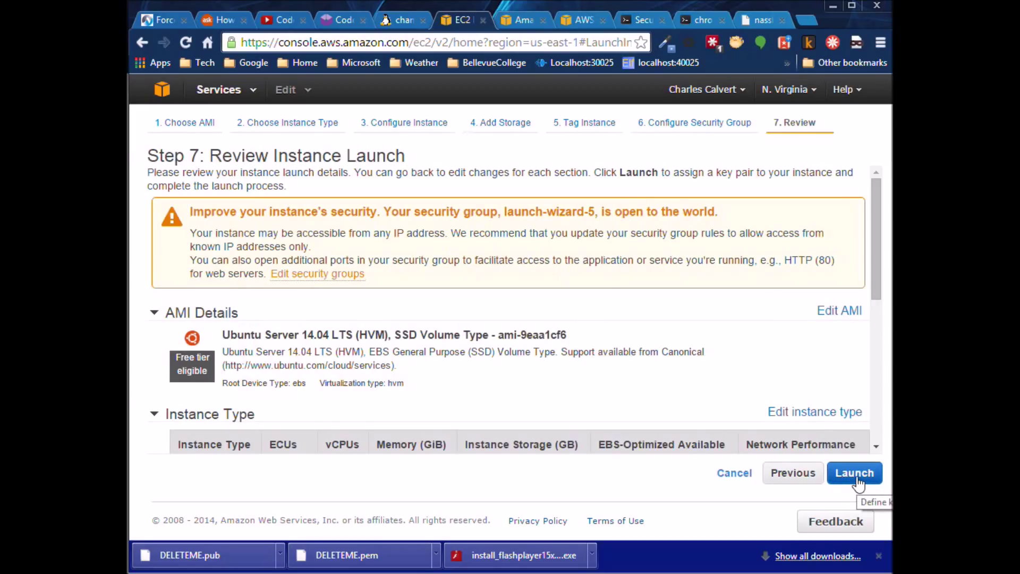
Step: Create a new key pair named DELETEME02 and download its private key file
click(855, 472)
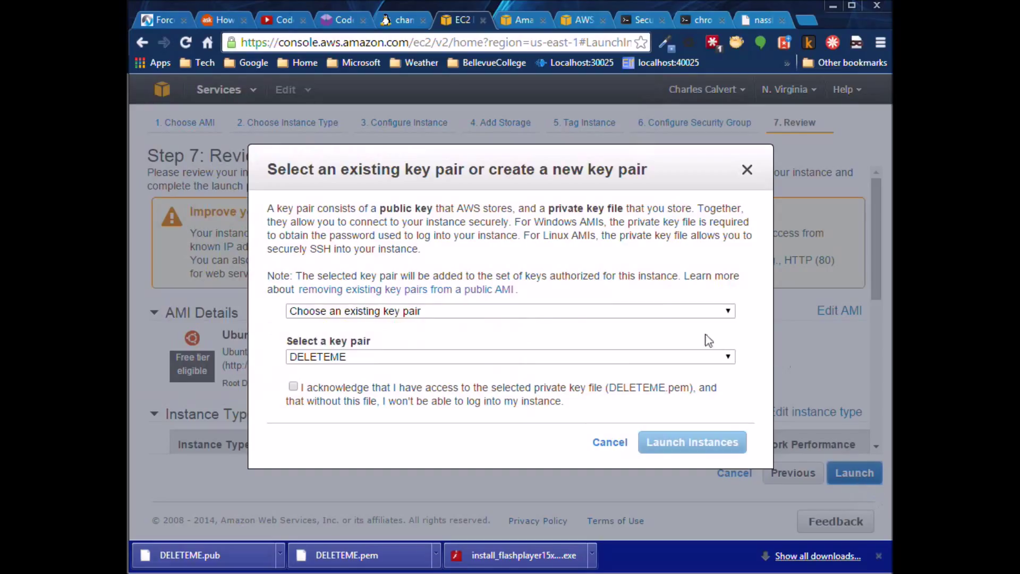
click(510, 310)
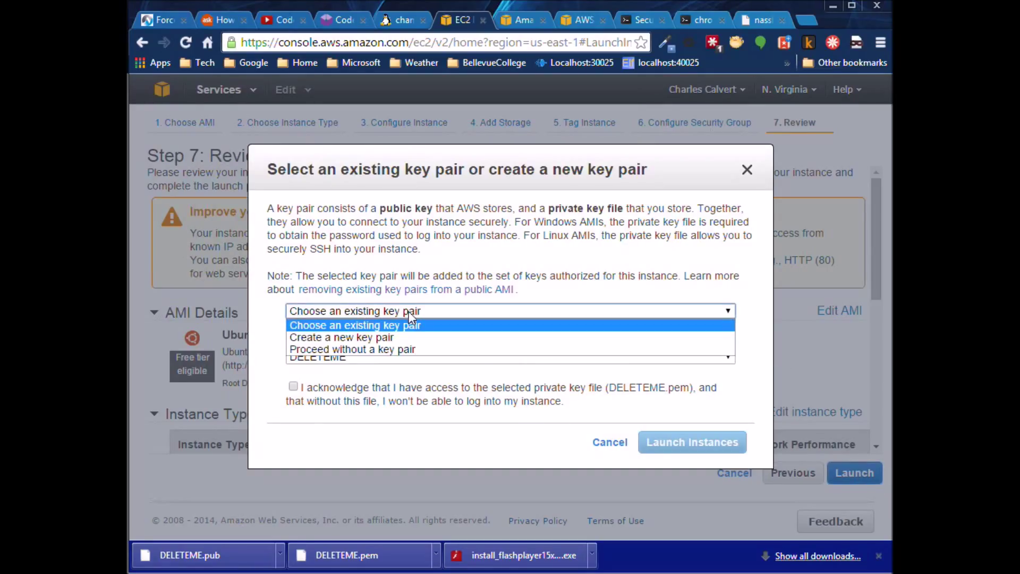
click(341, 337)
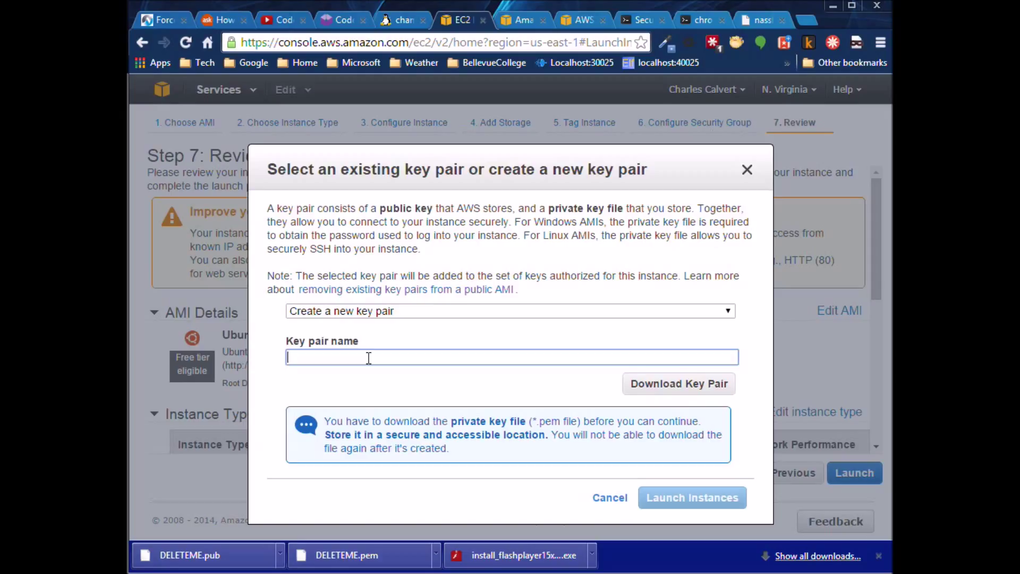
text(DELE)
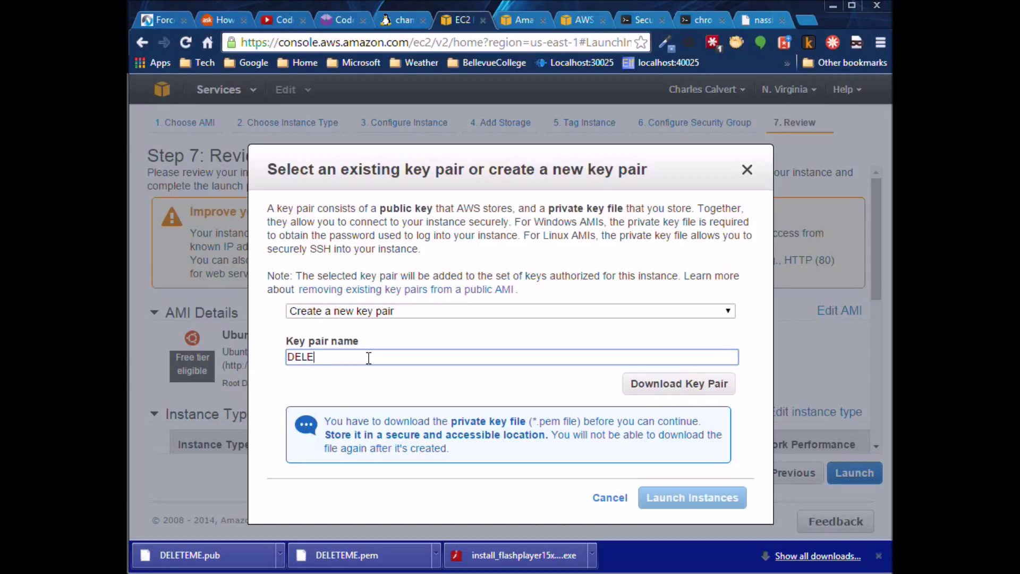
text(TEME02)
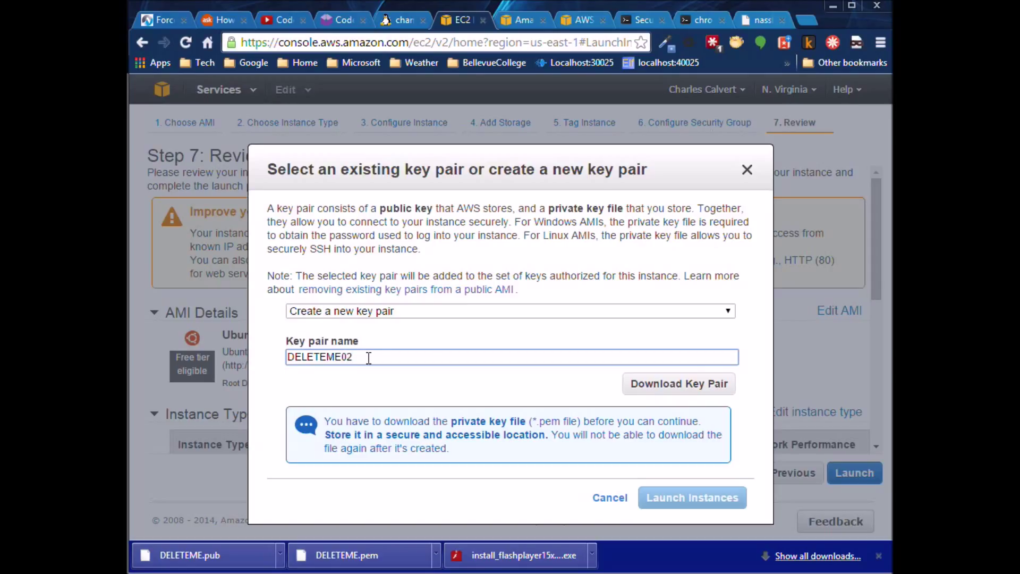
click(679, 383)
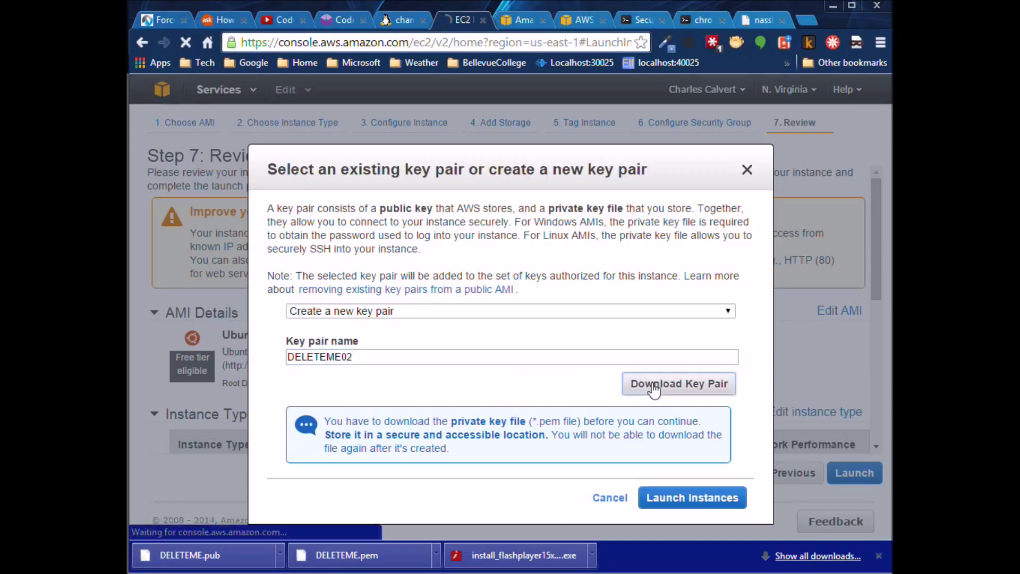
click(678, 384)
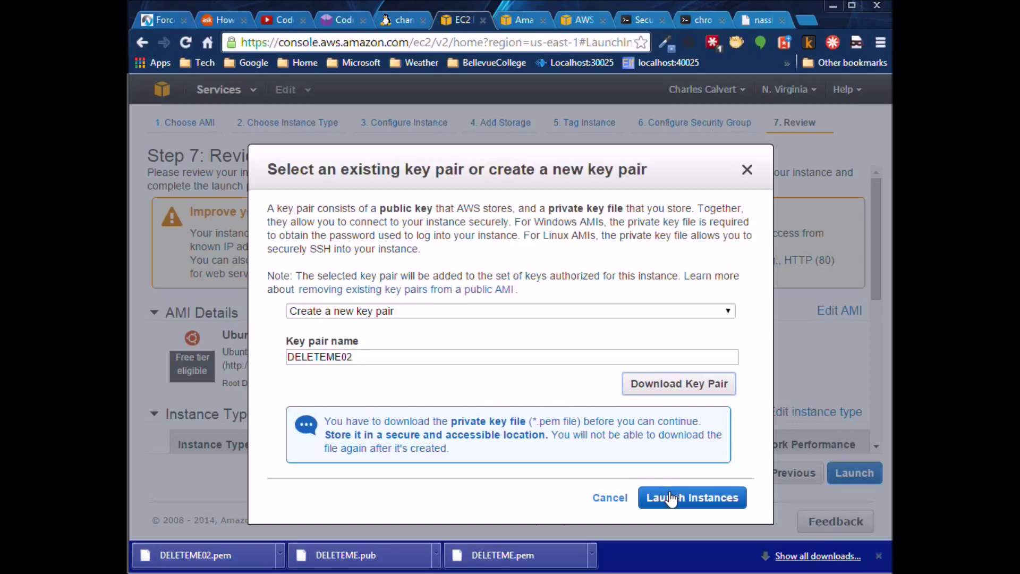
Step: Launch the instance and view the instances list showing DELETEME02 pending
click(692, 497)
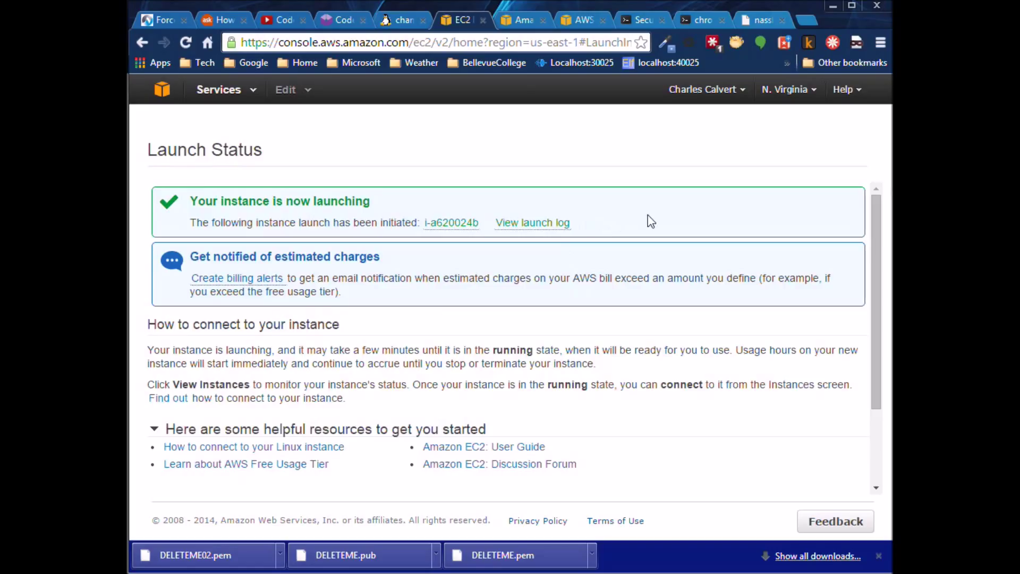
scroll(down, 3)
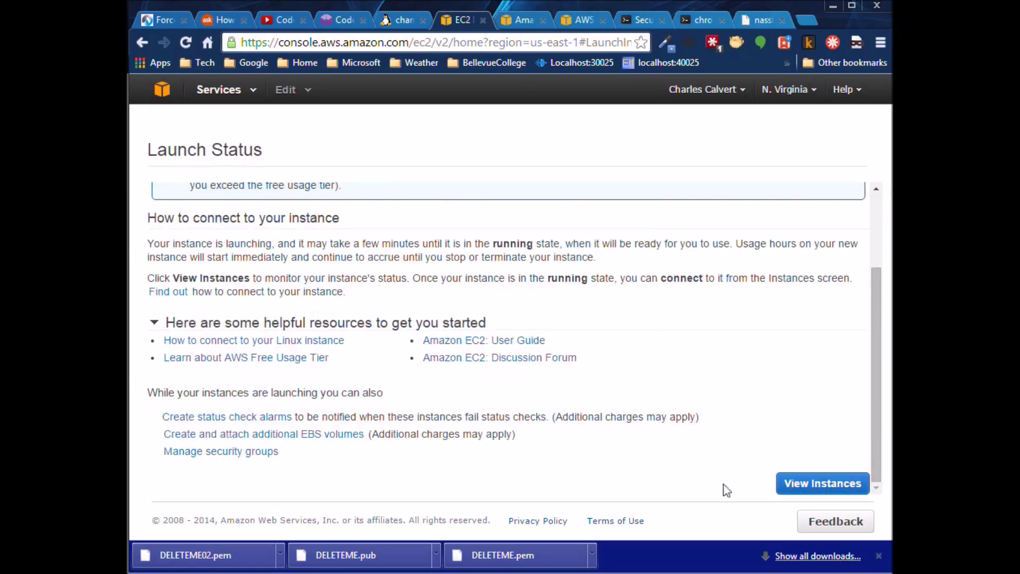
click(821, 483)
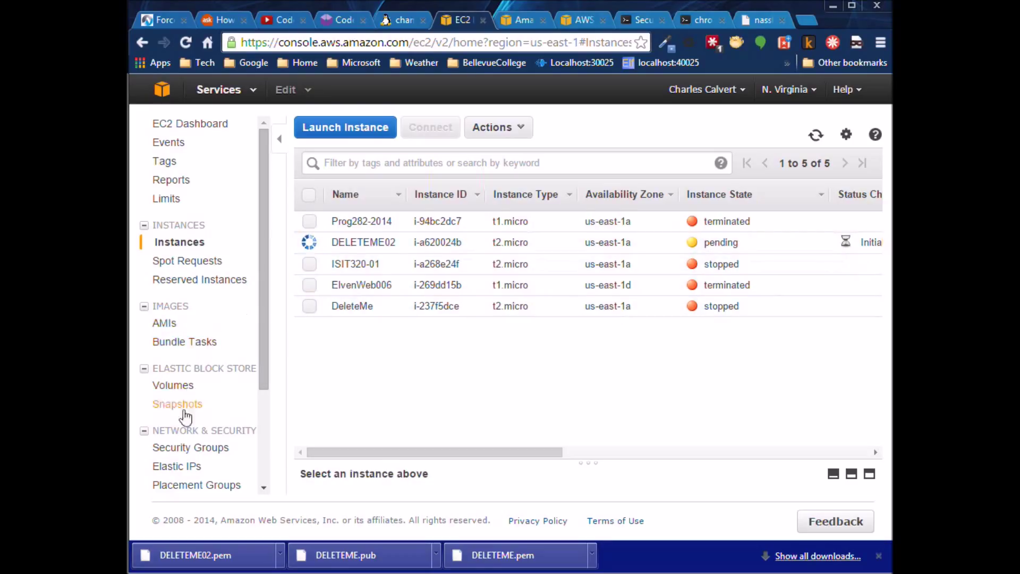
Step: Show the Elastic IPs page and select the unassociated address 54.165.24.216
click(176, 466)
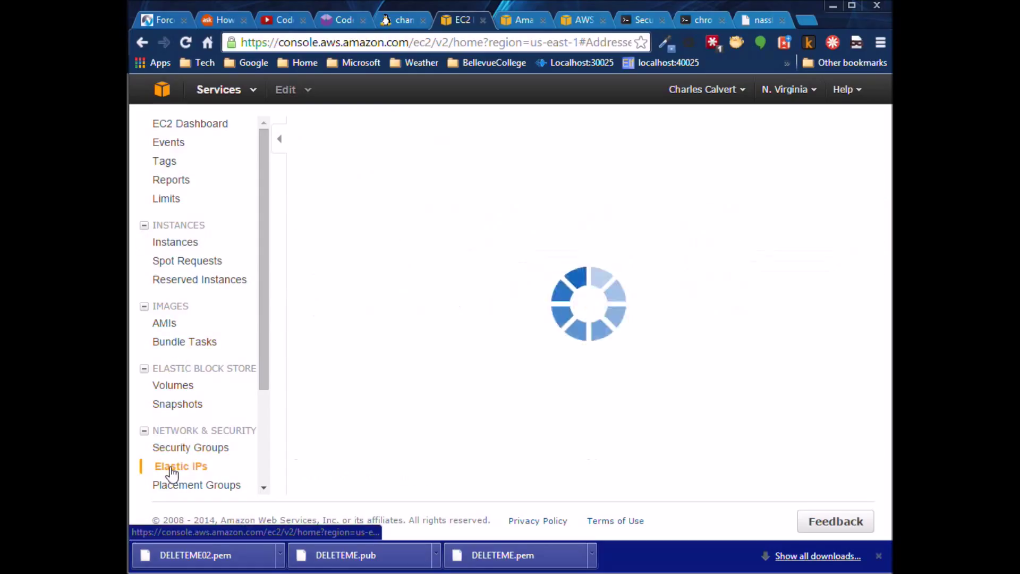
click(181, 466)
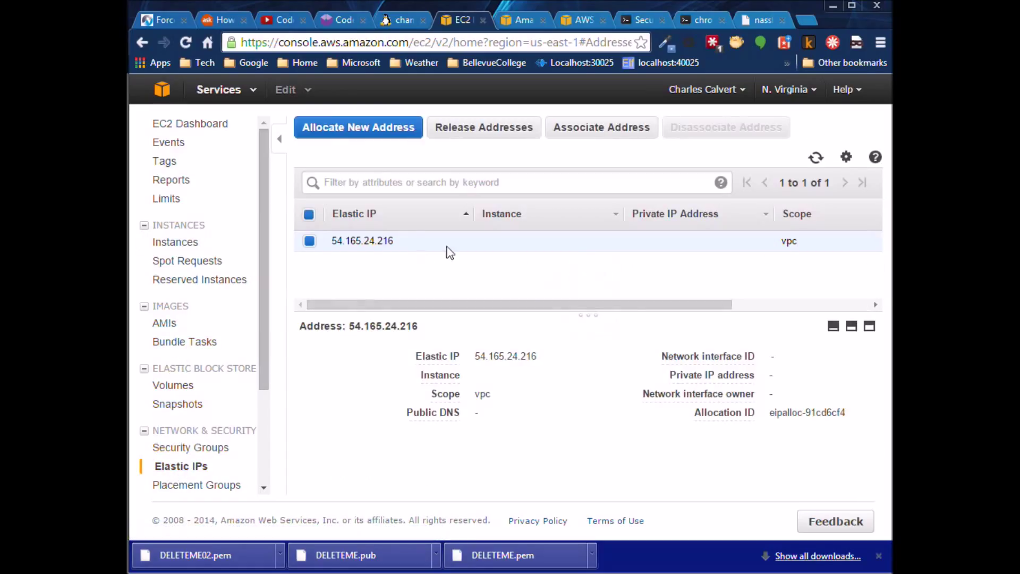
click(309, 241)
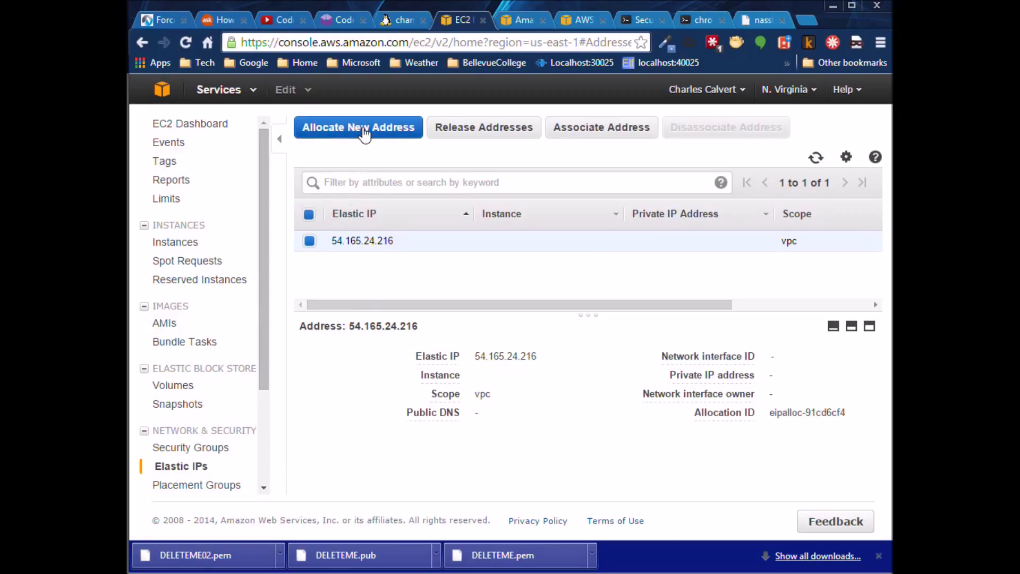
mouse_move(345, 246)
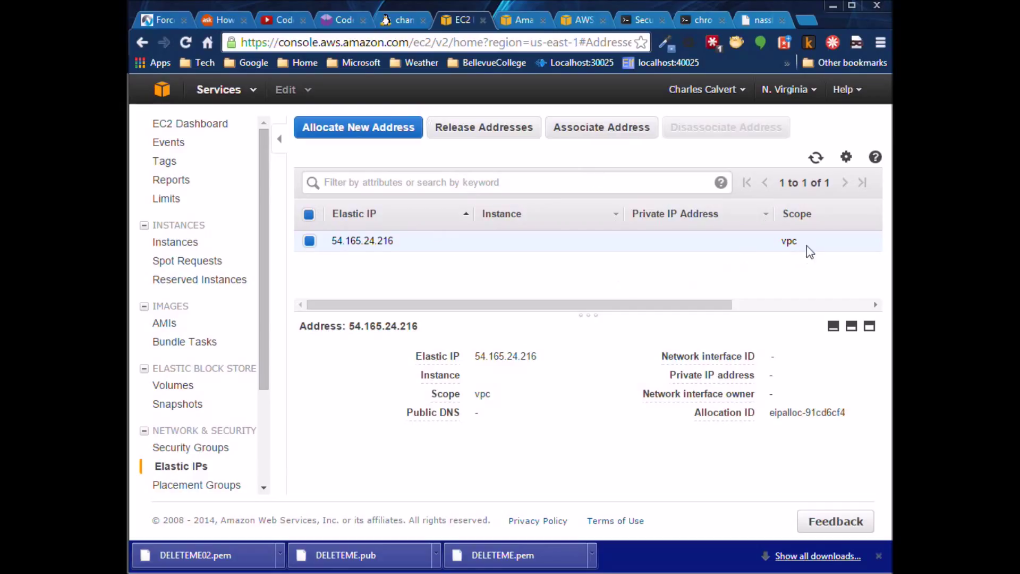
mouse_move(783, 249)
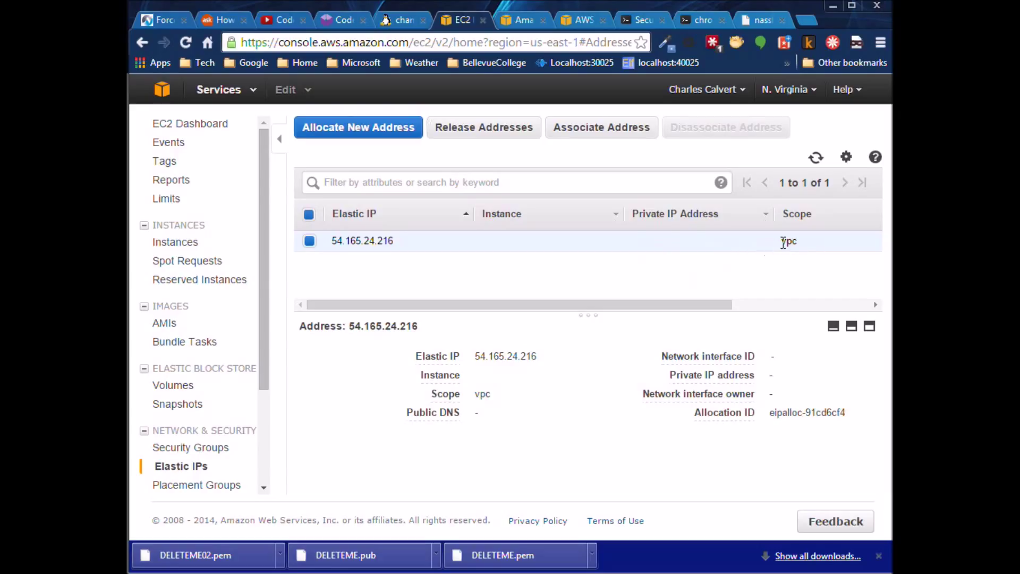
mouse_move(475, 241)
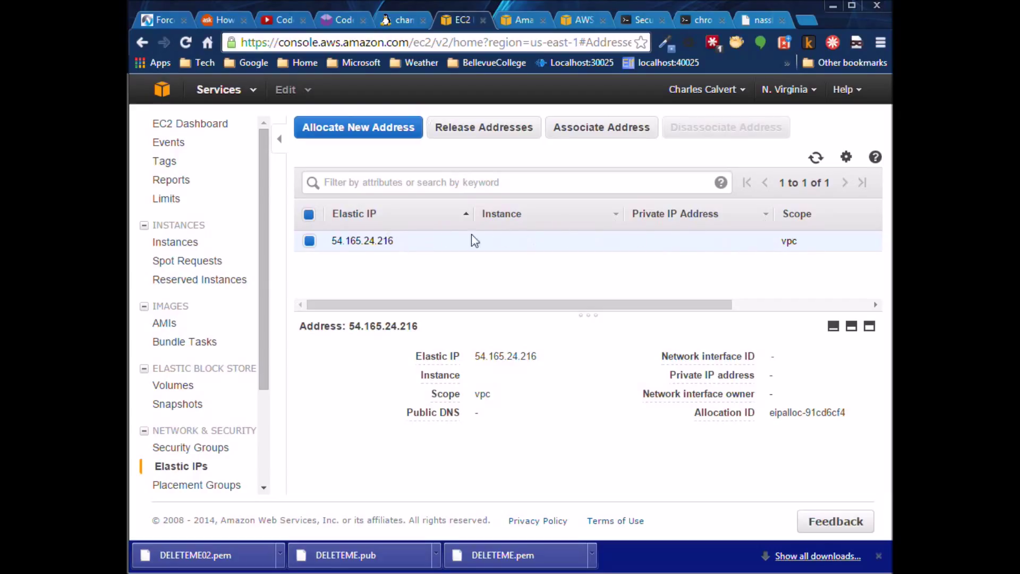
mouse_move(602, 127)
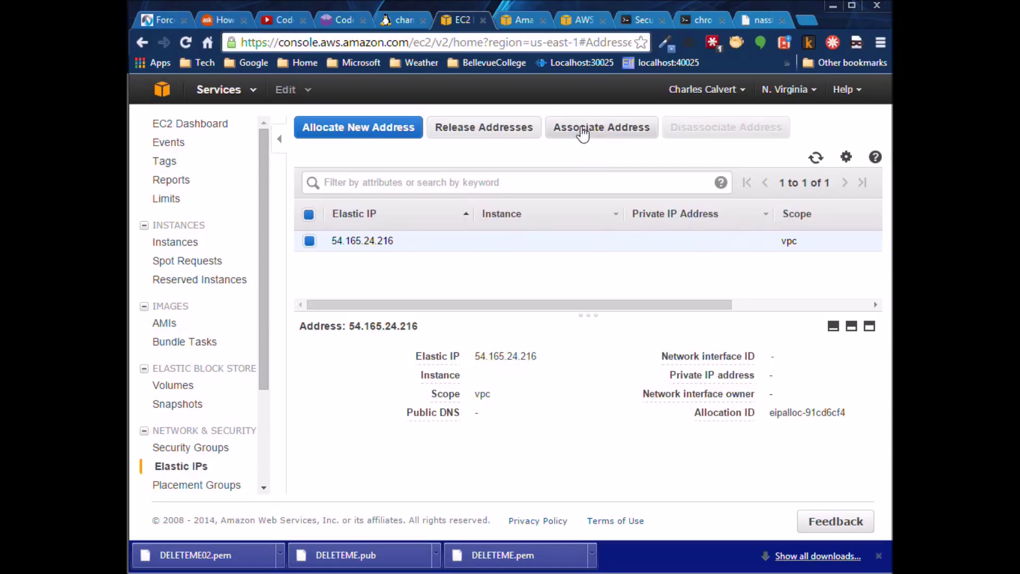
Step: Associate Elastic IP 54.165.24.216 with instance i-a620024b (DELETEME02)
click(601, 126)
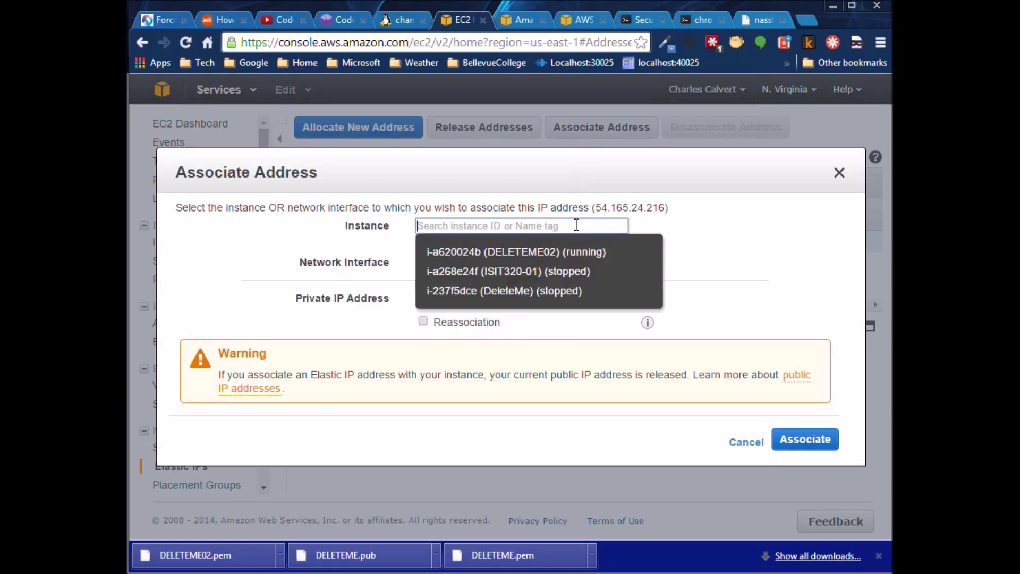
mouse_move(516, 252)
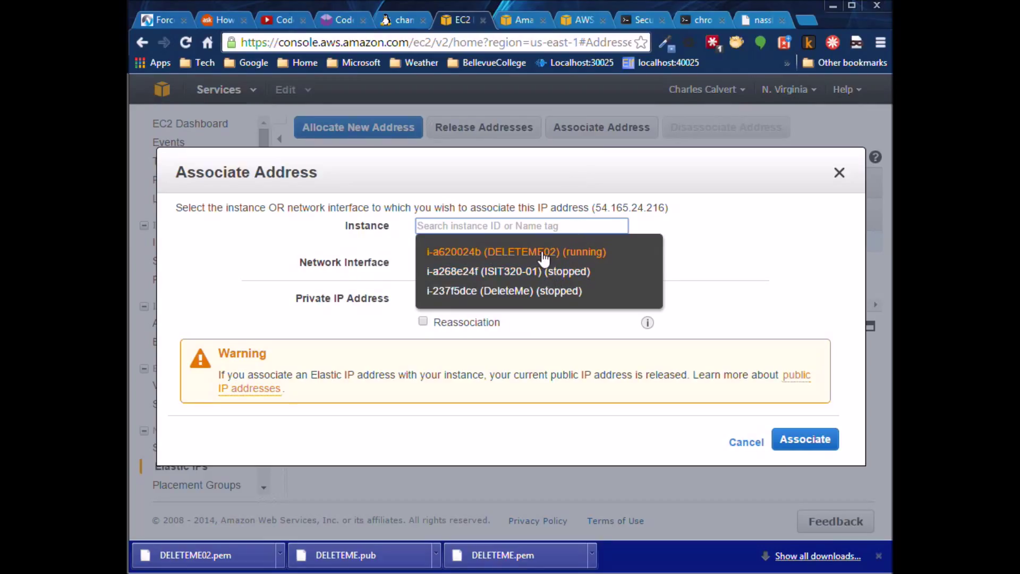
click(516, 252)
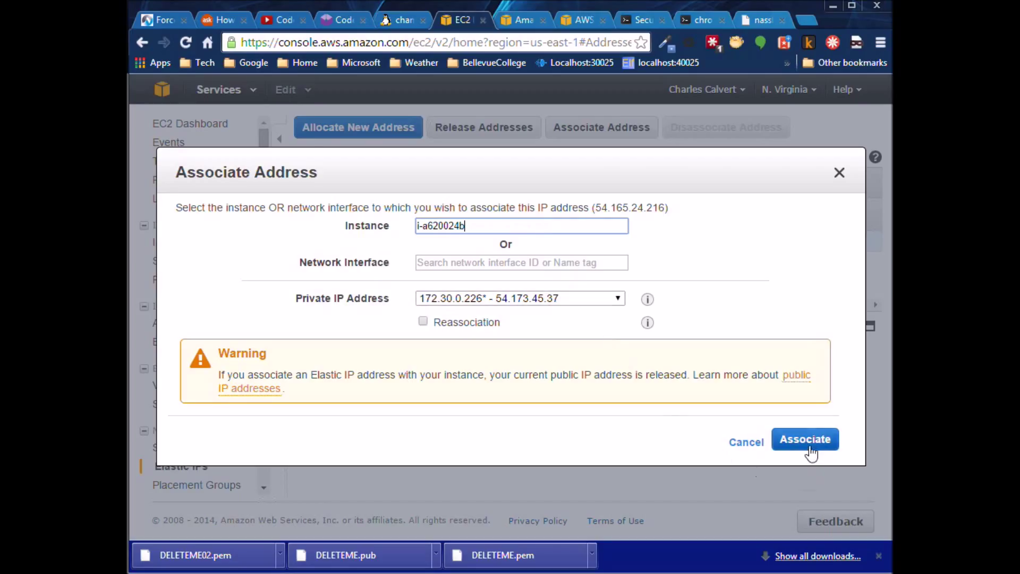
click(805, 439)
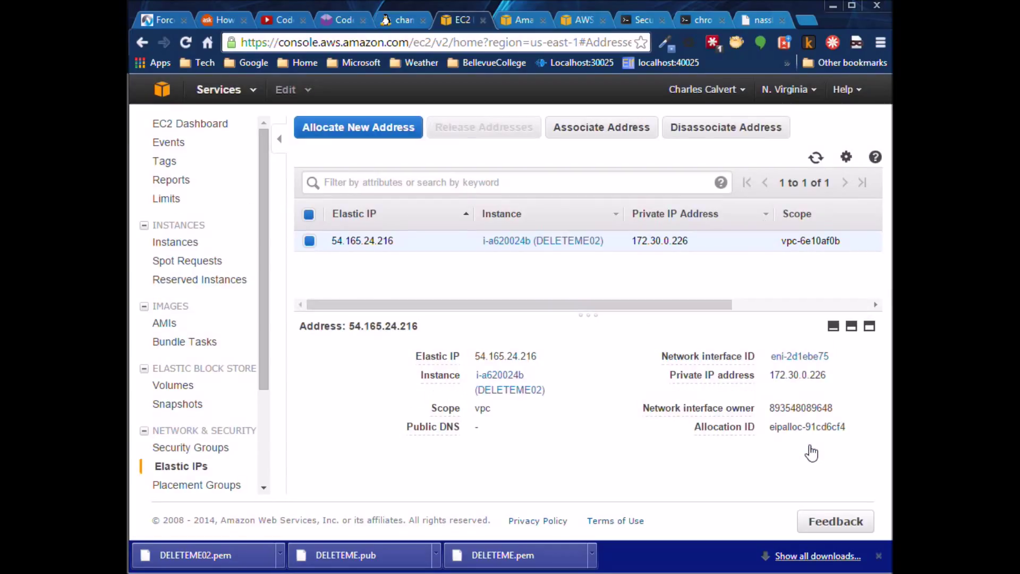
mouse_move(192, 213)
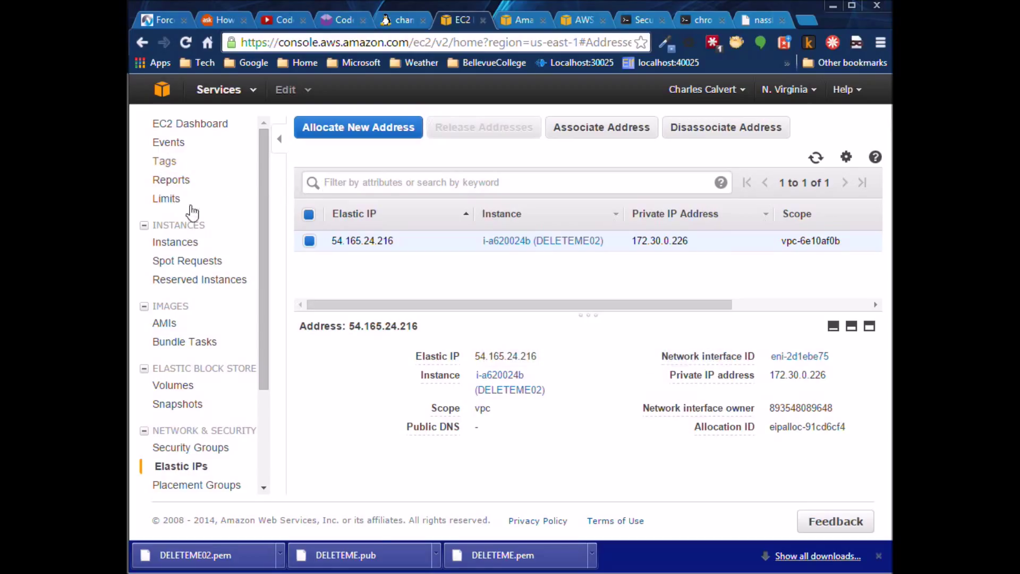
Step: Check DELETEME02 in the EC2 instances list, then switch to the Codeanywhere editor
click(175, 242)
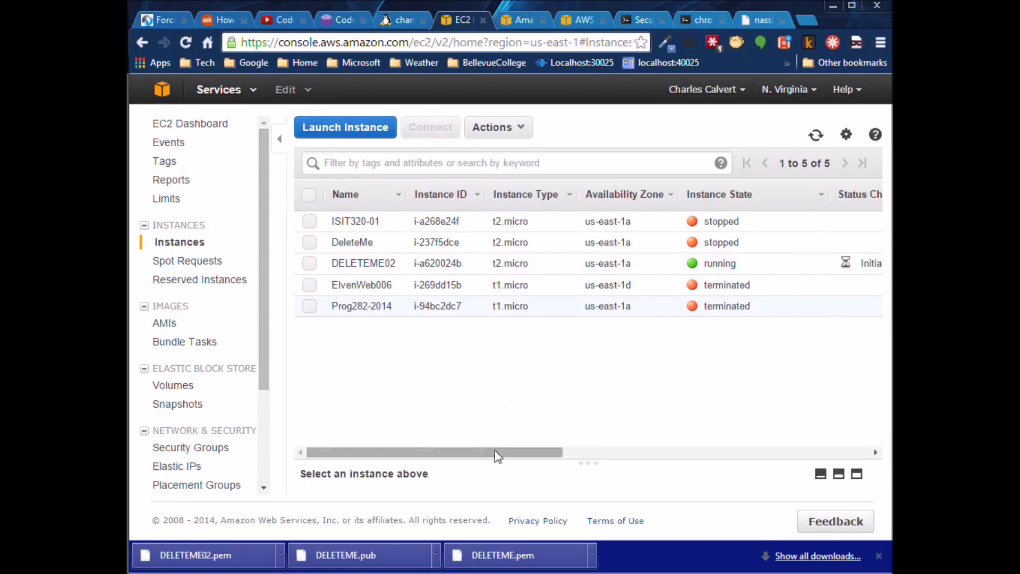
scroll(right, 3)
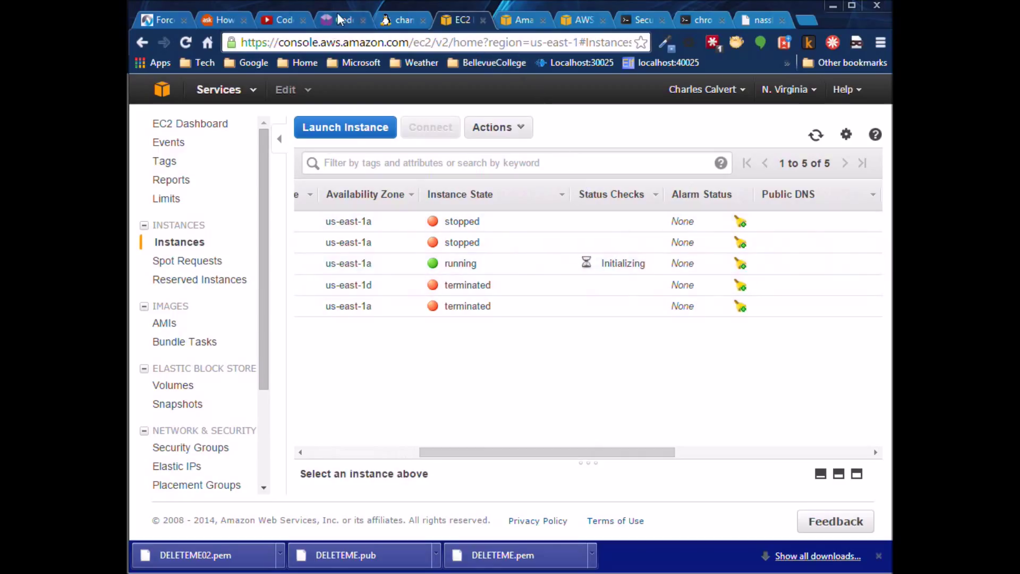
click(341, 19)
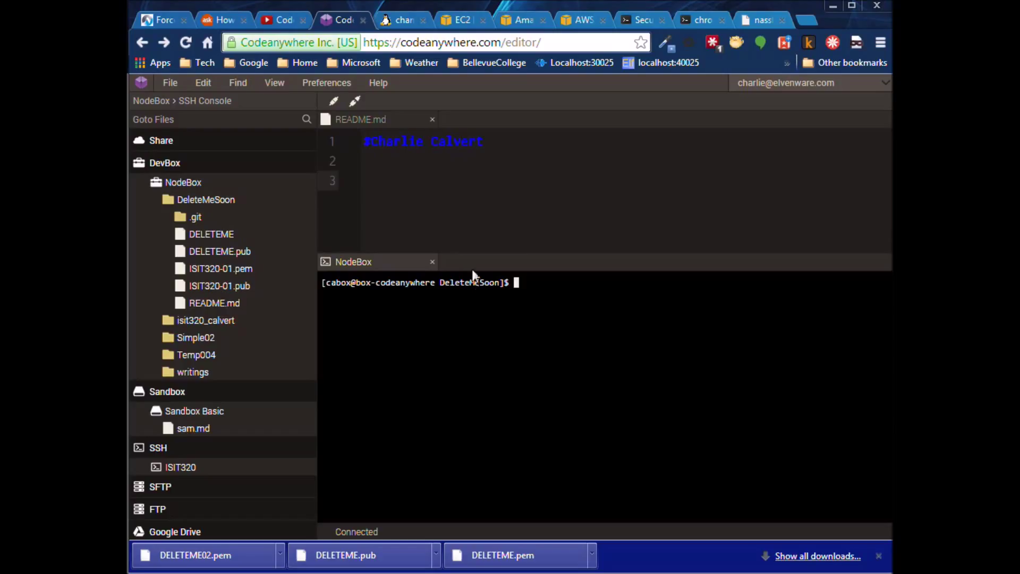
Step: Upload DELETEME02.pem from Downloads into the DeleteMeSoon folder
right_click(205, 198)
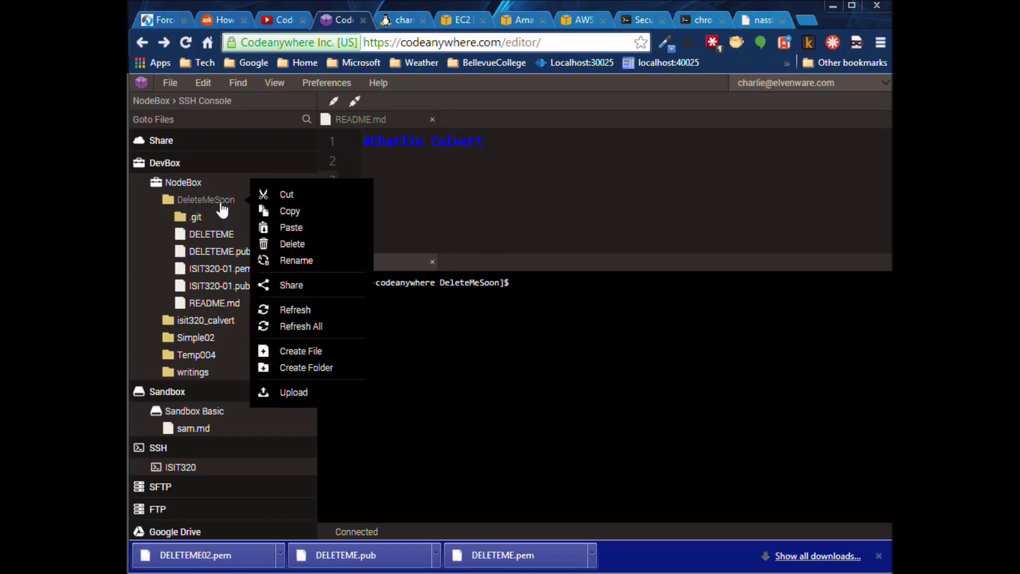
mouse_move(296, 397)
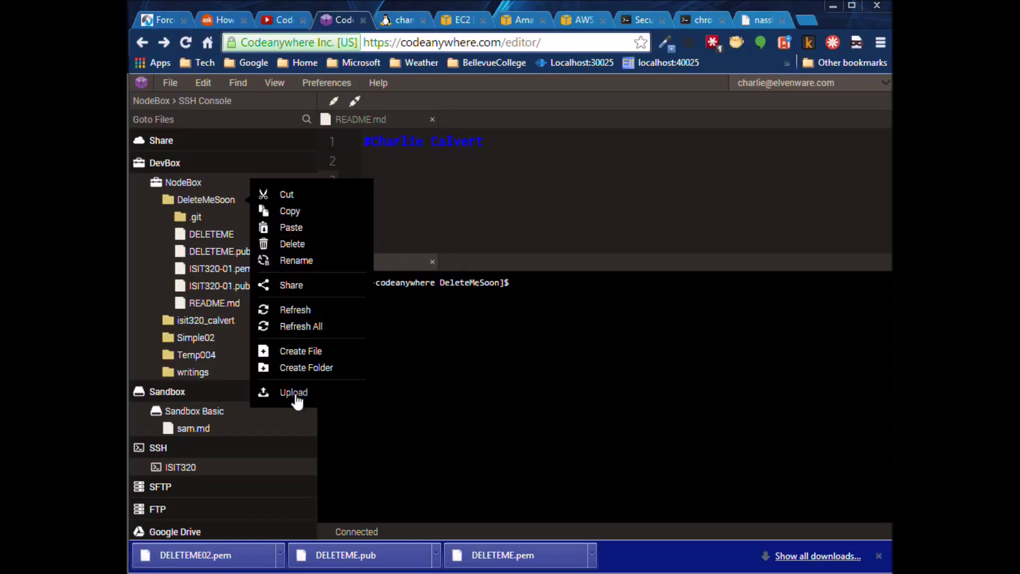
click(294, 392)
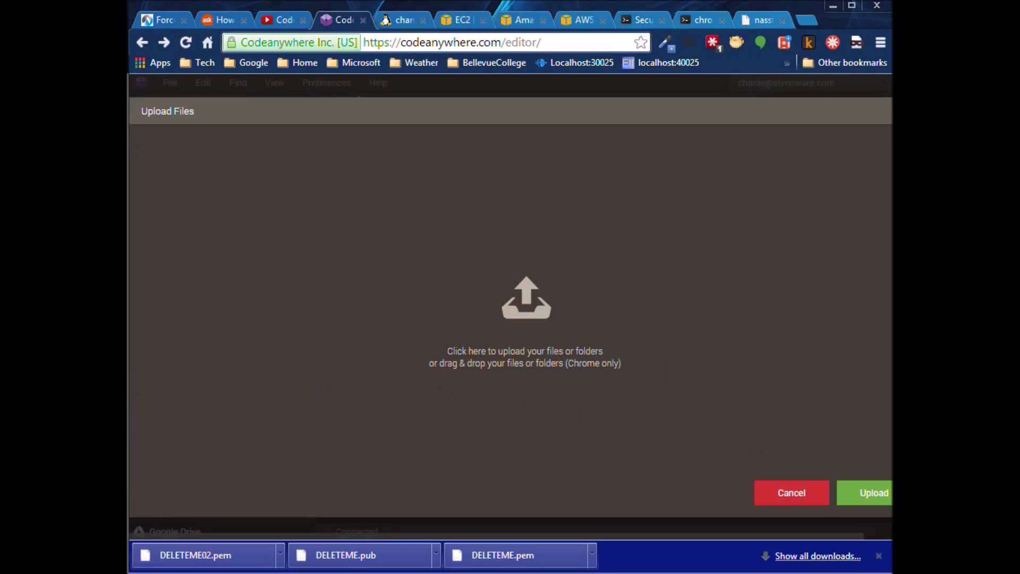
mouse_move(452, 422)
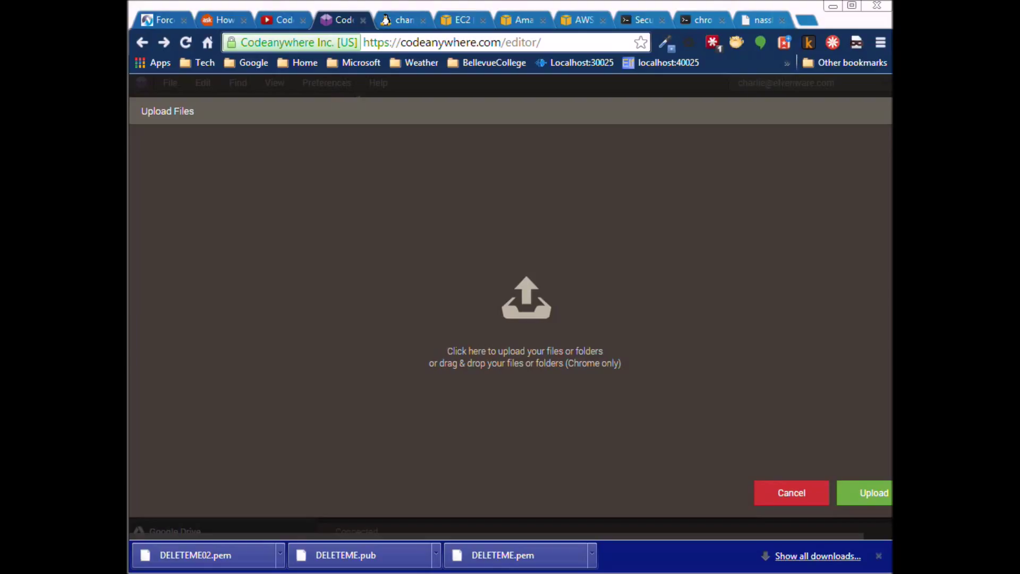
click(525, 299)
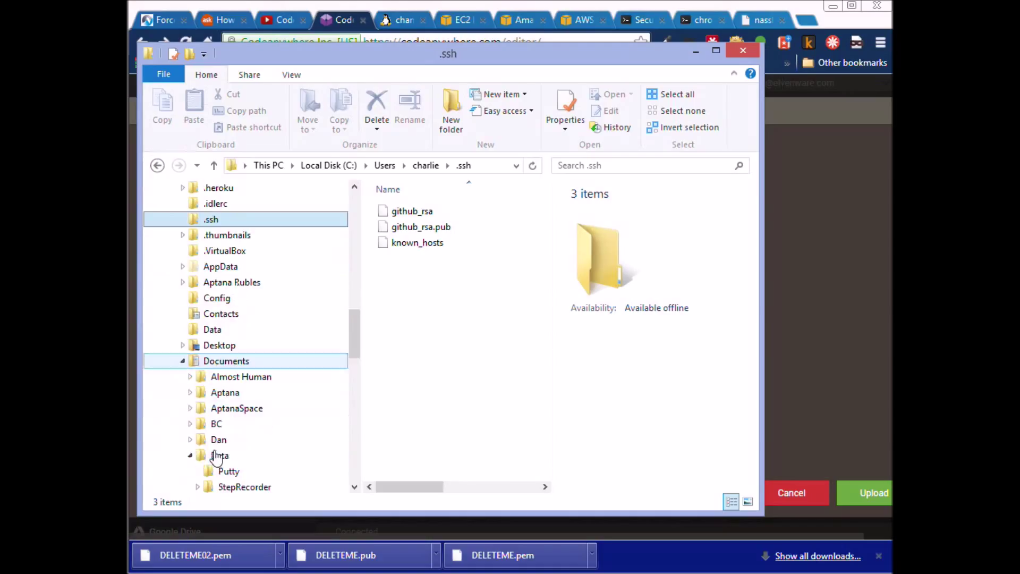
click(182, 361)
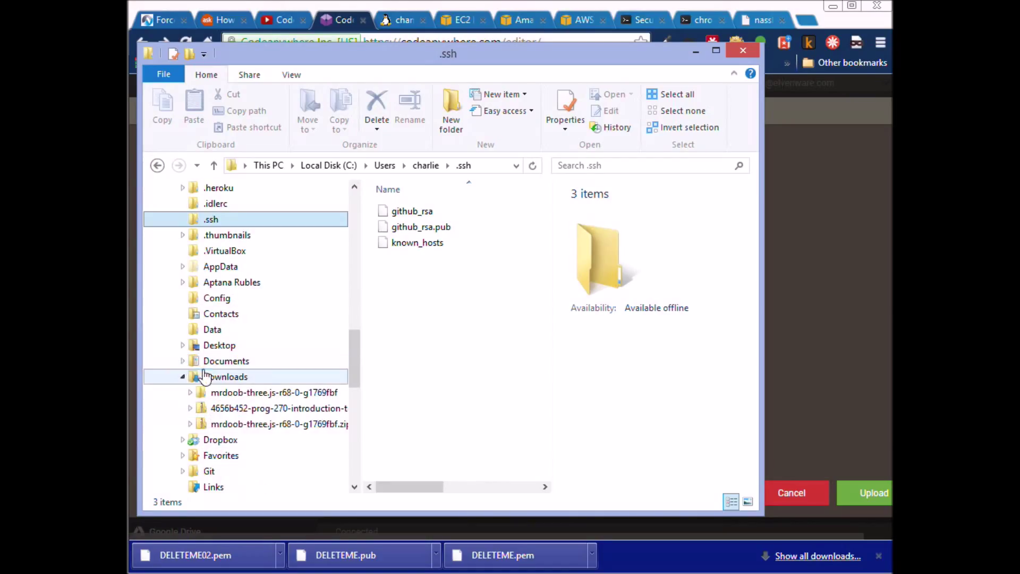
click(225, 376)
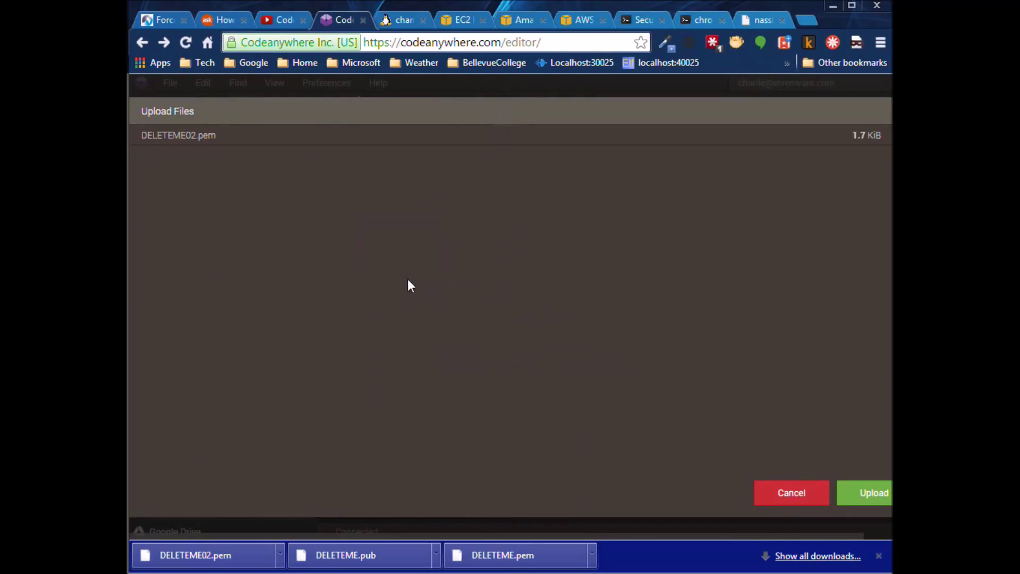
mouse_move(259, 143)
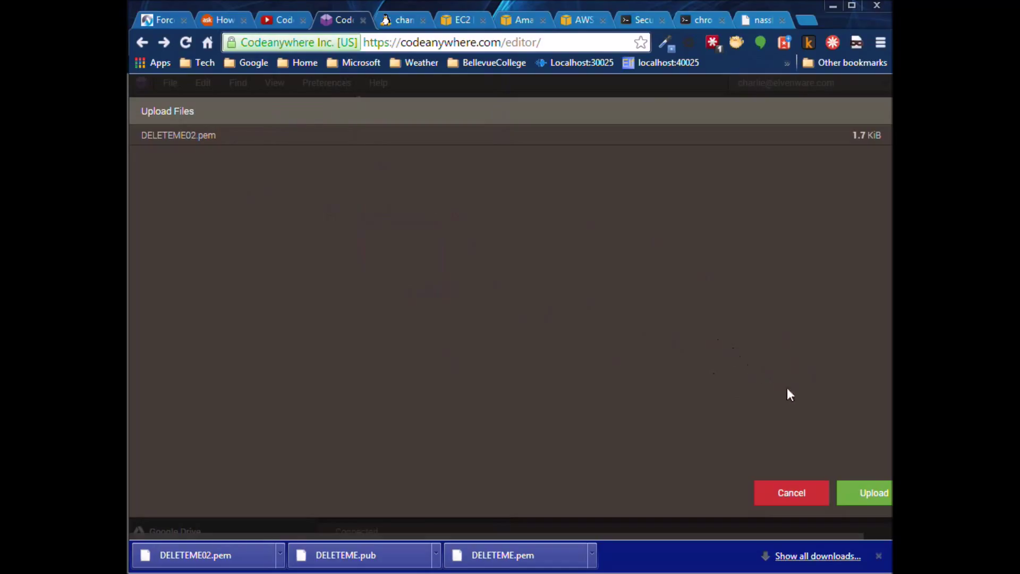
click(874, 492)
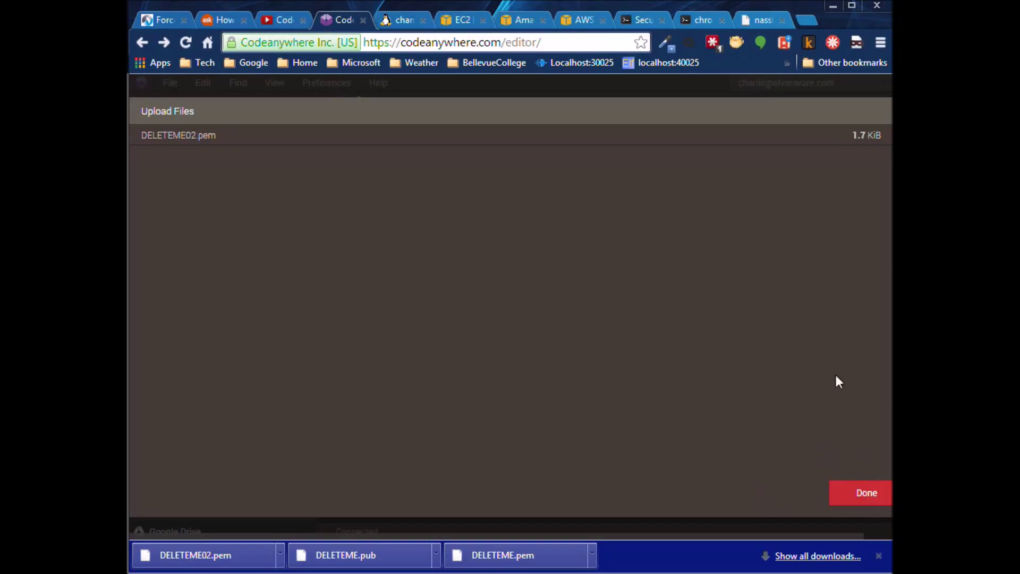
Step: List the folder and run ssh-keygen -y -f DELETEME02.pem > DELETEME02.pub
click(866, 493)
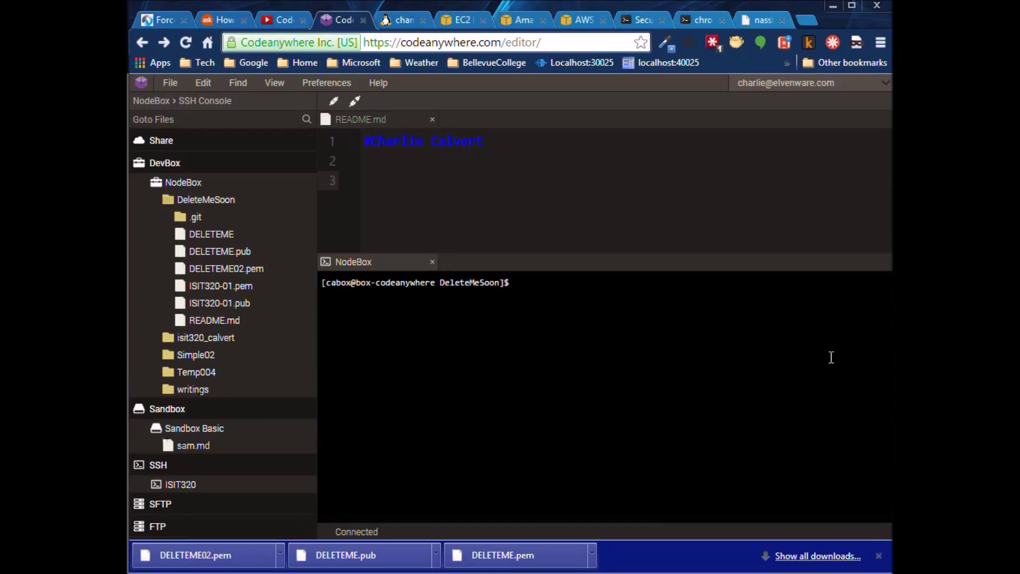
mouse_move(225, 269)
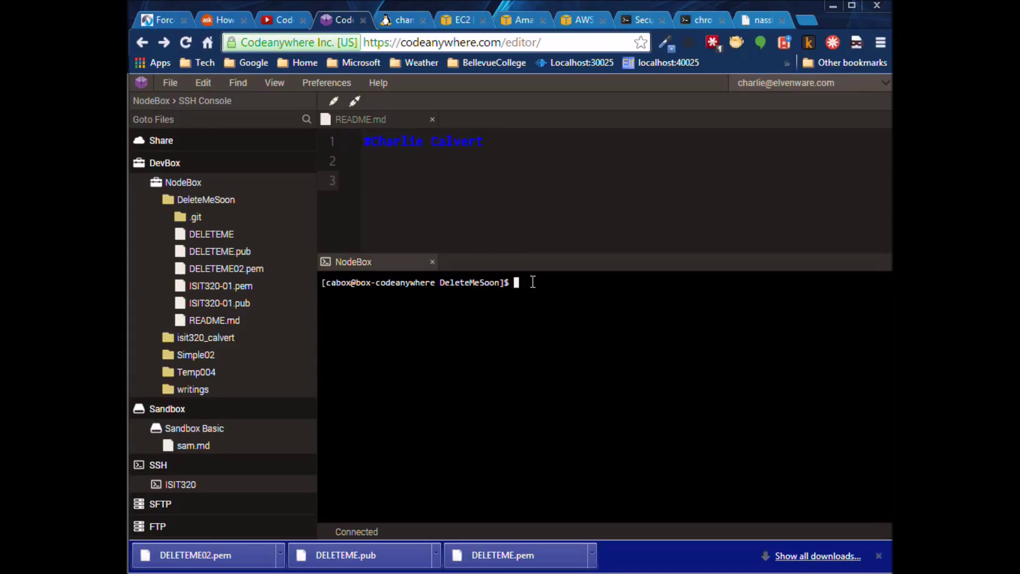
text(ls -l)
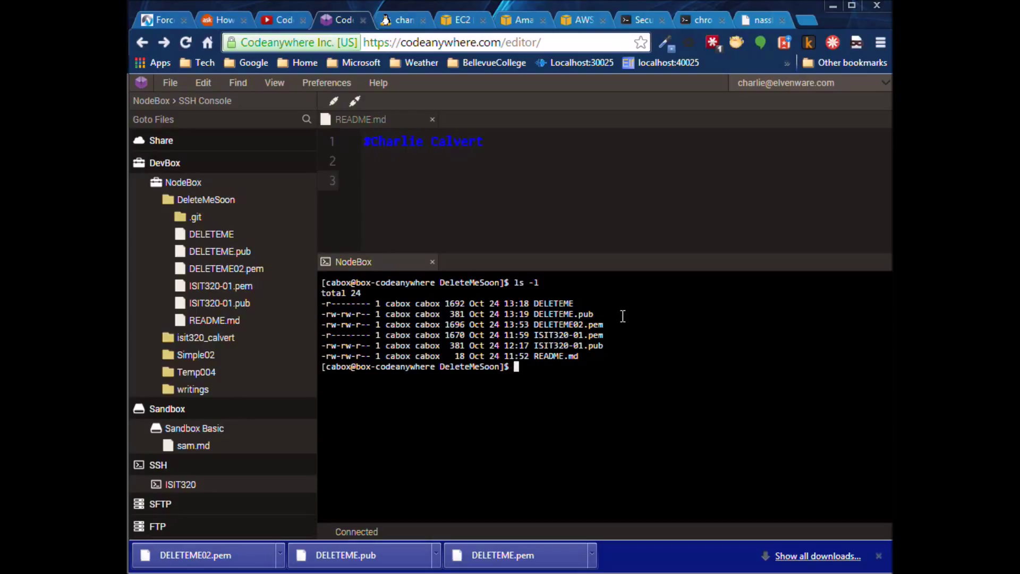
text(s)
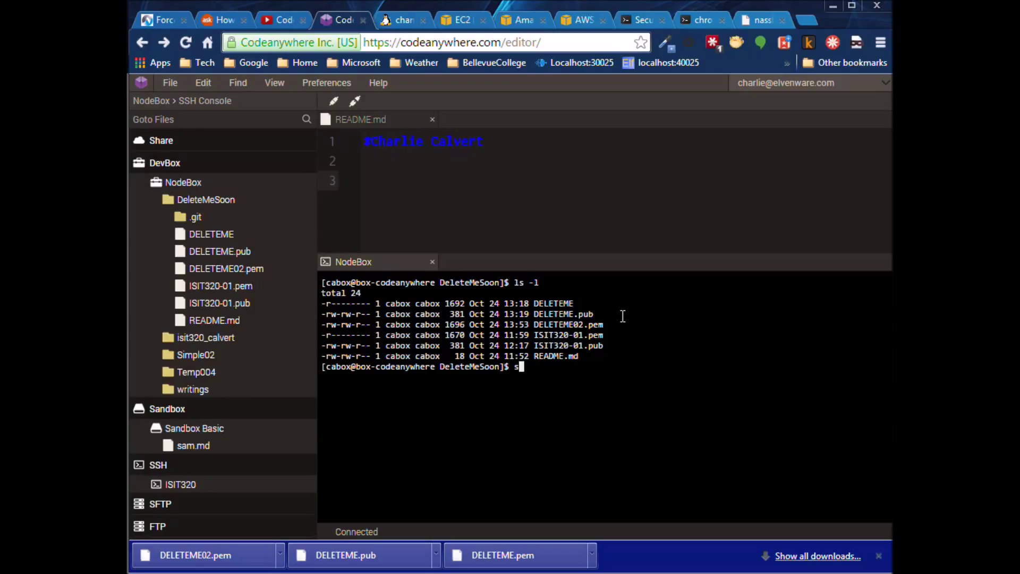
text(sh)
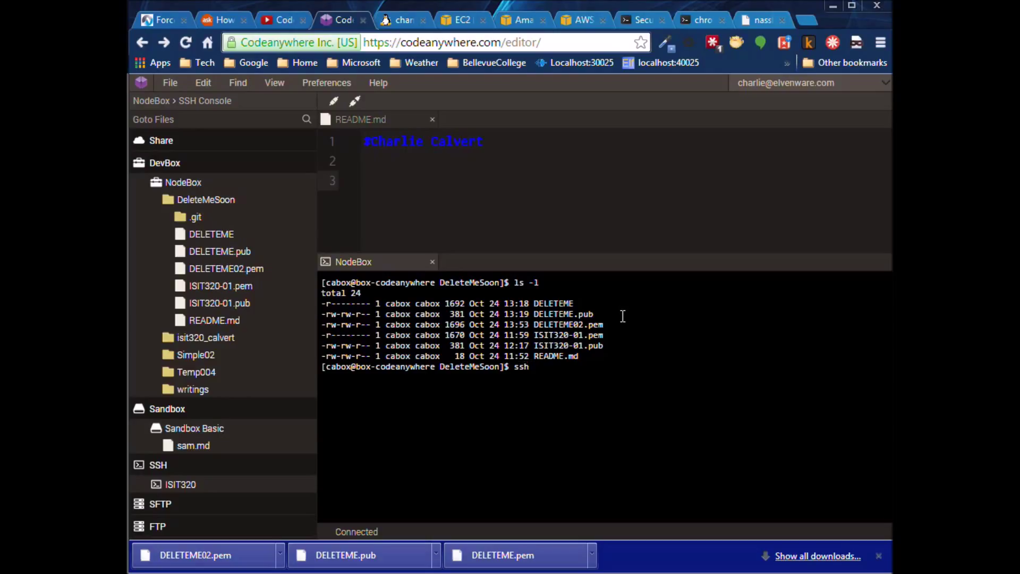
text(-keygen)
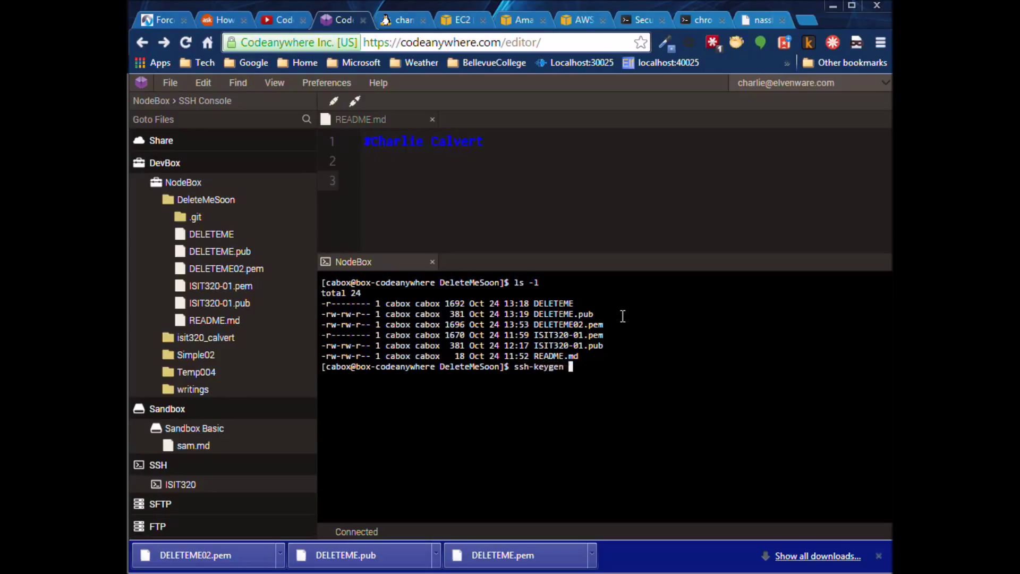
text(-y -f DE)
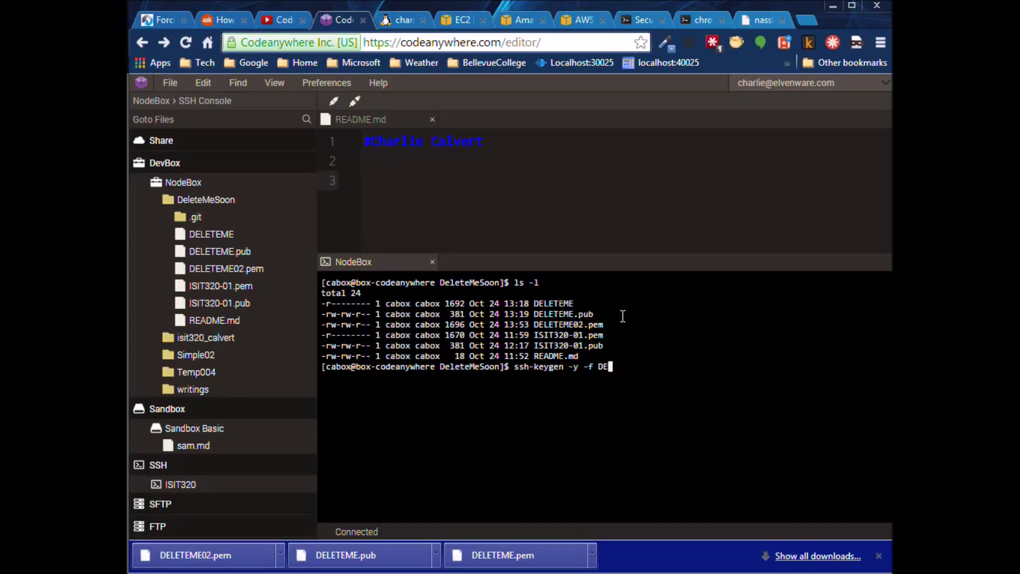
text(LETEME02.pem > D)
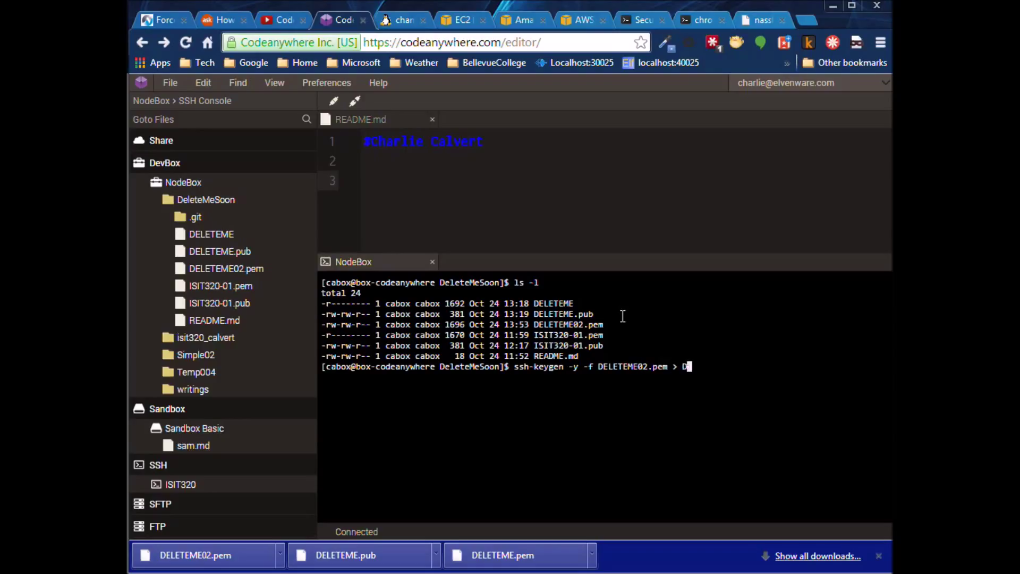
text(ELETEME02)
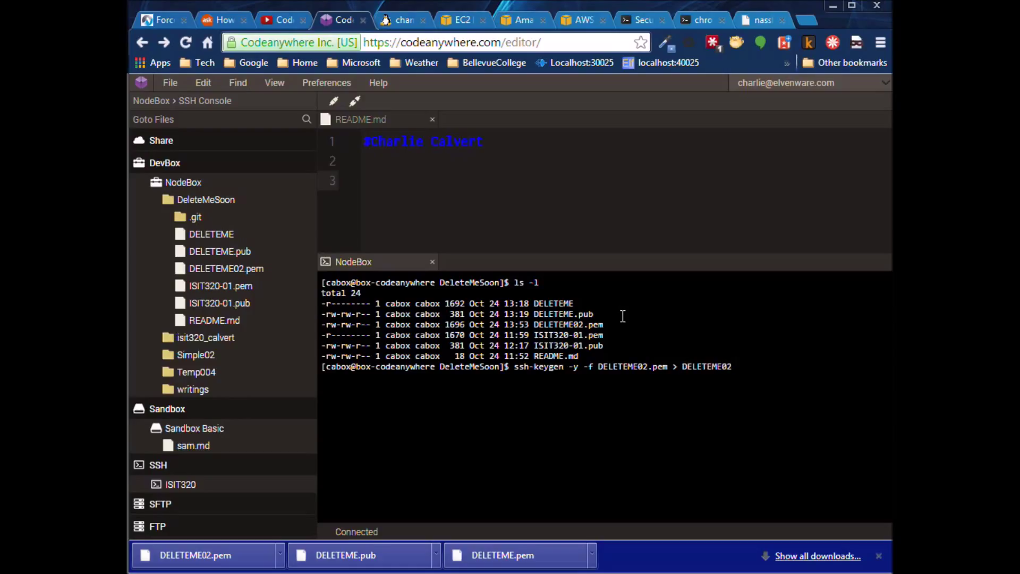
text(.pub)
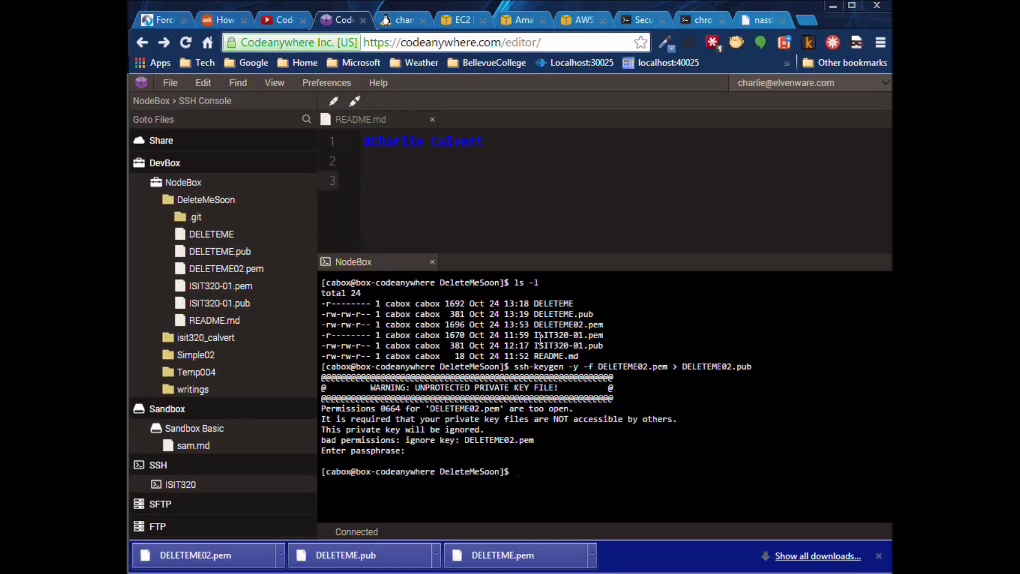
Step: Restrict DELETEME02.pem to owner-read with chmod 400
text(chmod)
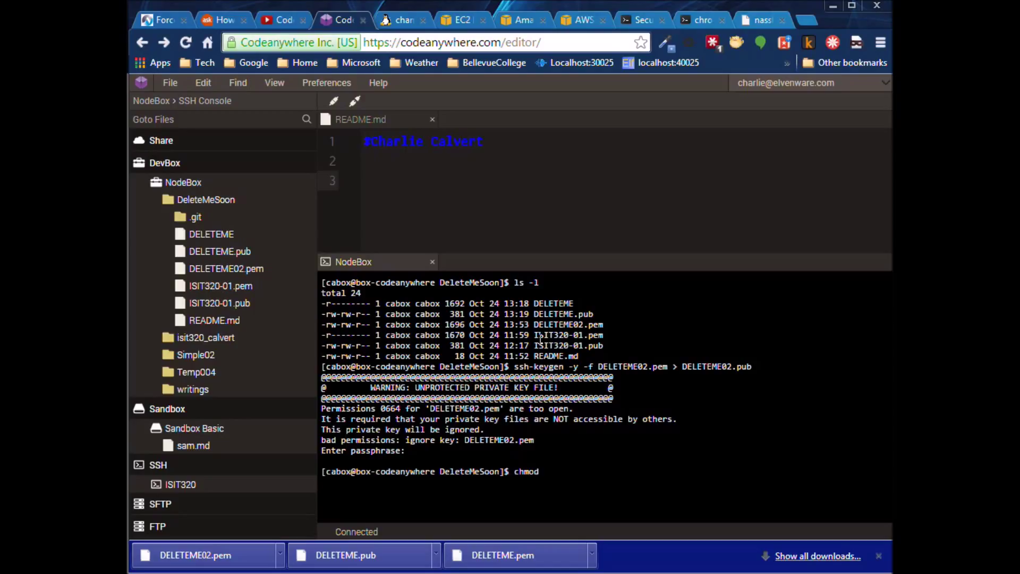
text(400 De)
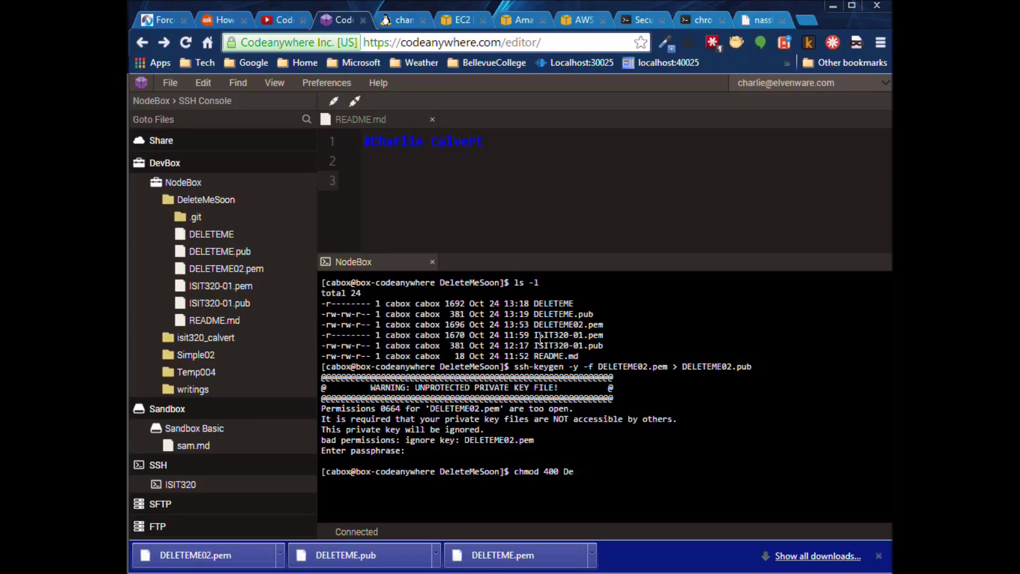
text(LETEME02.pem)
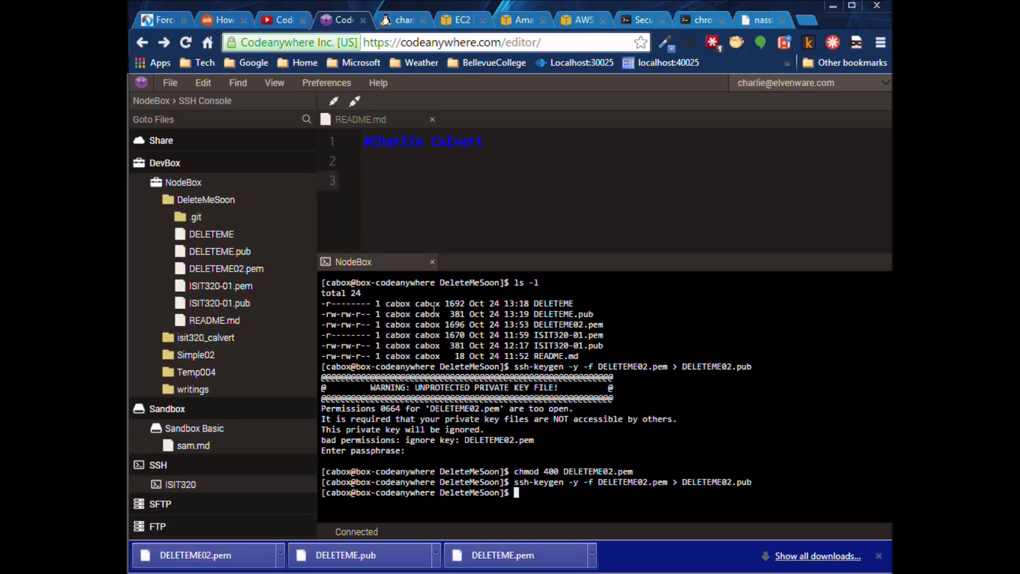
Step: Refresh the DeleteMeSoon folder and bring up file actions for DELETEME02.pub to download it
right_click(205, 198)
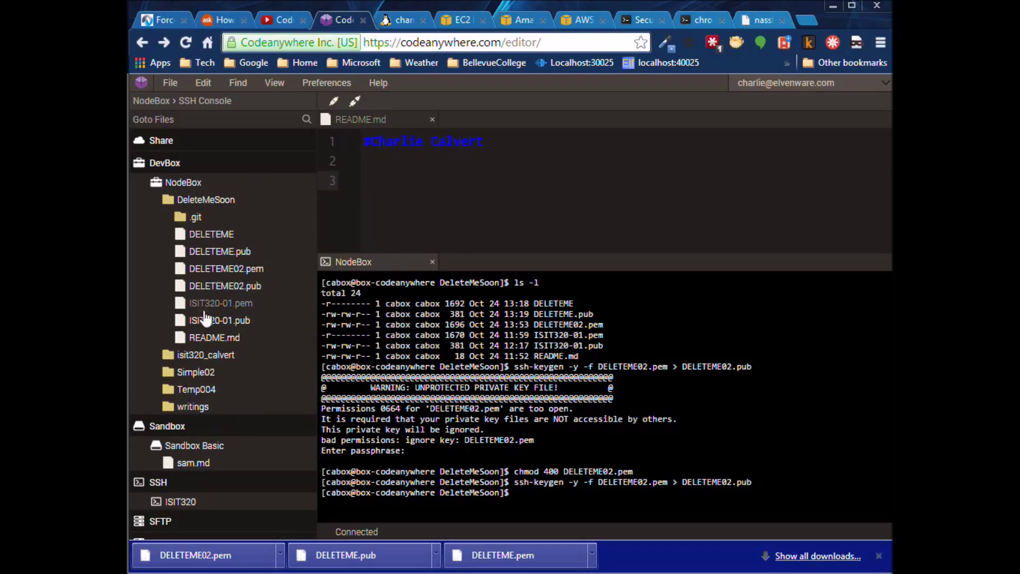
right_click(221, 303)
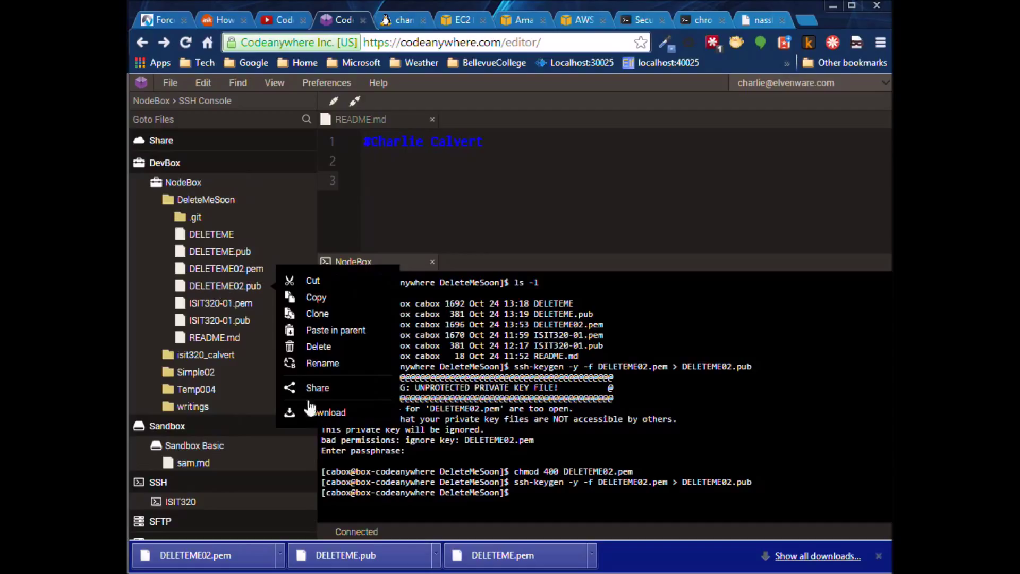
mouse_move(324, 420)
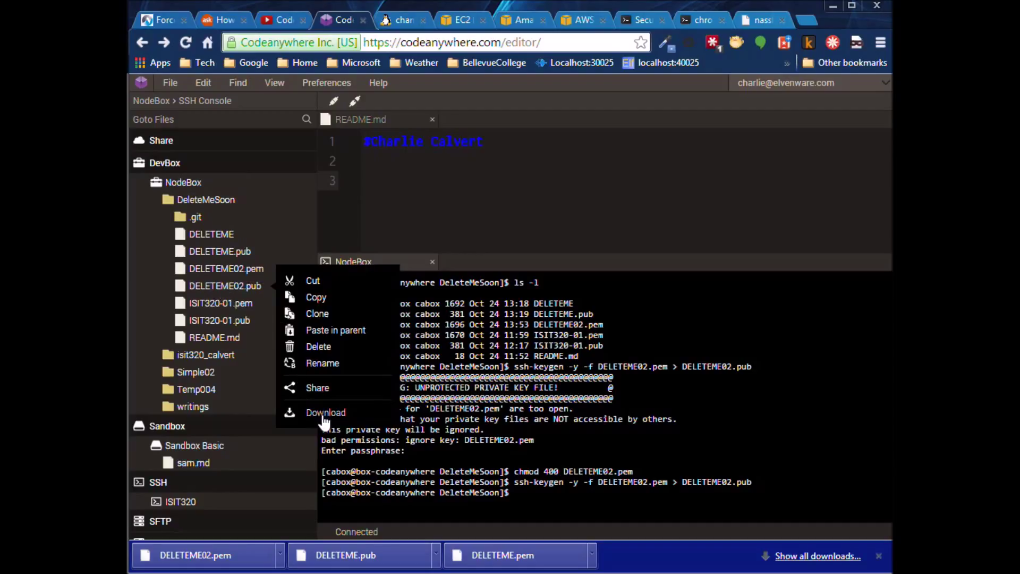
mouse_move(323, 422)
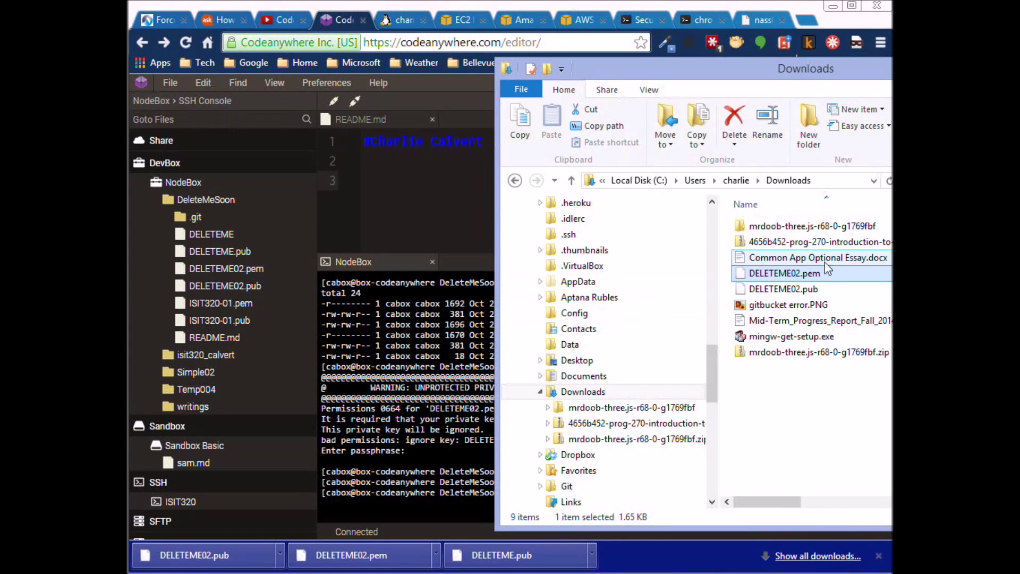
mouse_move(784, 289)
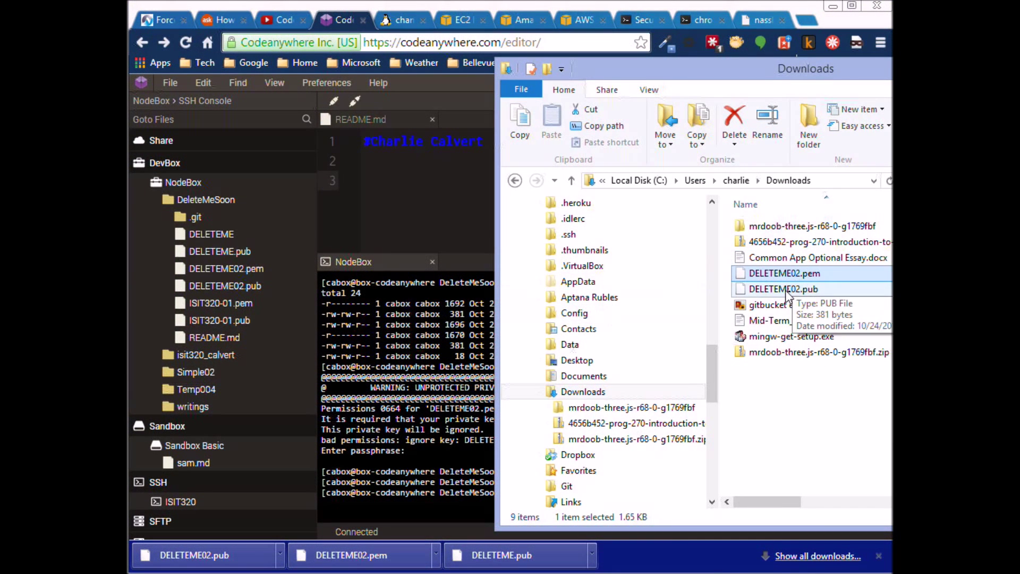
Step: Cut both DELETEME02 key files from Downloads for moving to the Putty folder
click(783, 289)
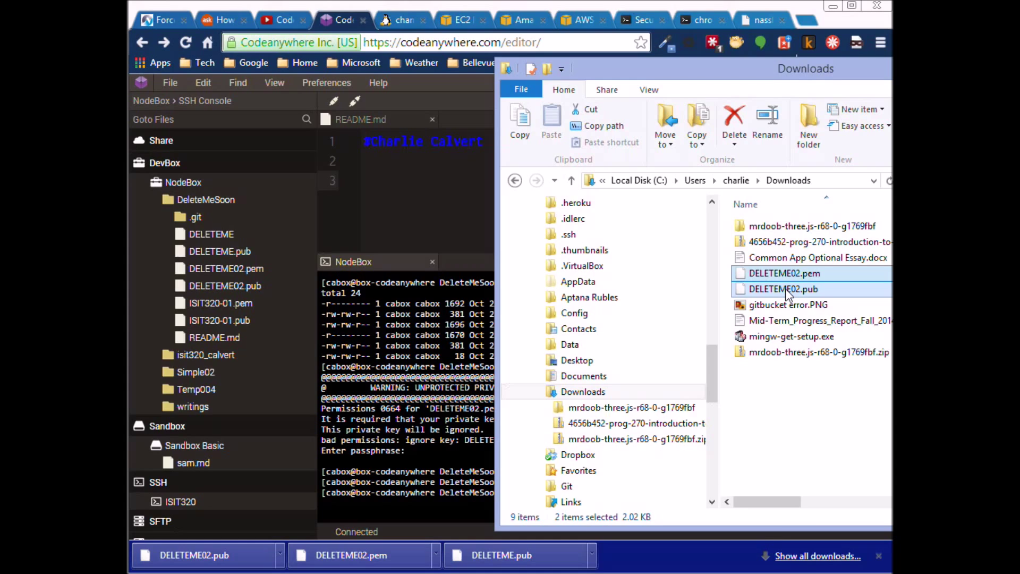
right_click(783, 288)
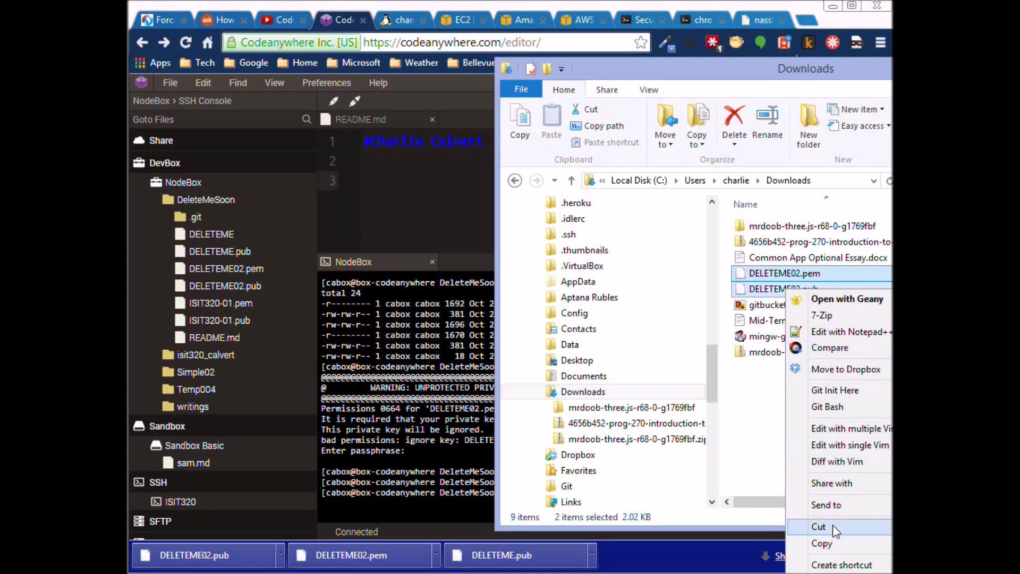
click(584, 375)
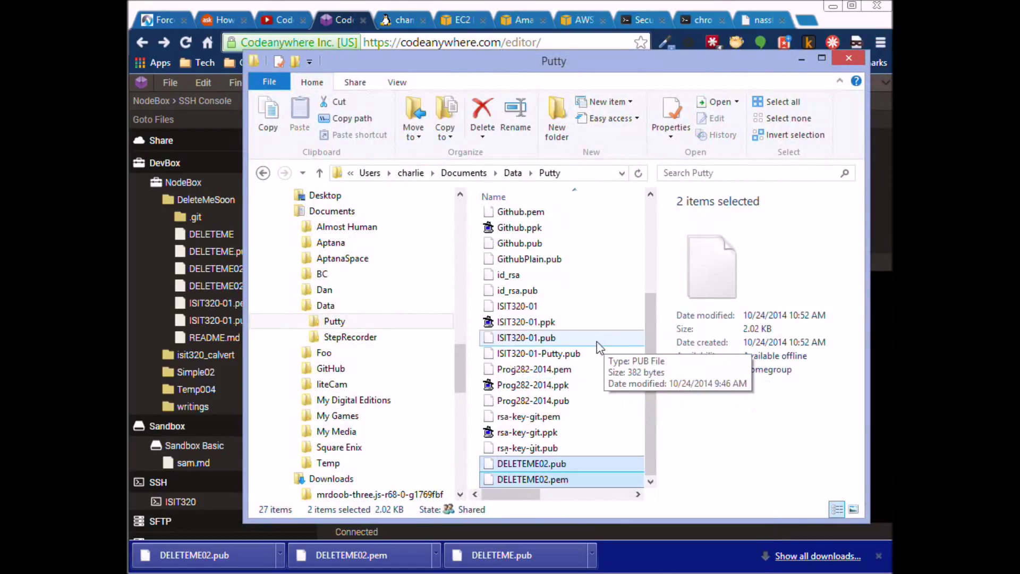
Step: Rename DELETEME02.pem to DELETEME02 without extension, confirming the change
click(531, 464)
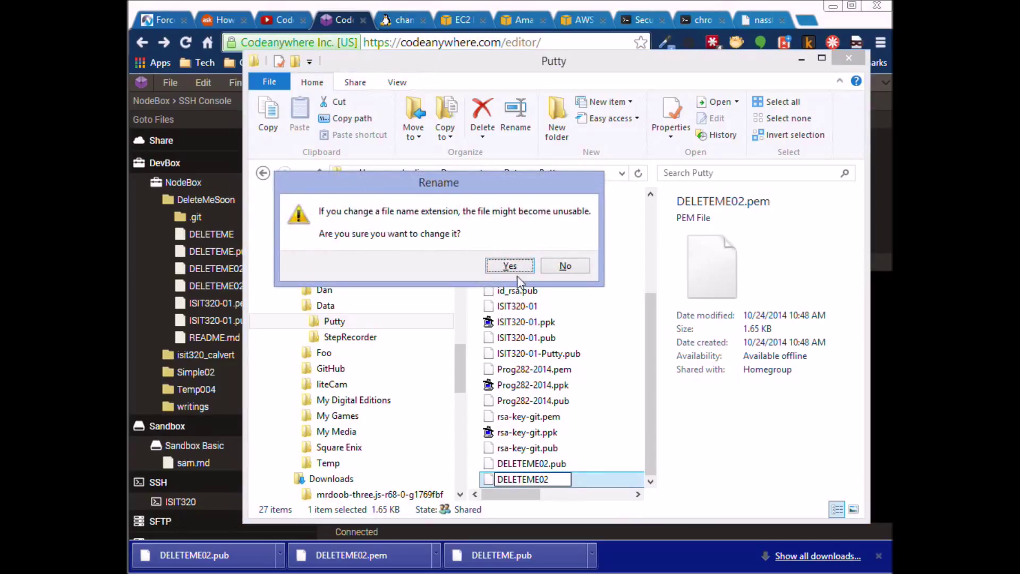
click(510, 266)
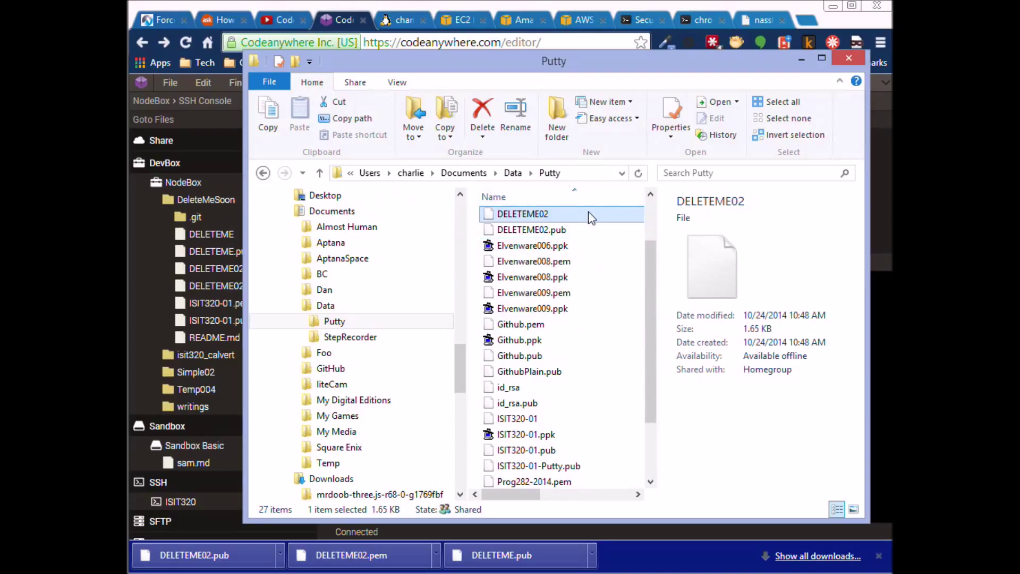
Step: Search the Chrome Web Store for 'secure shell' from a new browser tab
click(849, 58)
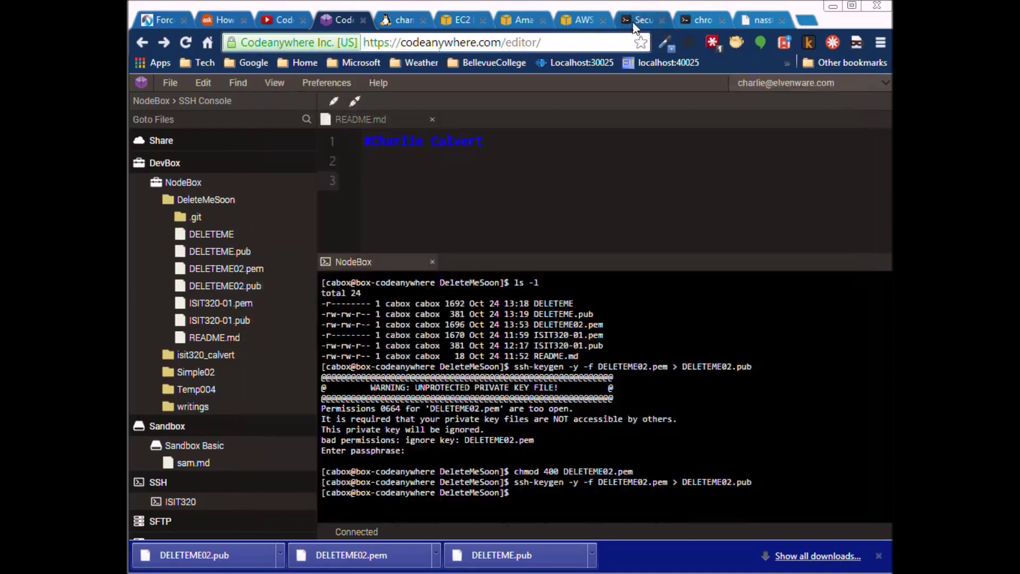
click(643, 19)
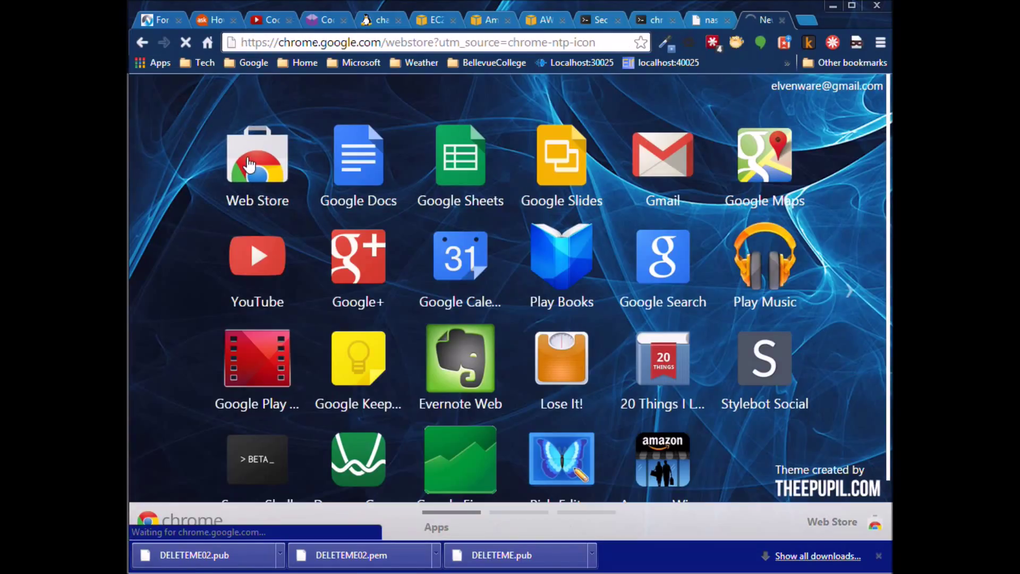
click(256, 156)
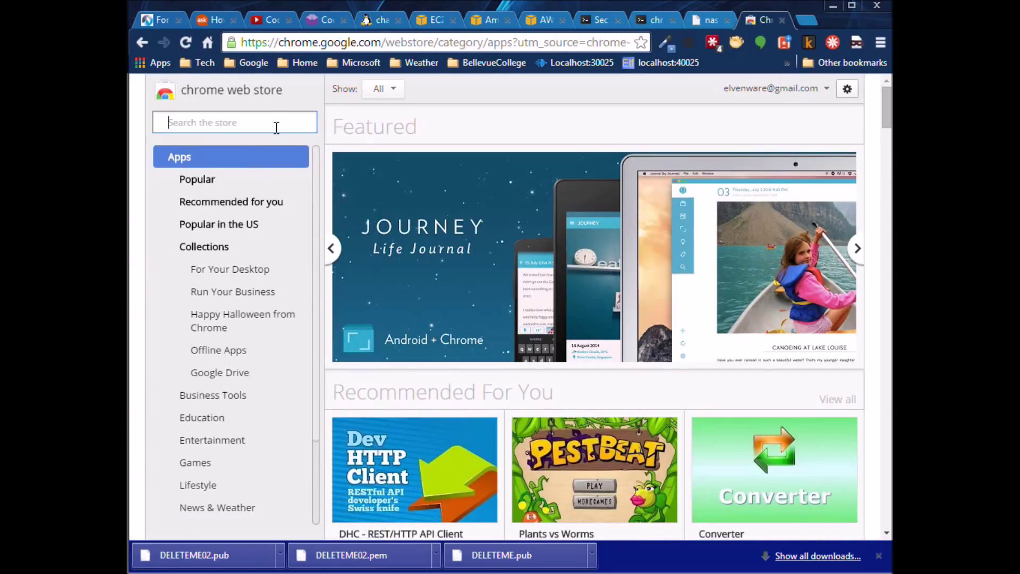
text(secure)
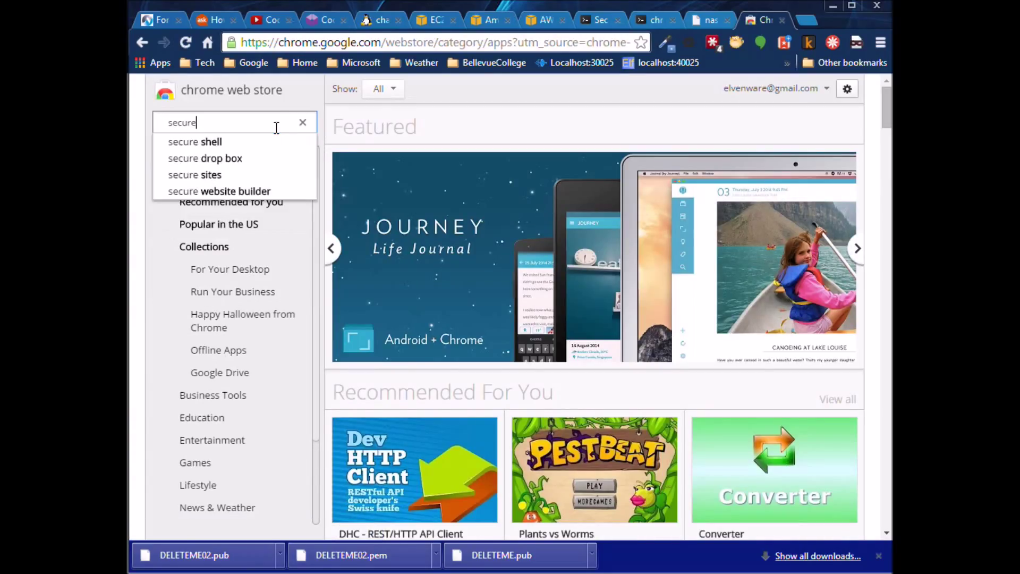
click(194, 141)
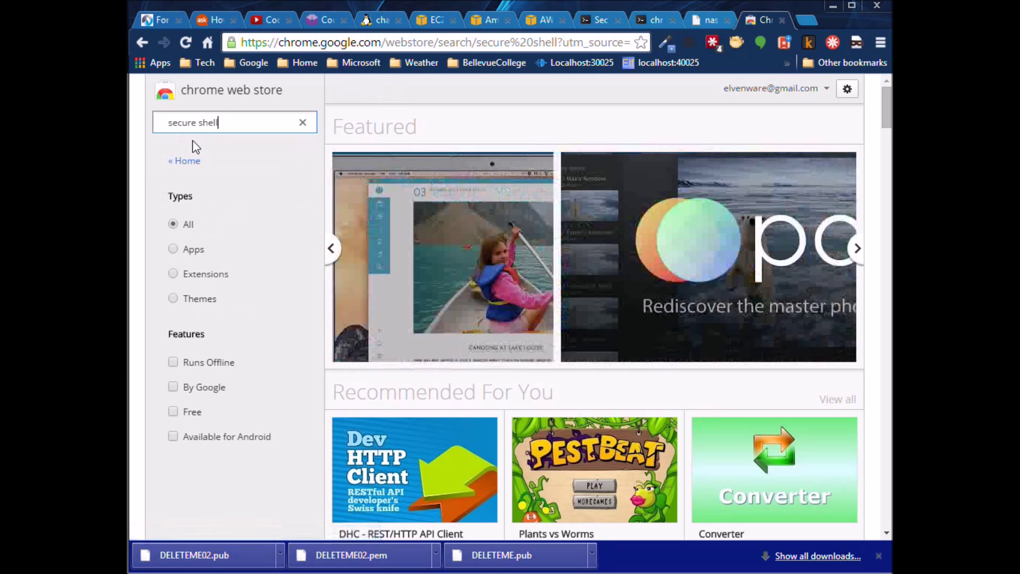
key(Enter)
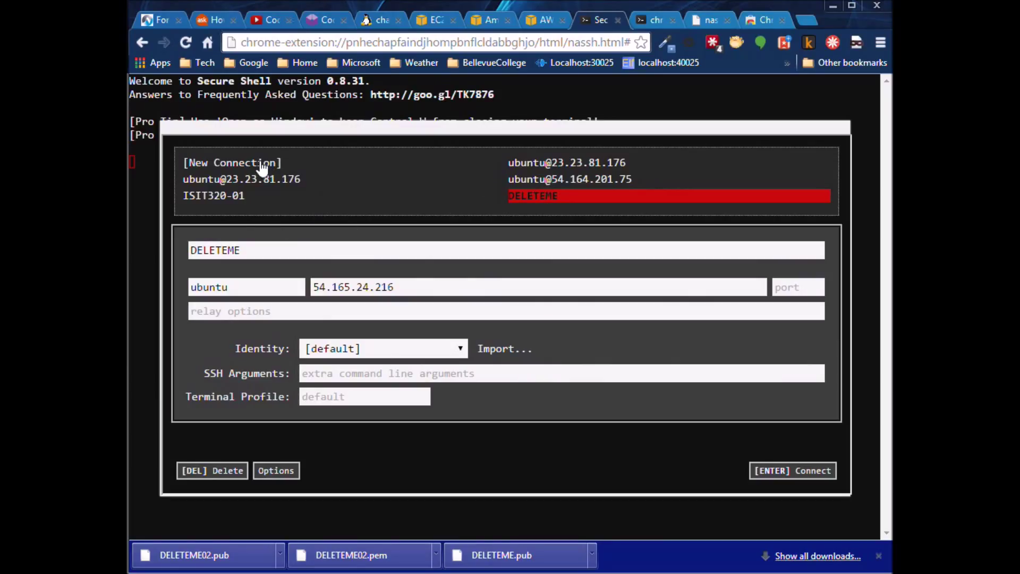
Step: Start a new connection profile and import the DELETEME02 private key file
click(233, 163)
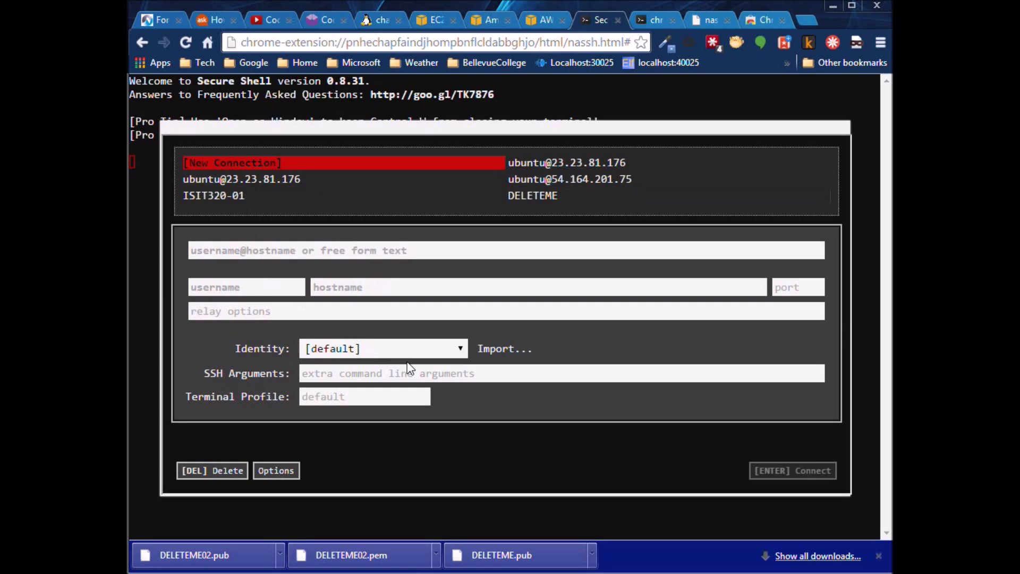
click(504, 349)
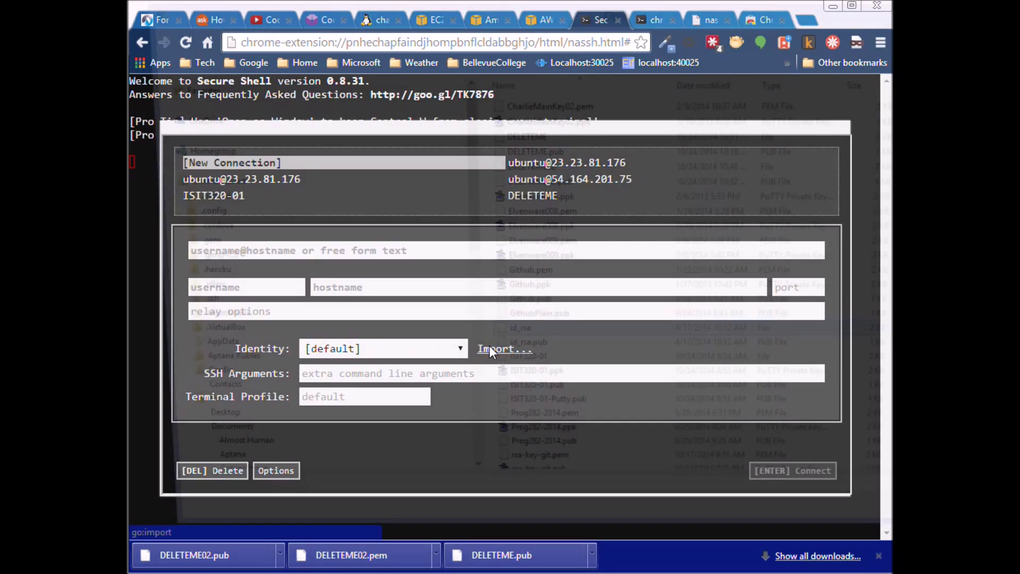
click(503, 349)
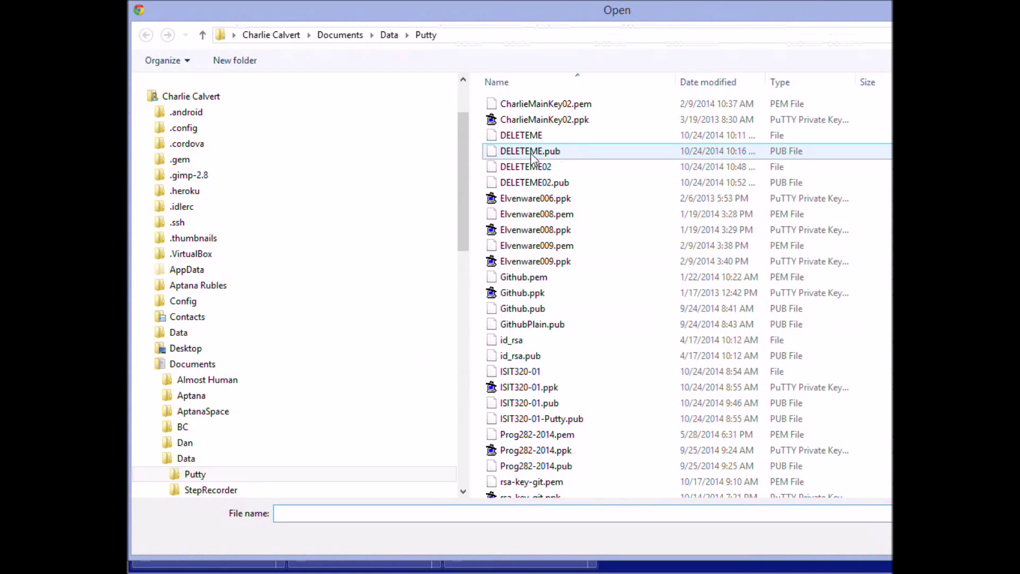
click(525, 166)
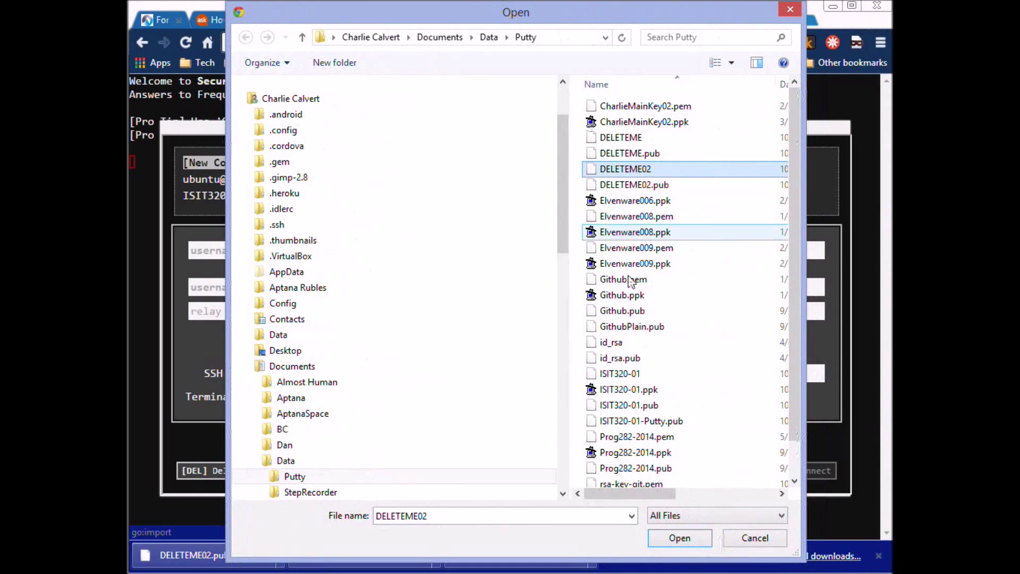
click(679, 538)
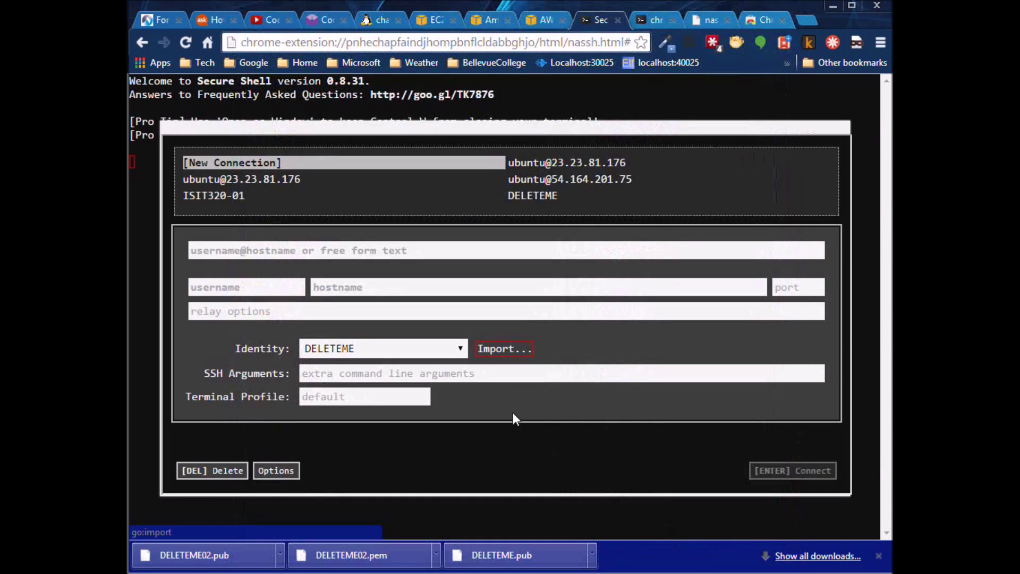
Step: Import the DELETEME02 key files and choose DELETEME02 as the connection identity
click(503, 349)
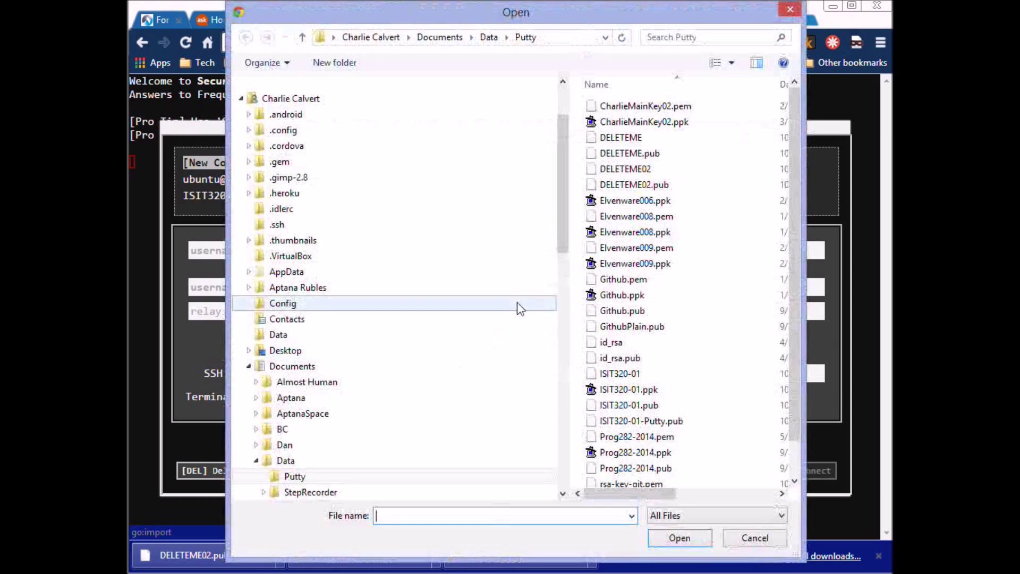
mouse_move(632, 184)
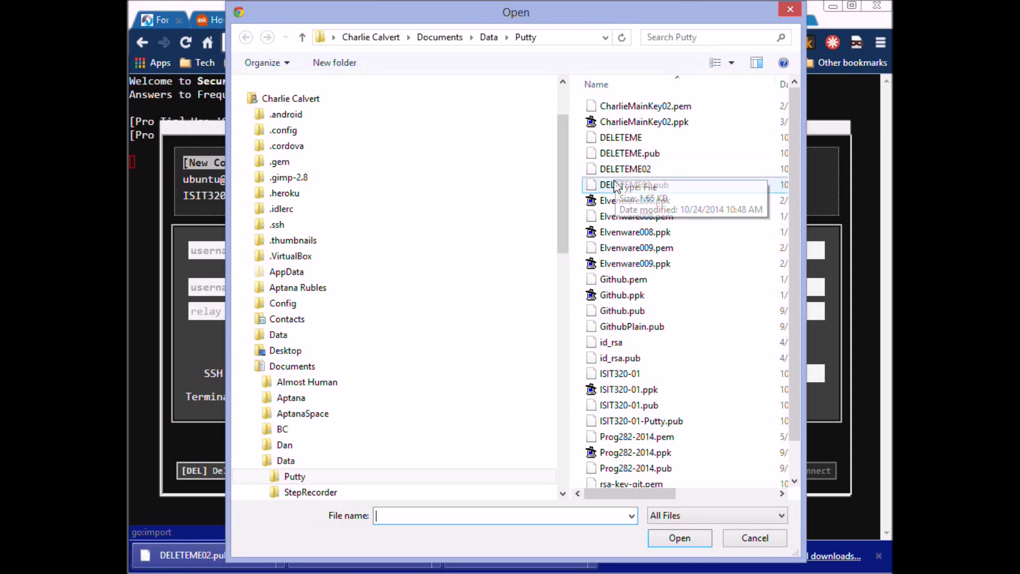
click(633, 185)
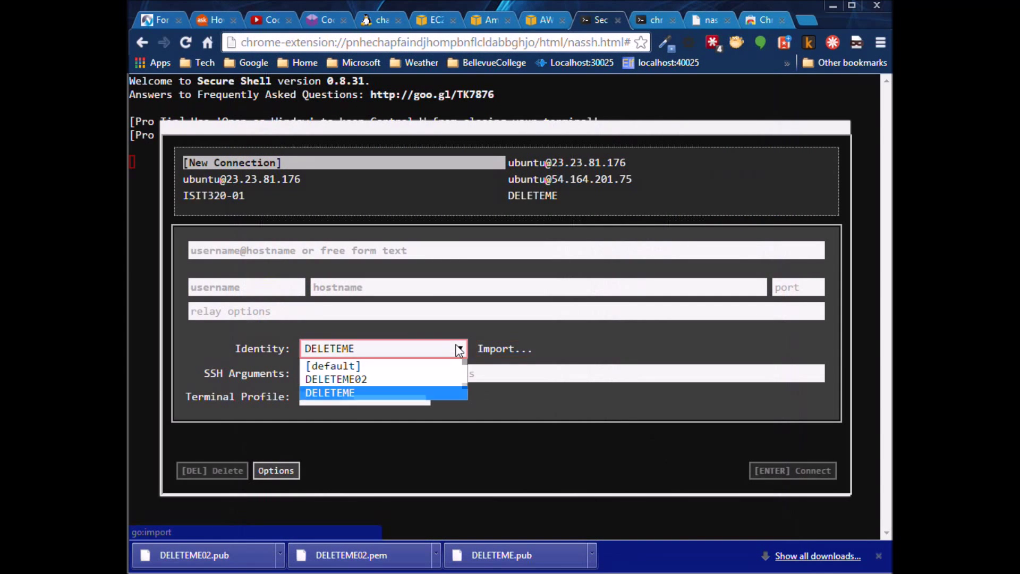
click(337, 379)
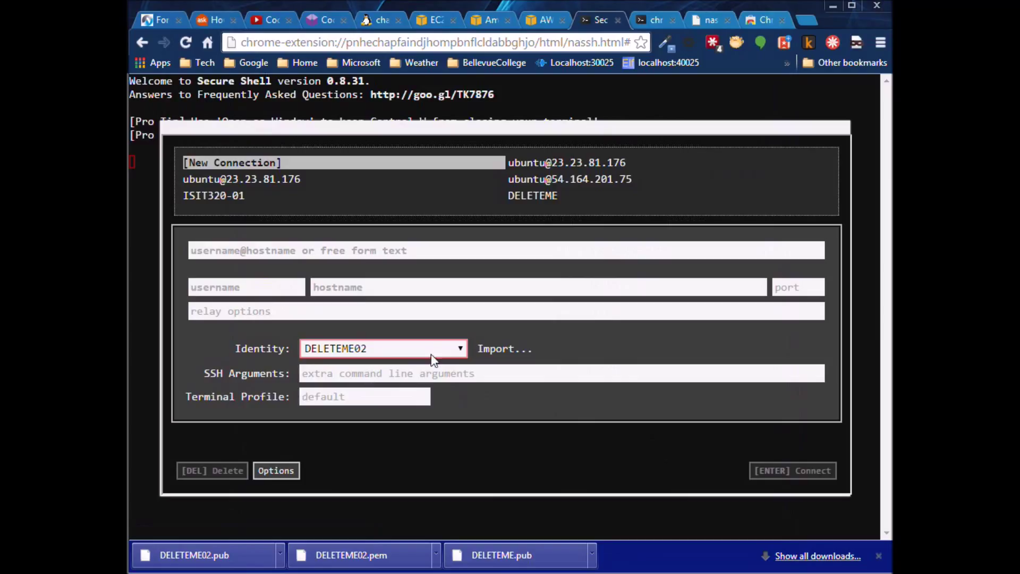
mouse_move(387, 342)
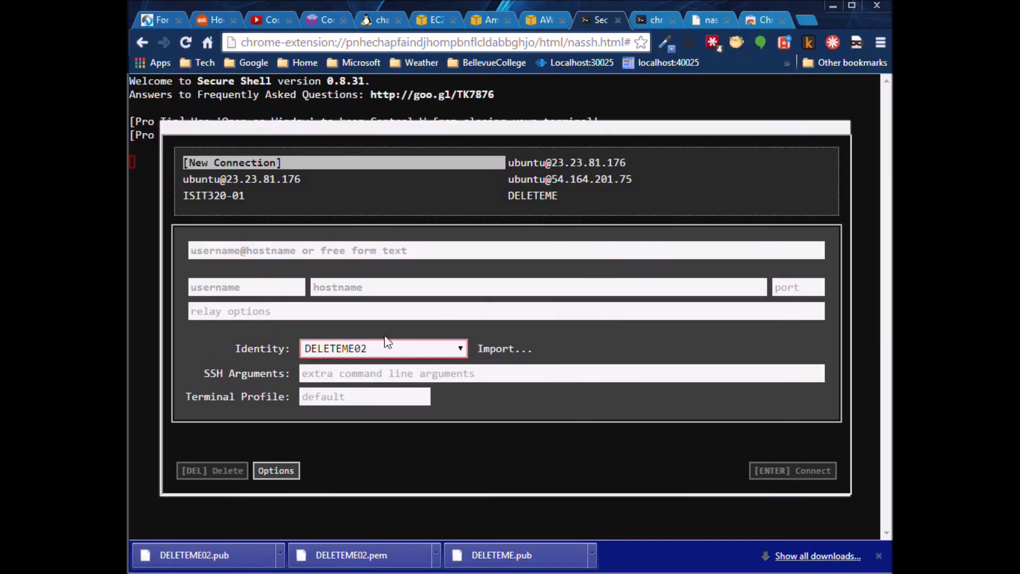
mouse_move(374, 350)
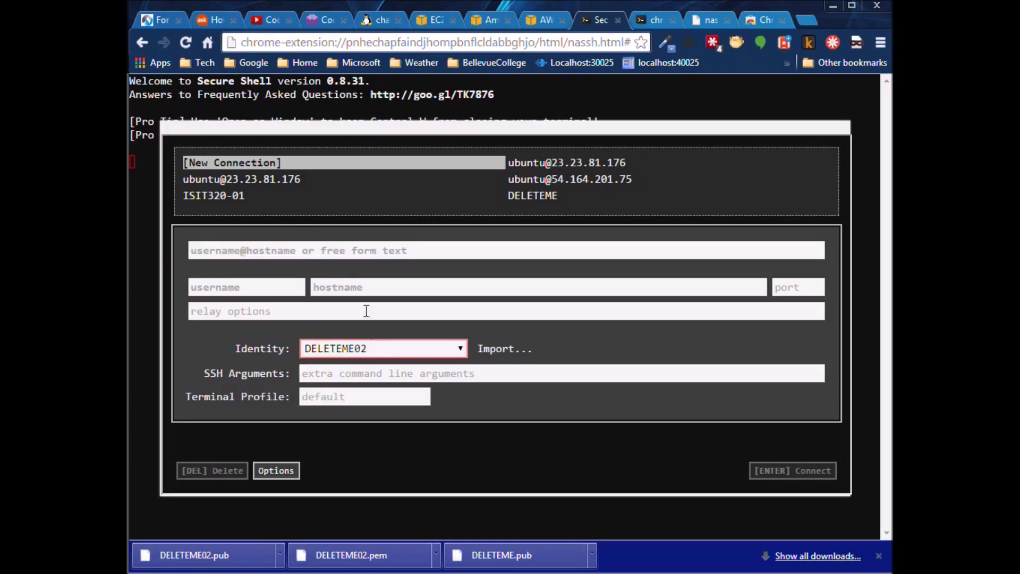
Step: Name the connection DELETEME02 and enter ubuntu as the username
click(506, 250)
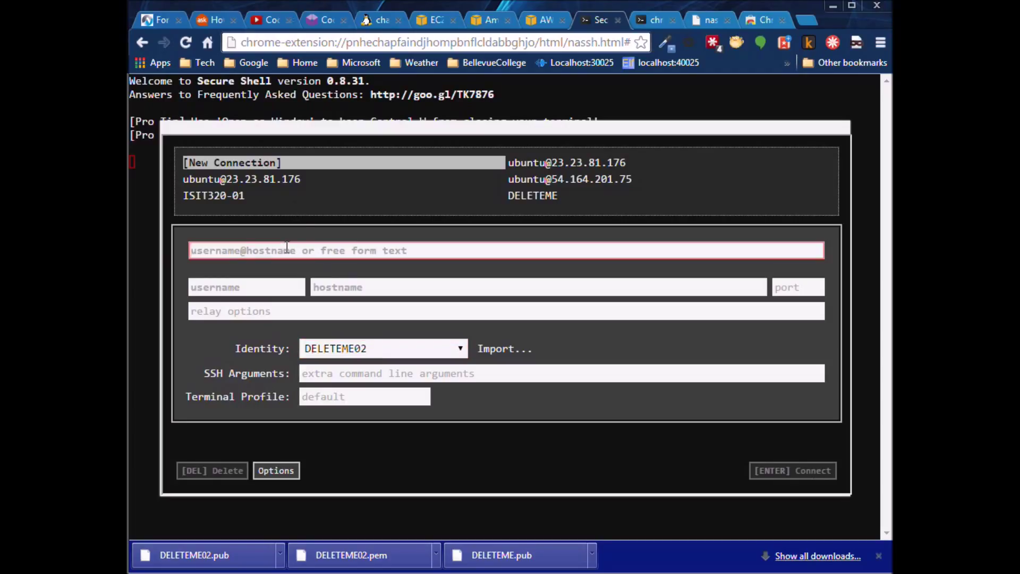
text(DELET)
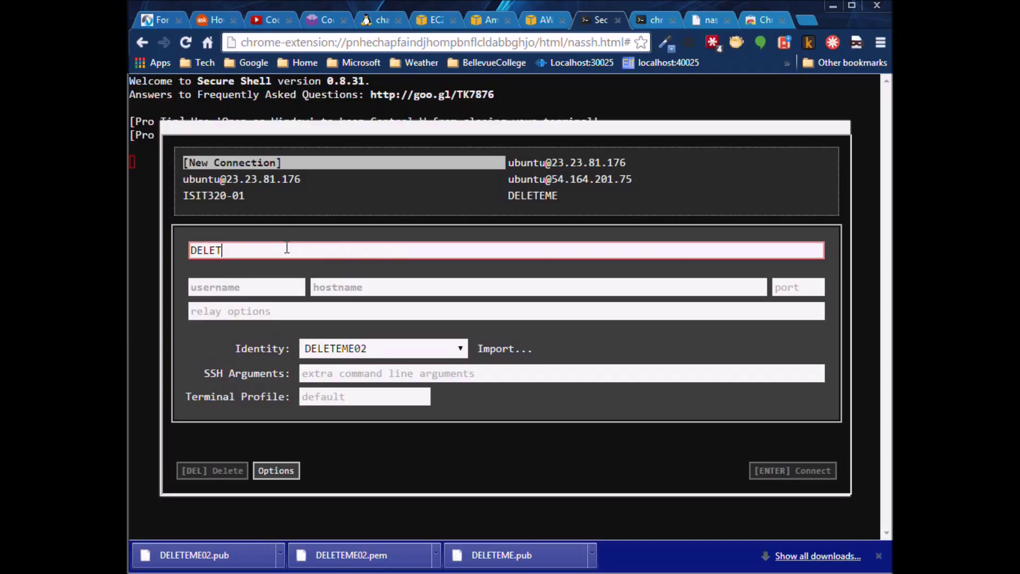
text(EME02)
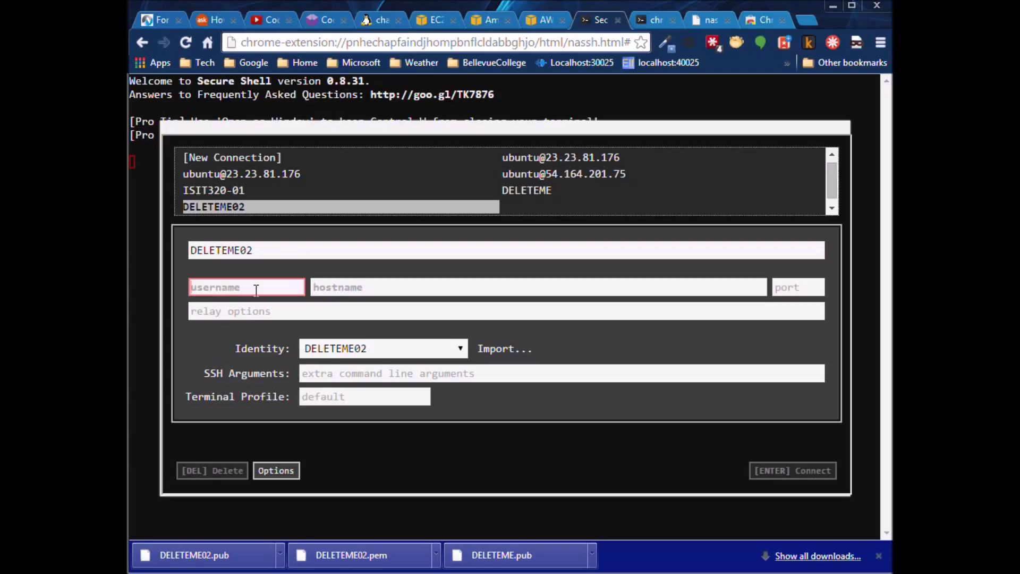
text(ubuntu)
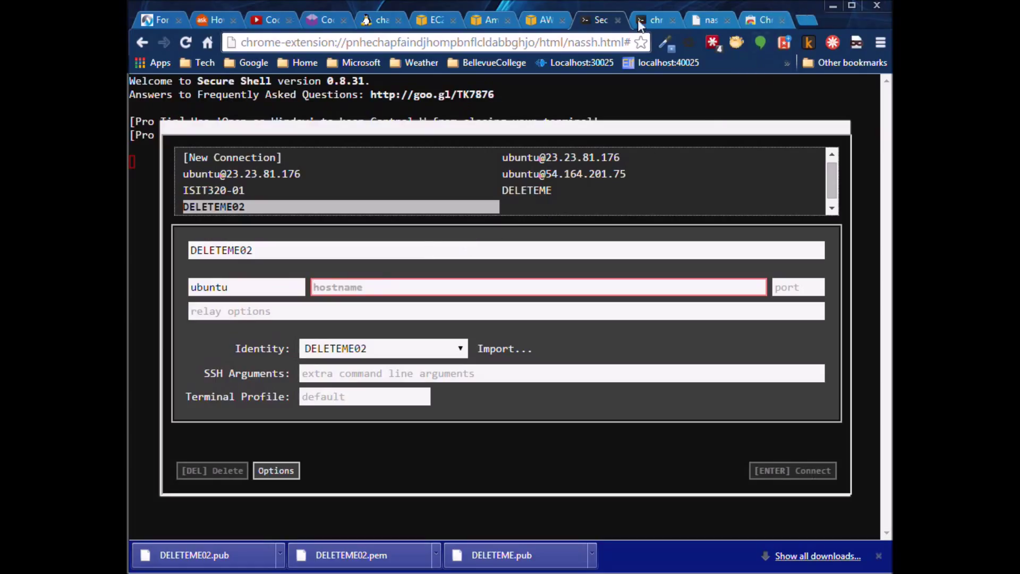
mouse_move(297, 24)
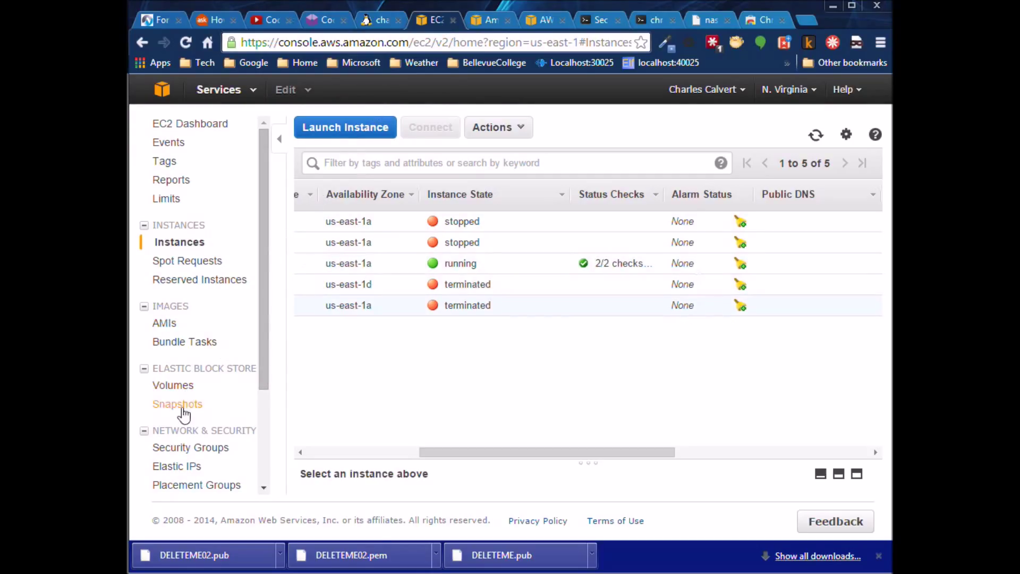
mouse_move(189, 378)
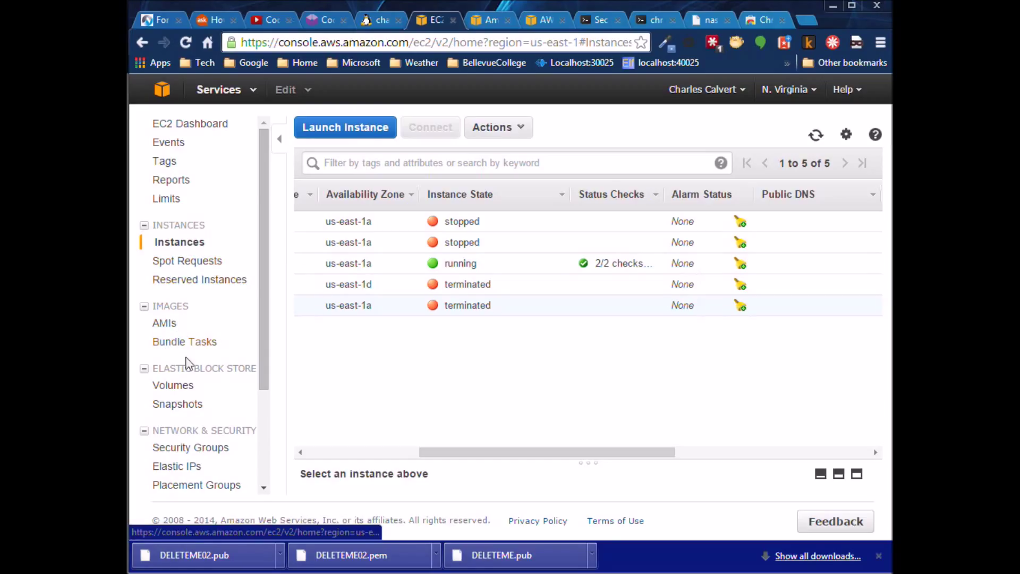
Step: Copy Elastic IP 54.165.24.216 from the EC2 Elastic IPs list and return to Secure Shell
click(177, 465)
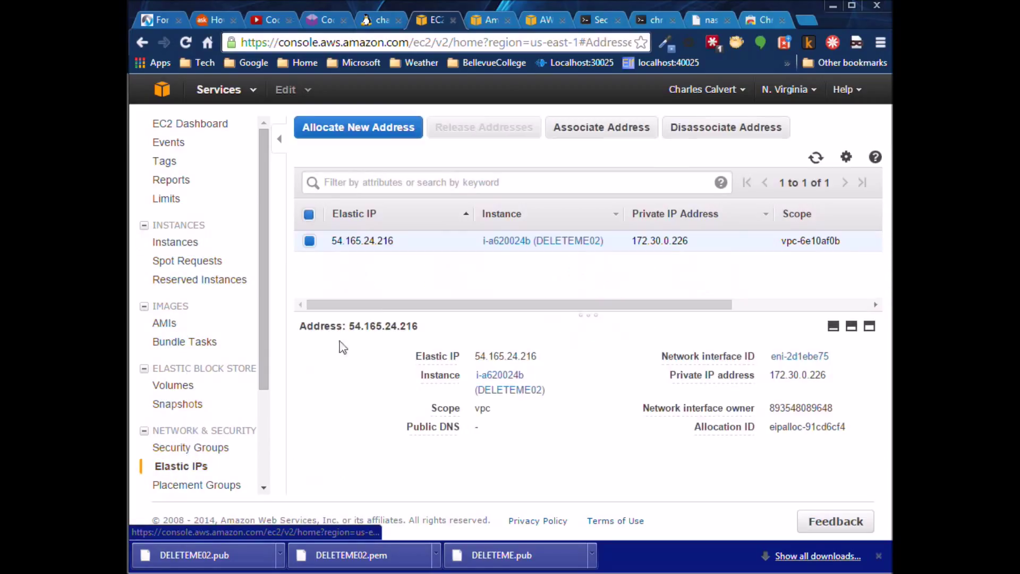
double_click(521, 356)
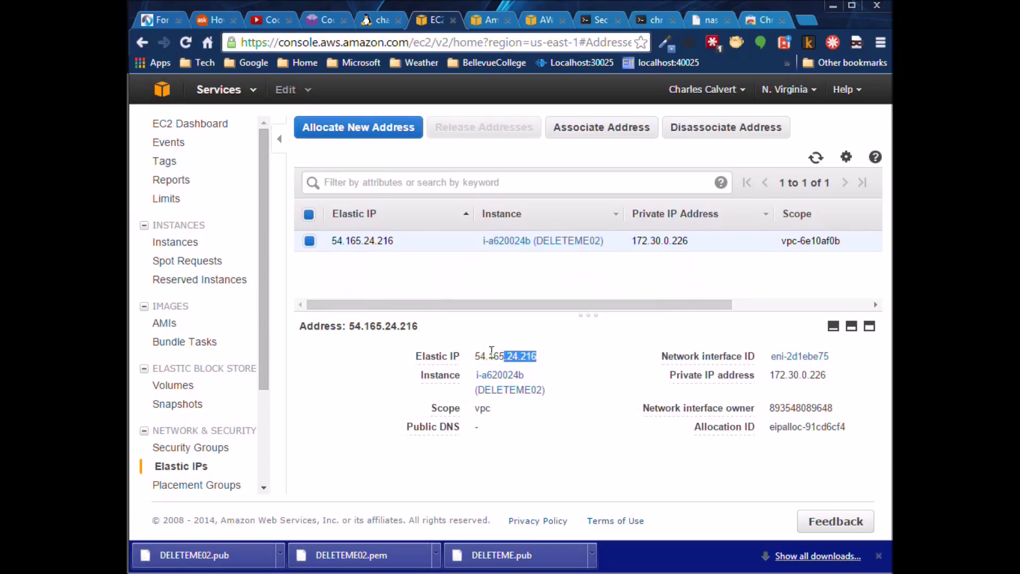
right_click(506, 357)
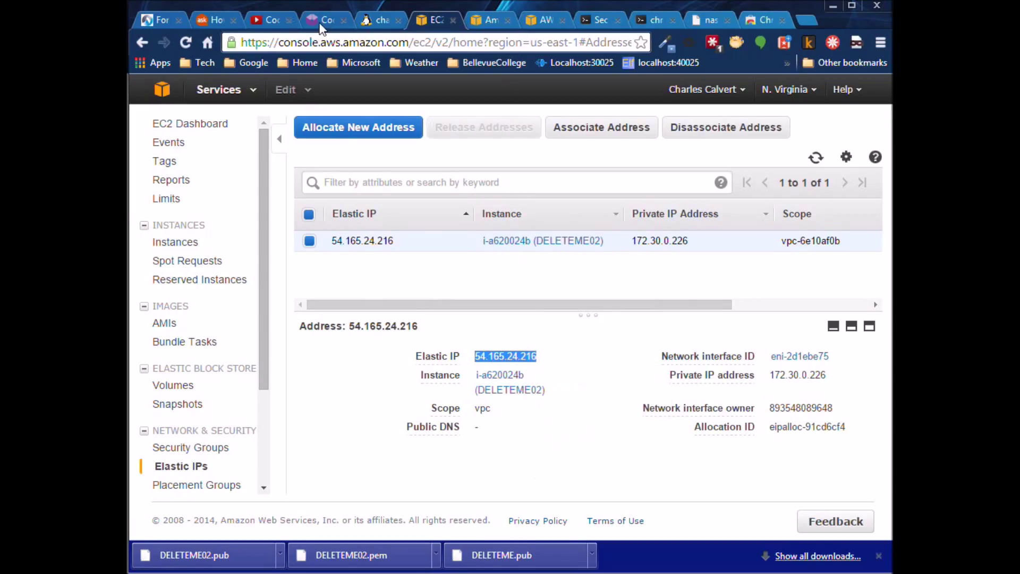
click(323, 19)
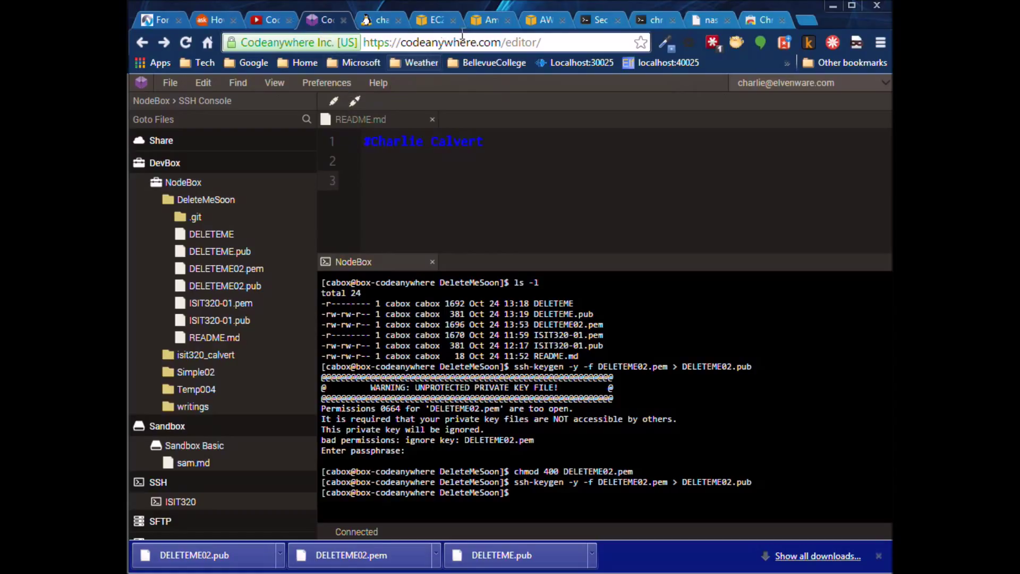
click(597, 19)
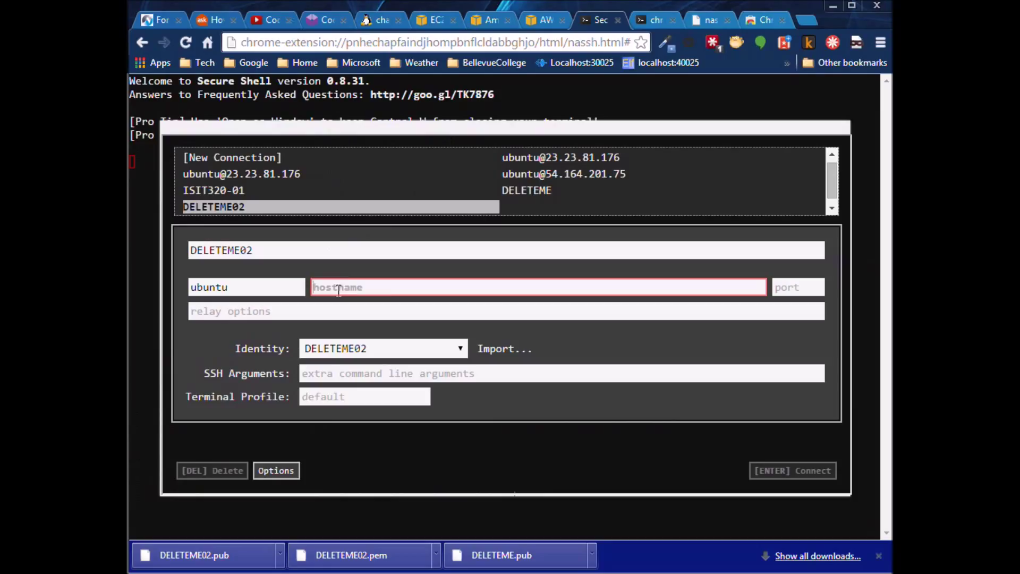
Step: Enter hostname 54.165.24.216 and connect; host key verification fails with a changed-identification warning
text(54.165.24.216)
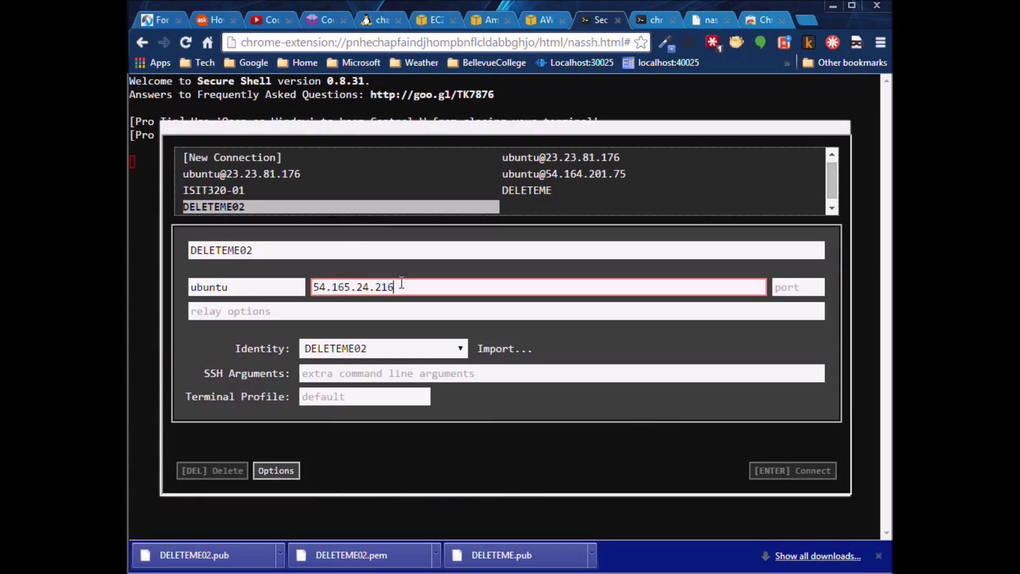
mouse_move(372, 328)
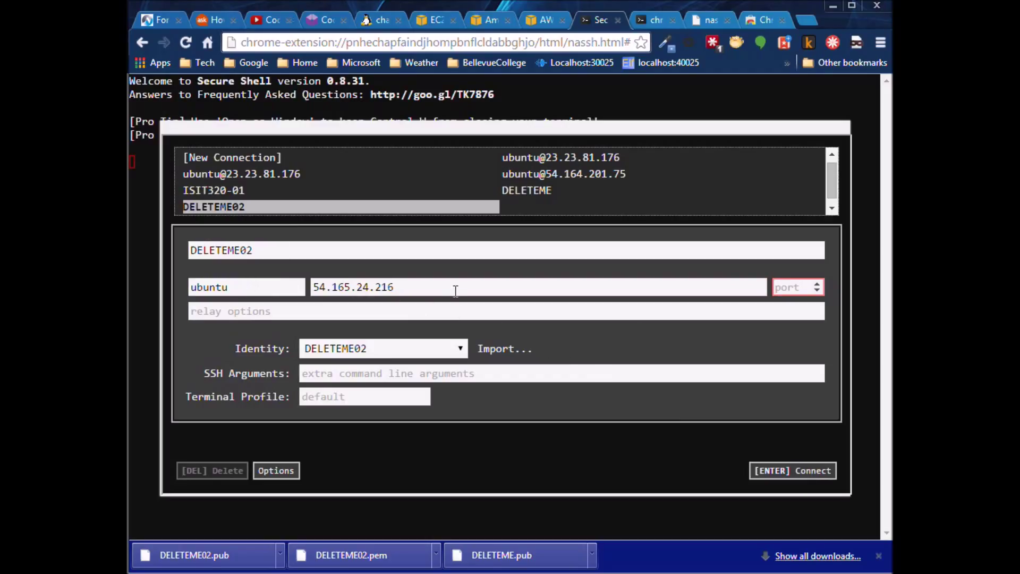
mouse_move(383, 346)
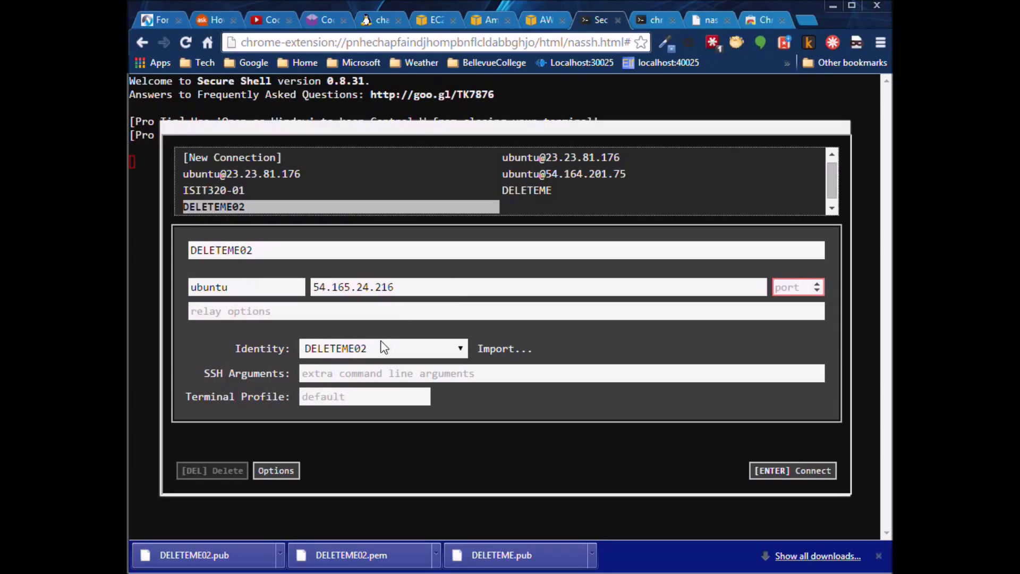
click(791, 471)
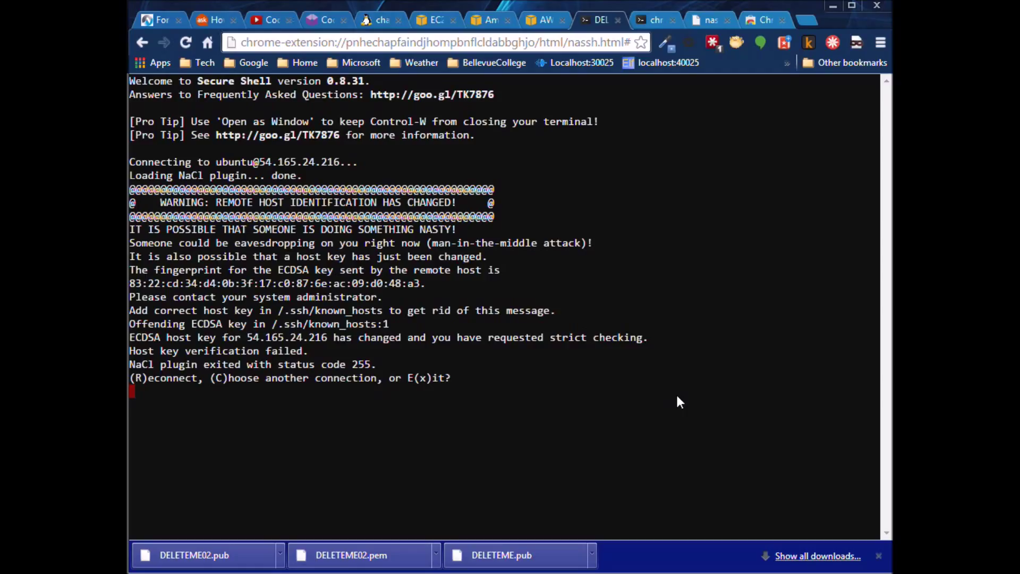
mouse_move(689, 385)
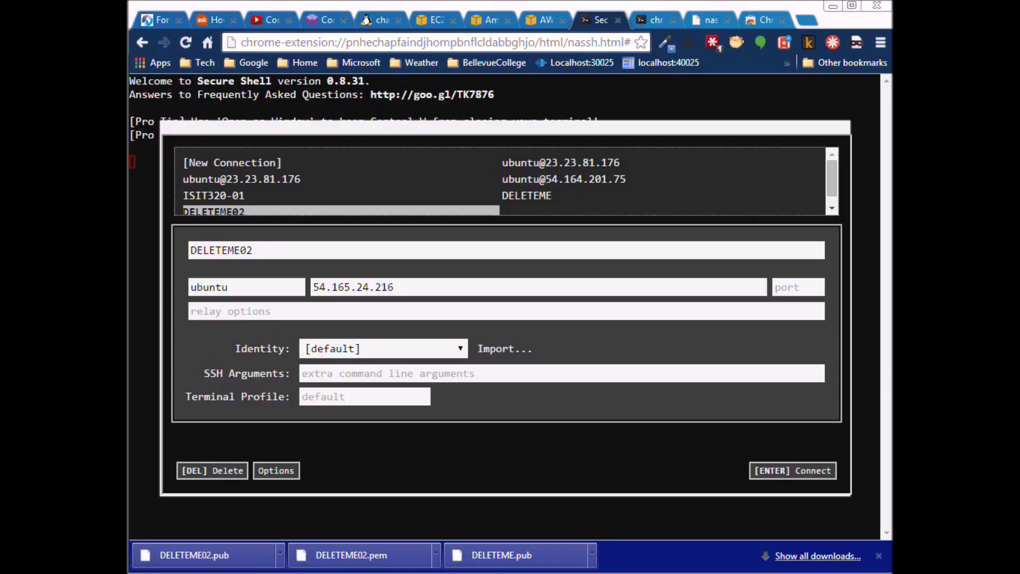
Step: Bring up Chrome's Developer Tools console on the Secure Shell page via the browser menu
key(F12)
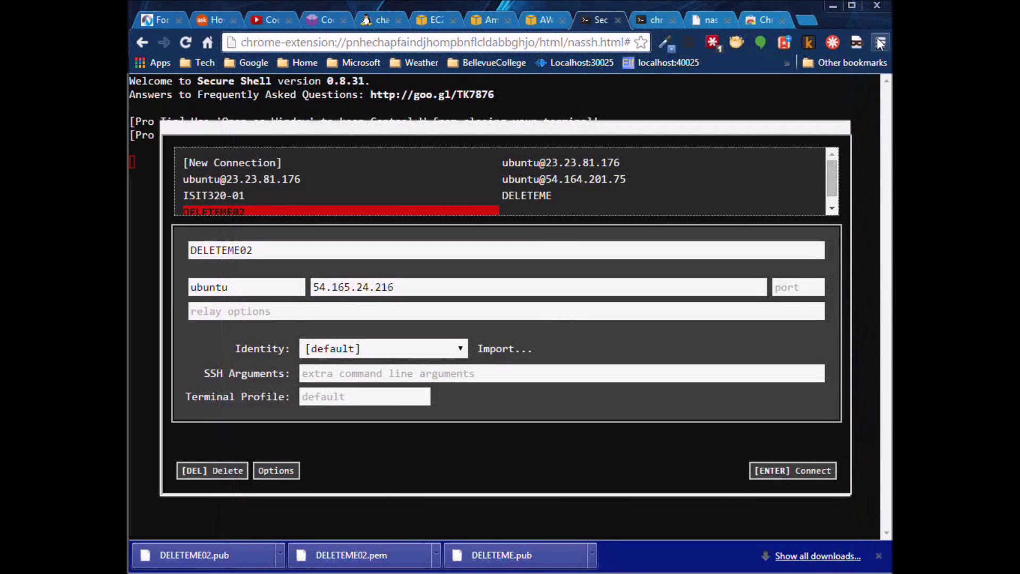
click(880, 43)
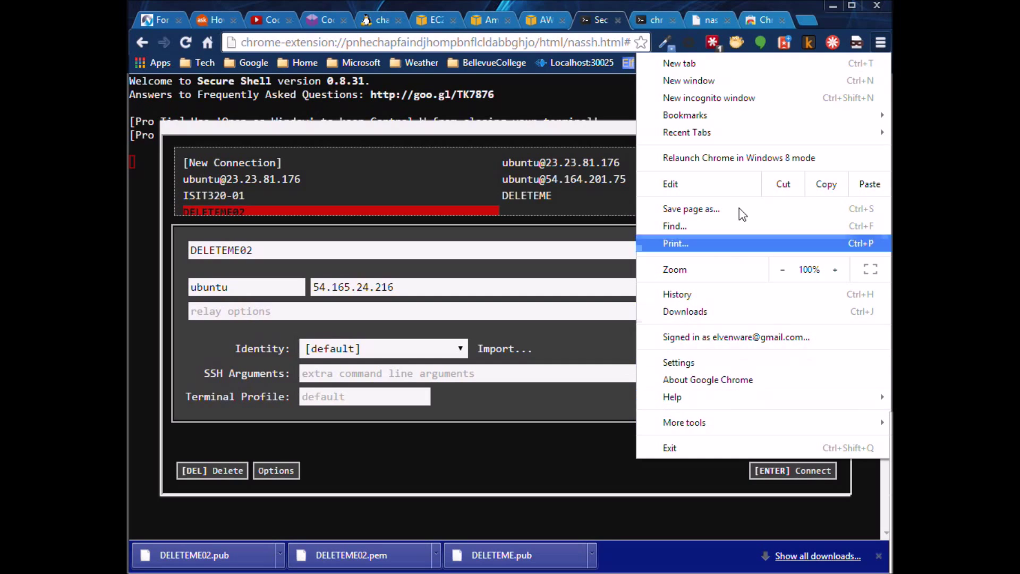
click(880, 43)
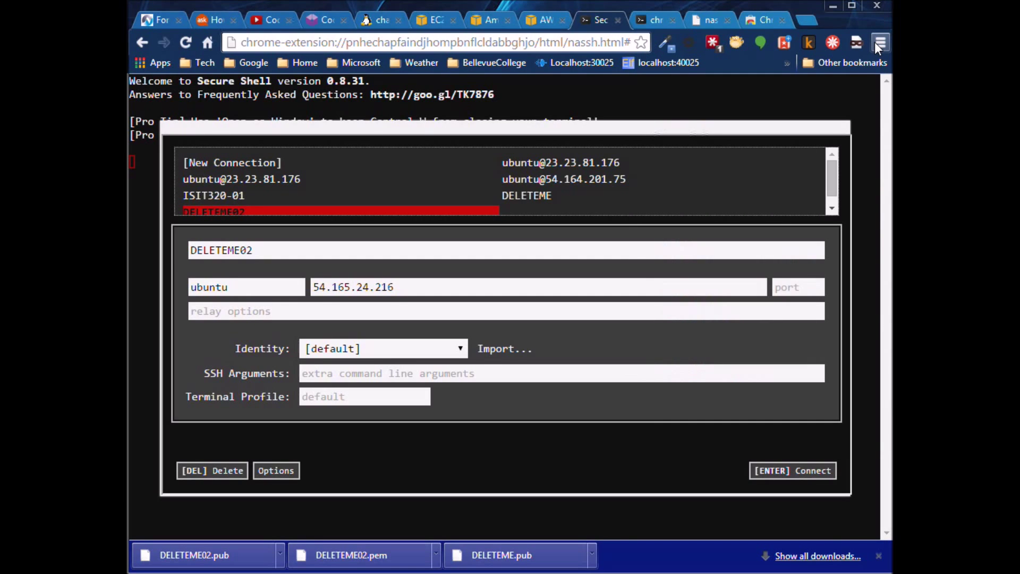
click(880, 42)
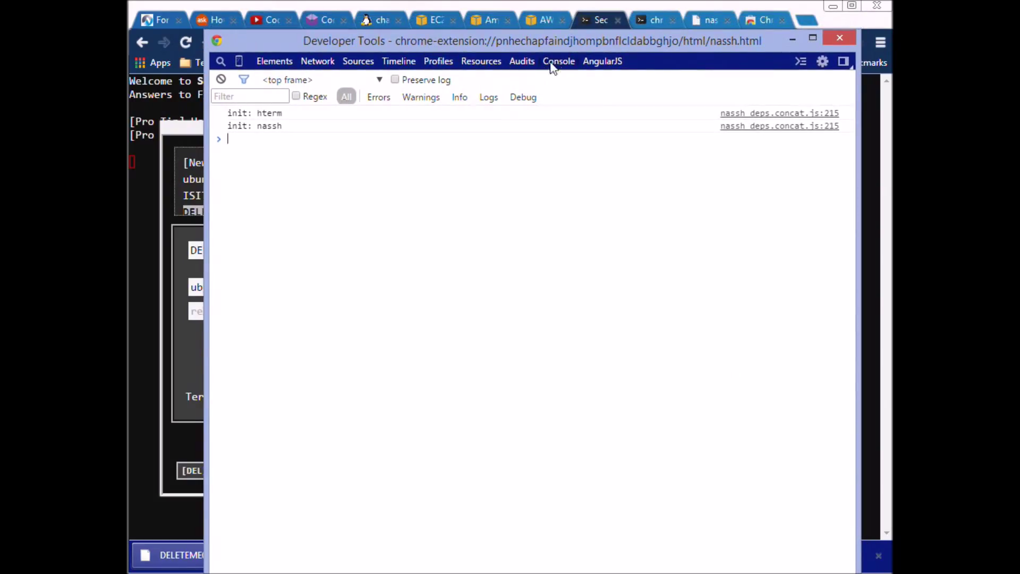
right_click(260, 143)
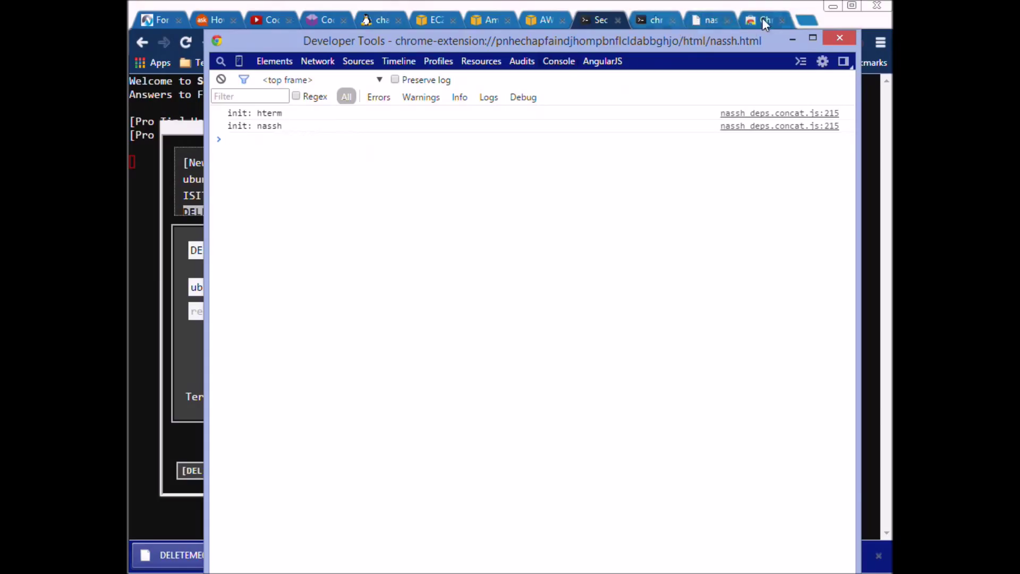
Step: Check the nassh FAQ's 'remove ALL keys' command and return to the developer console
click(709, 19)
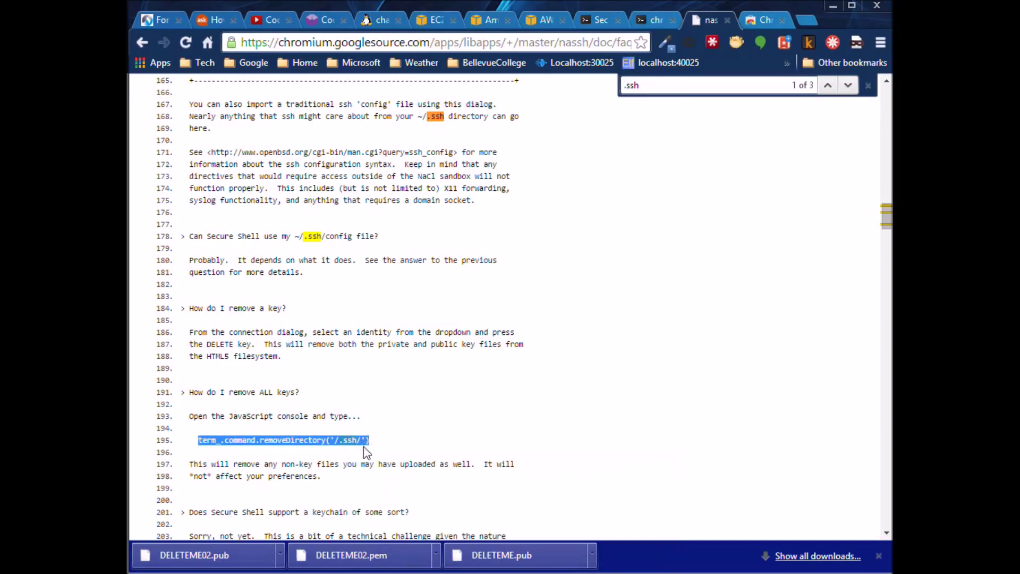
click(656, 19)
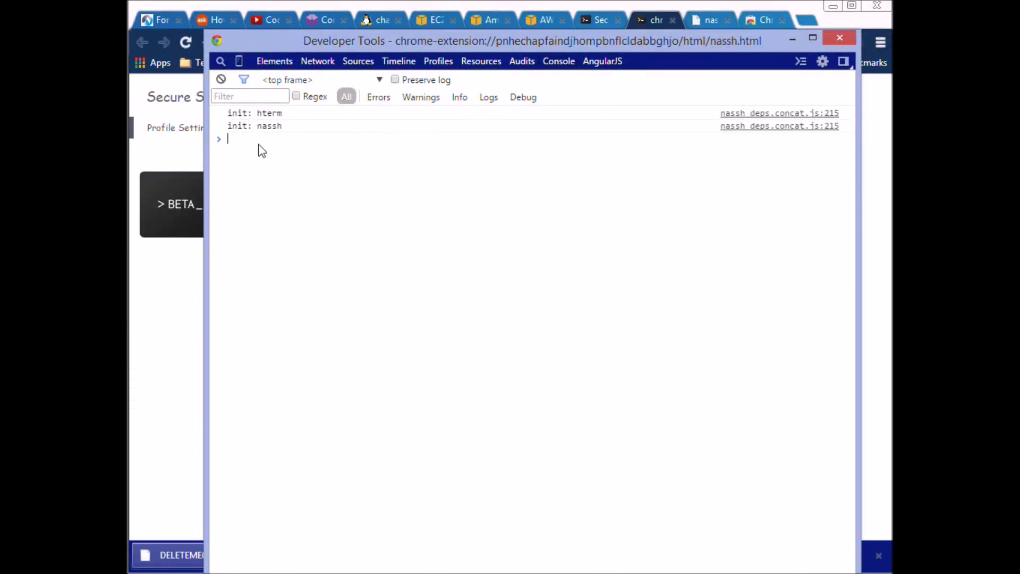
Step: Run term_.command.removeDirectory('/.ssh/') in the console to clear all stored keys
right_click(260, 150)
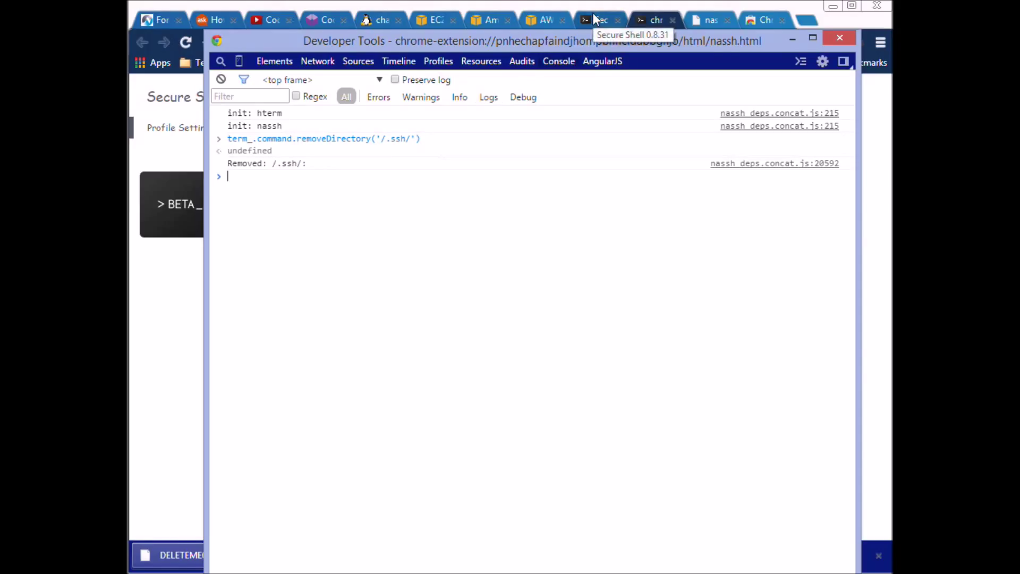
click(598, 19)
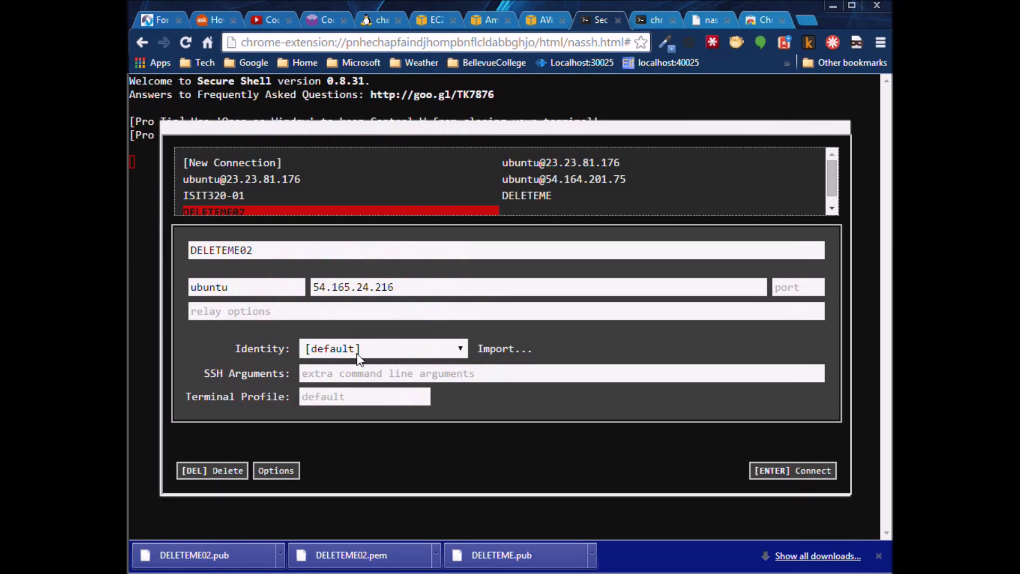
click(504, 348)
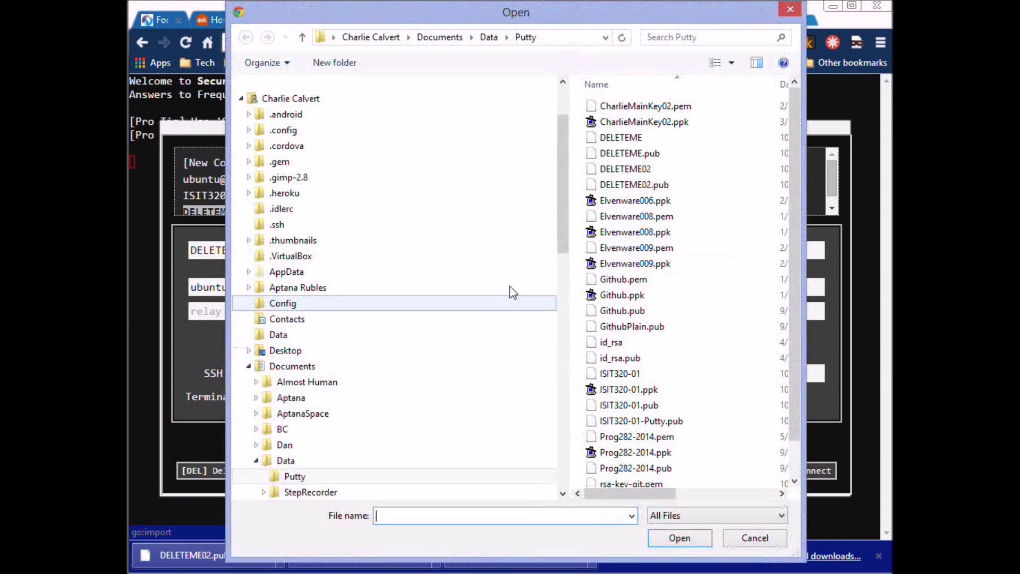
click(625, 169)
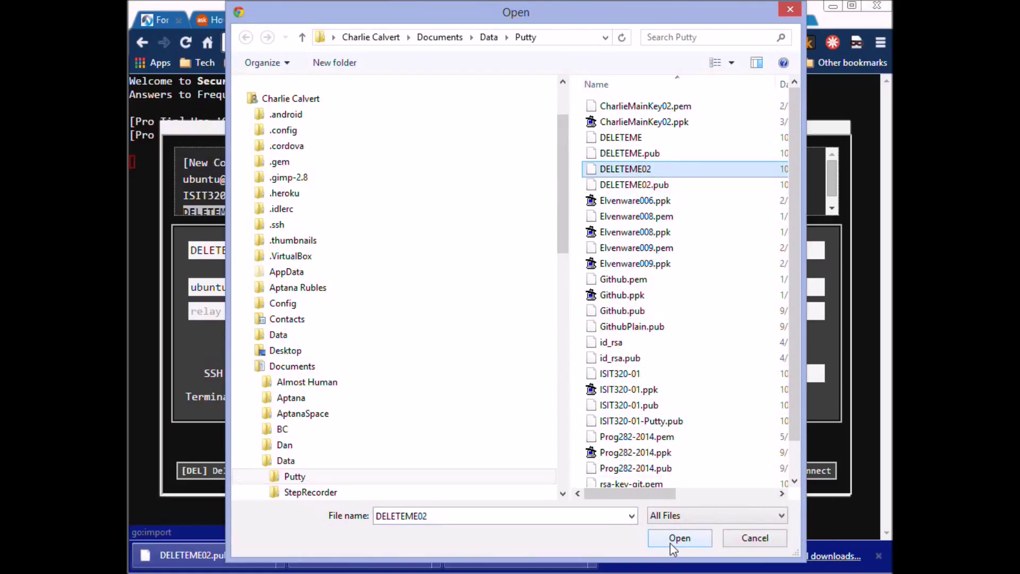
click(679, 538)
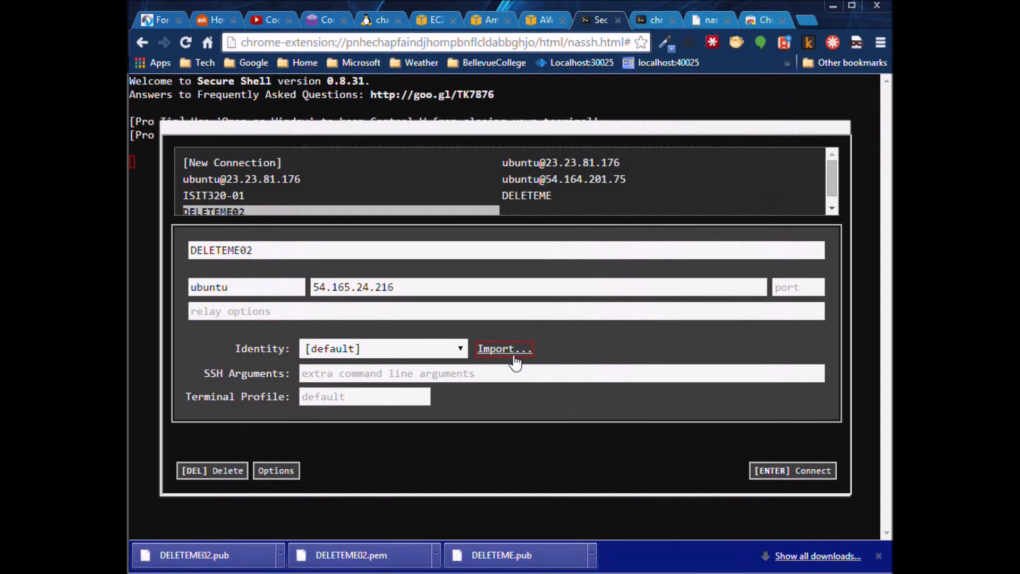
click(503, 348)
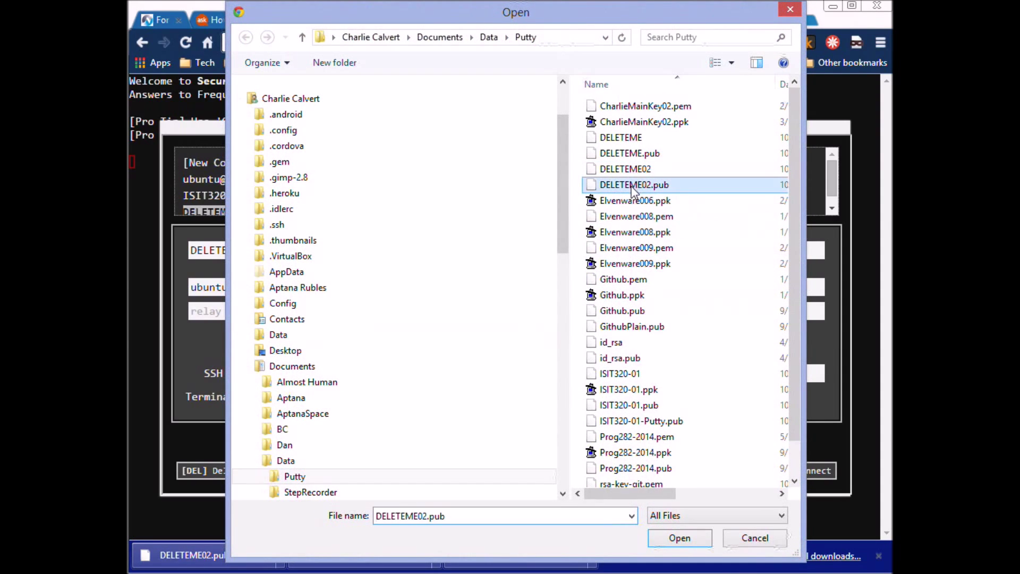
click(679, 538)
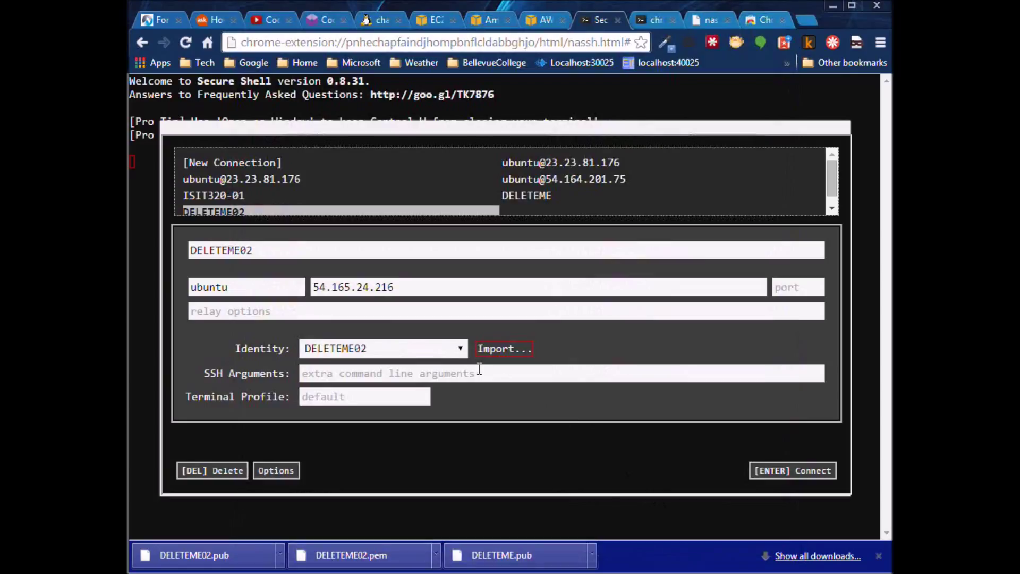
mouse_move(420, 370)
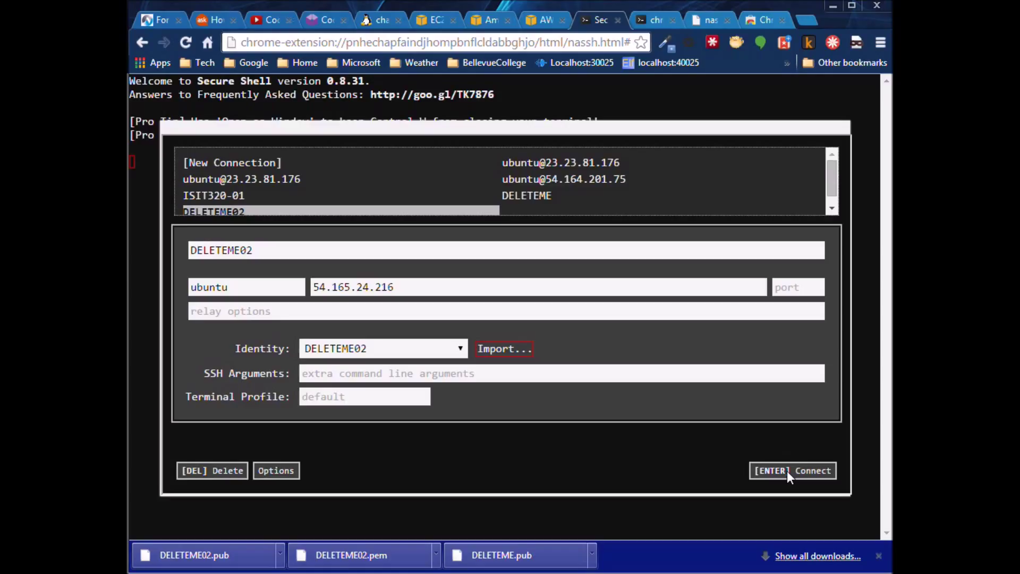
click(793, 471)
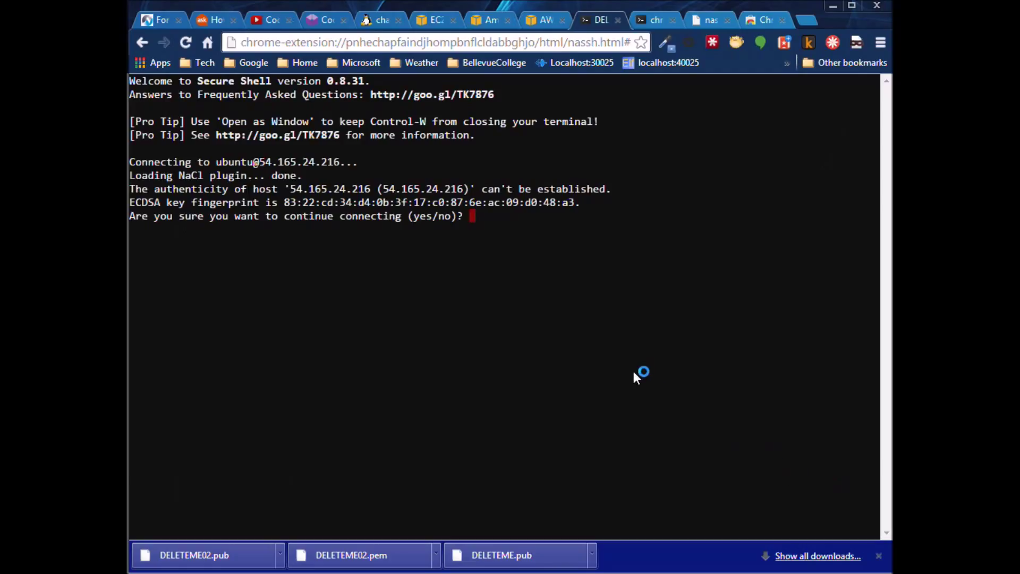
text(yes)
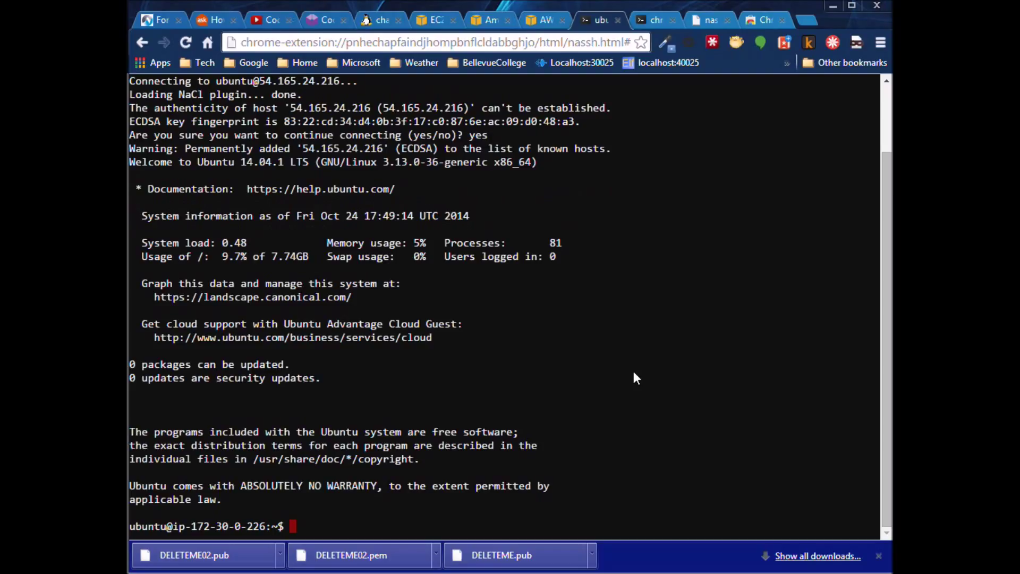
Step: List the home directory and run sudo apt-get update to refresh the package lists
text(ls)
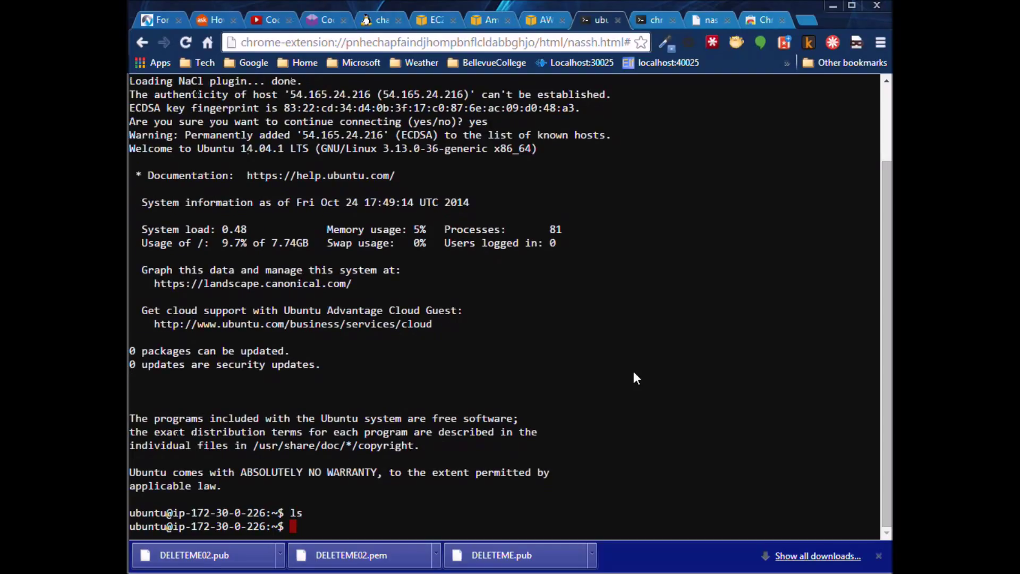
text(sudo apt-)
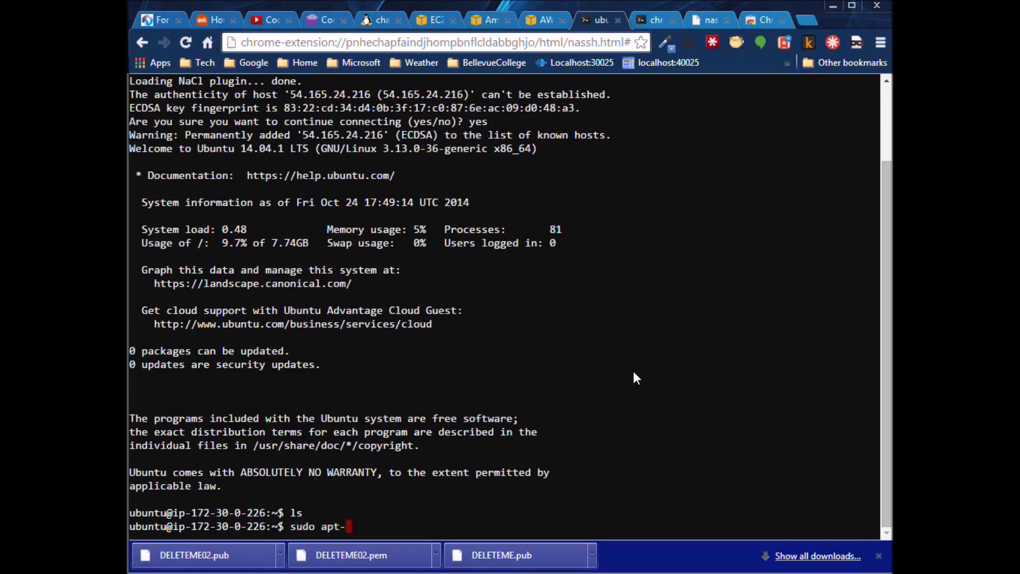
text(get update)
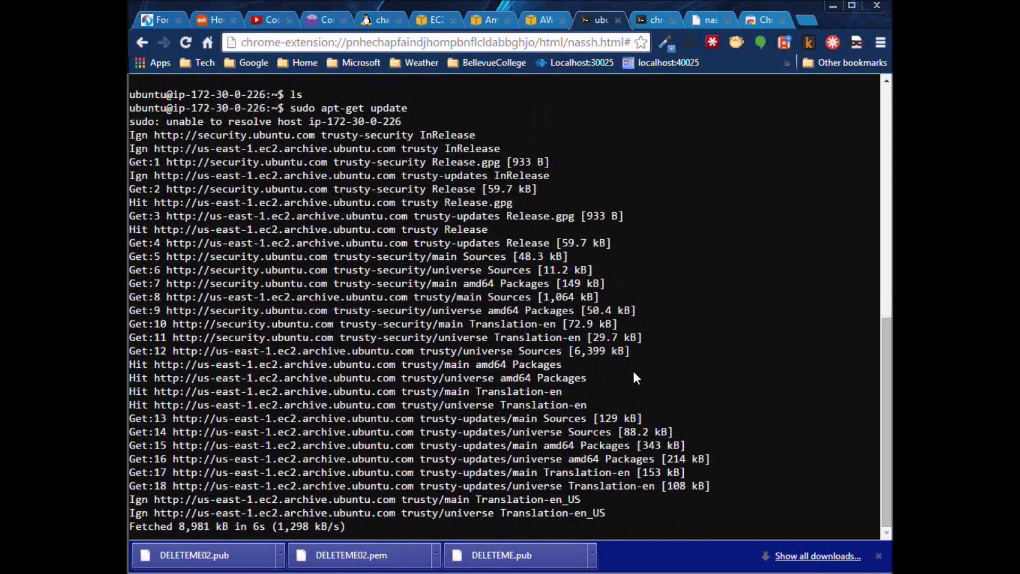
scroll(down, 3)
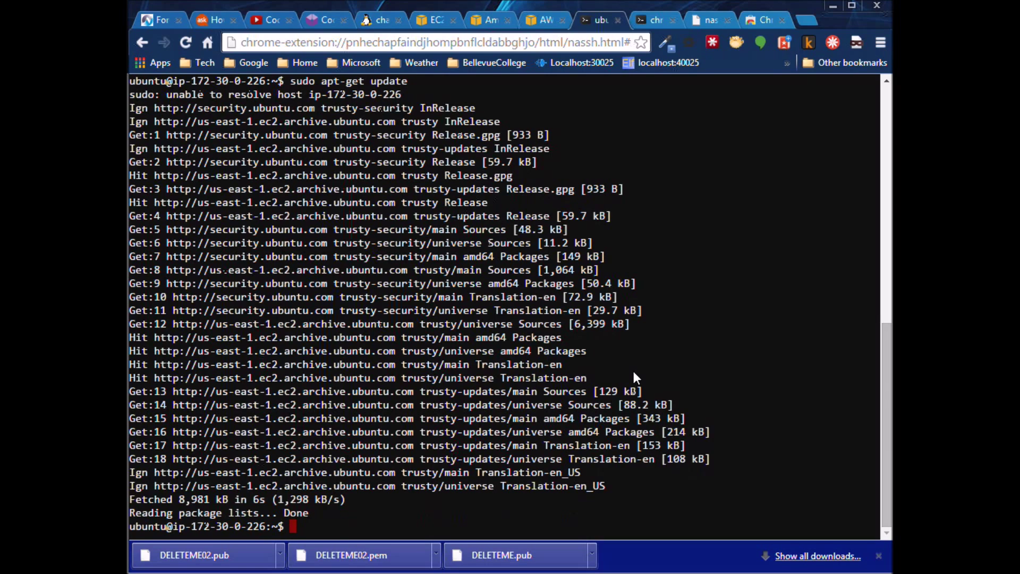
Step: Run sudo apt-get upgrade and let the package upgrade complete back to the prompt
text(sudo apt-get upg)
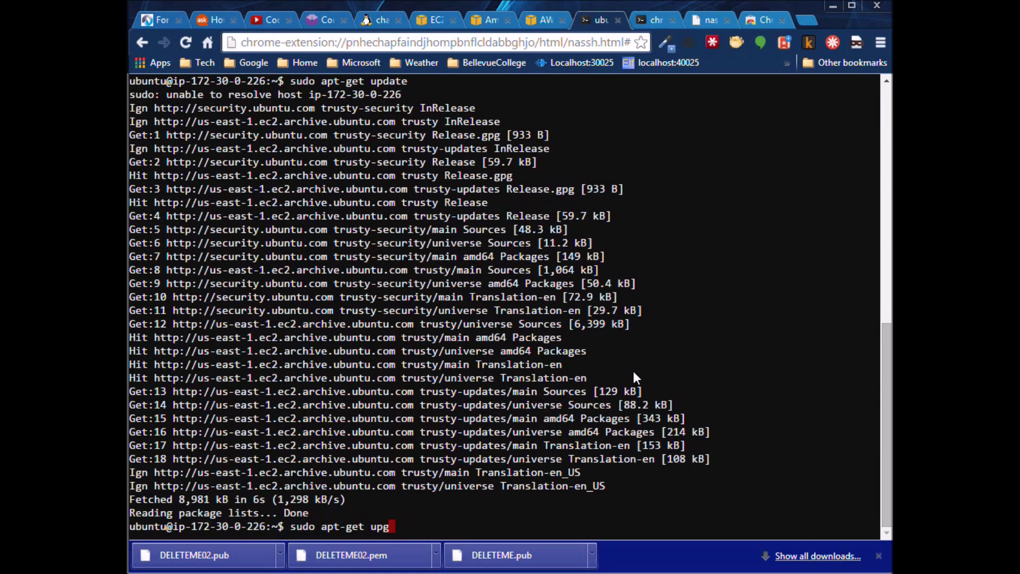
key(Return)
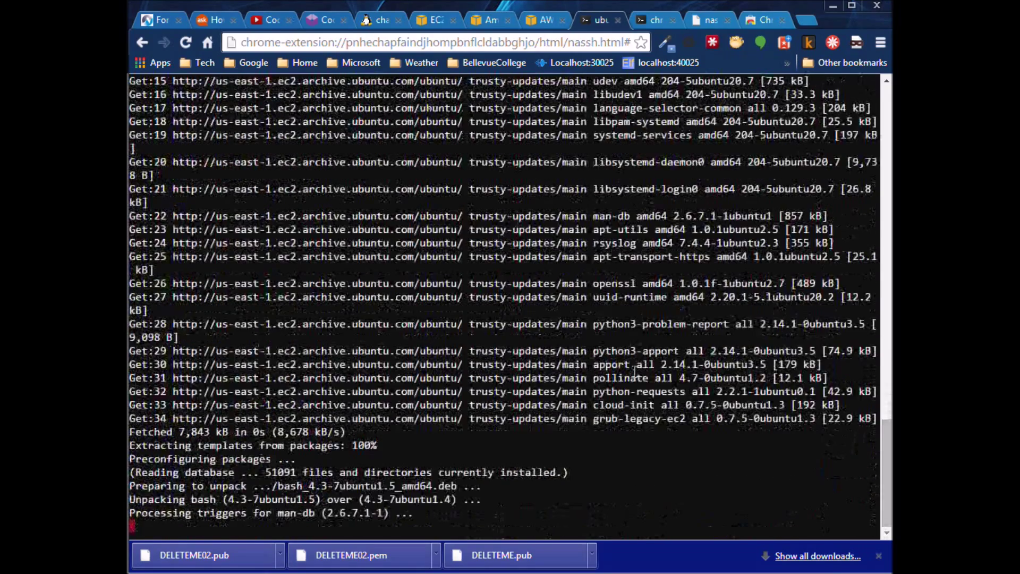
scroll(down, 3)
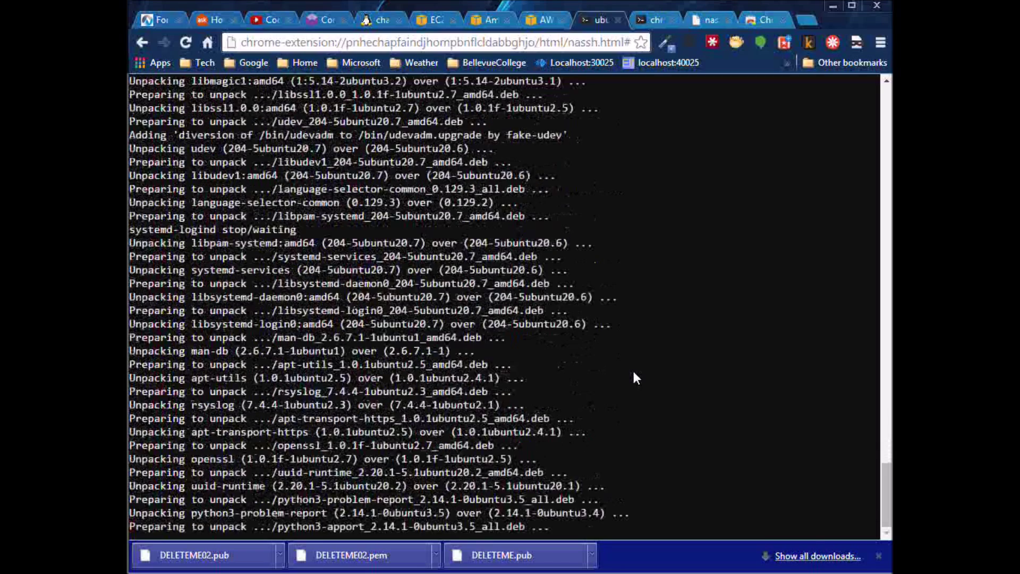
scroll(down, 3)
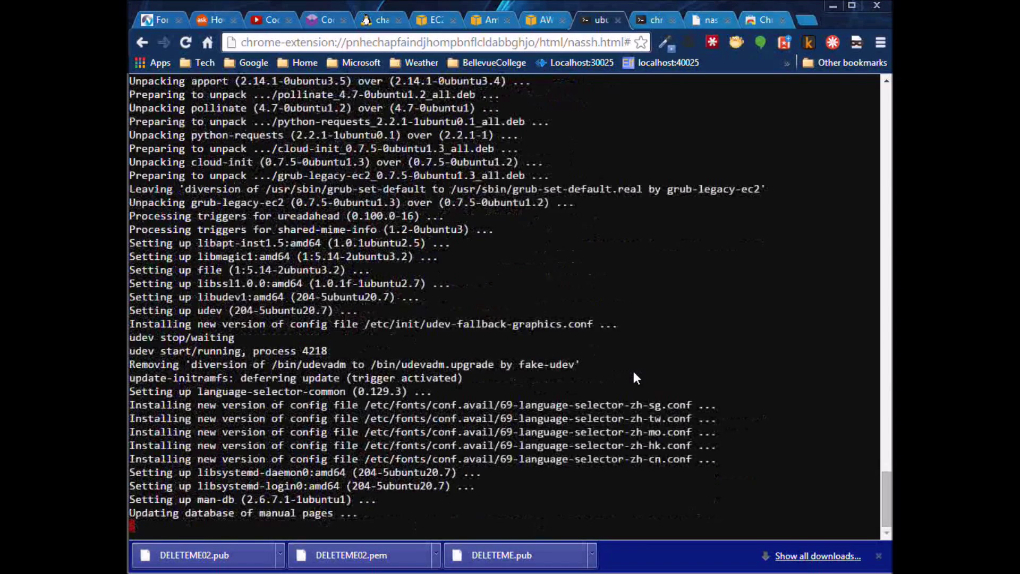
scroll(down, 3)
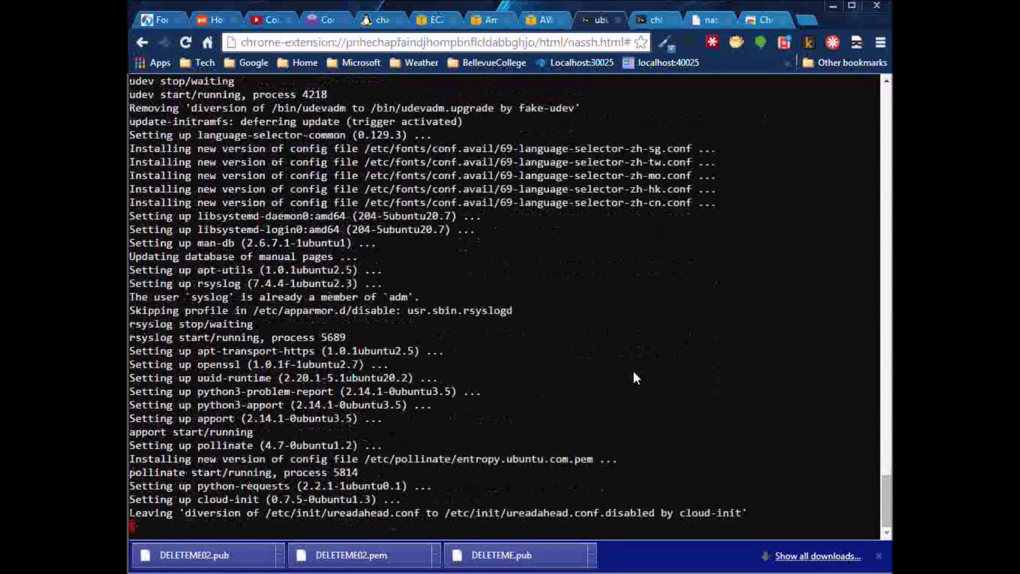
scroll(down, 3)
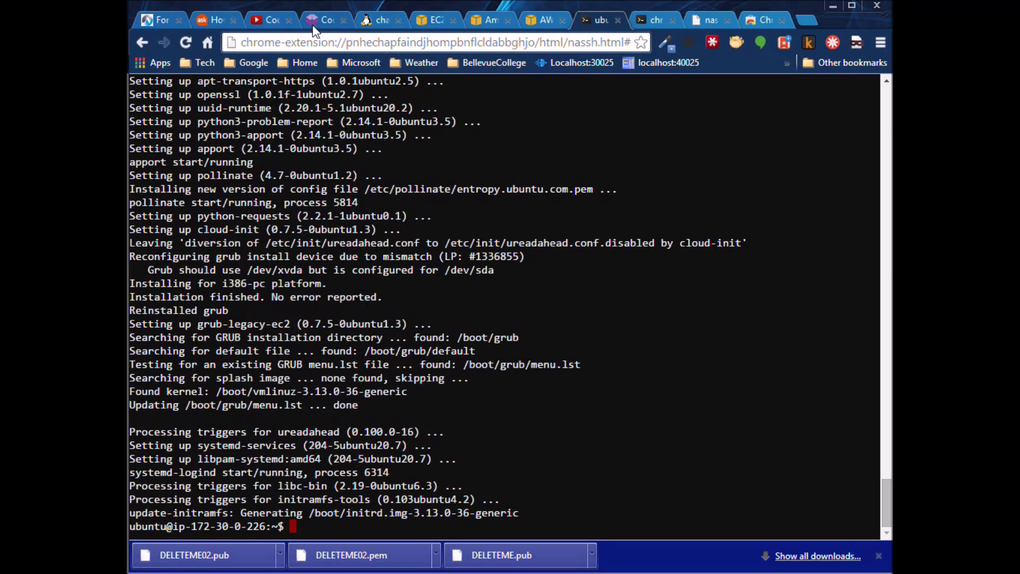
Step: Launch the ISIT320 SSH console in CodeAnywhere, dismiss its connection error and retry it
click(326, 19)
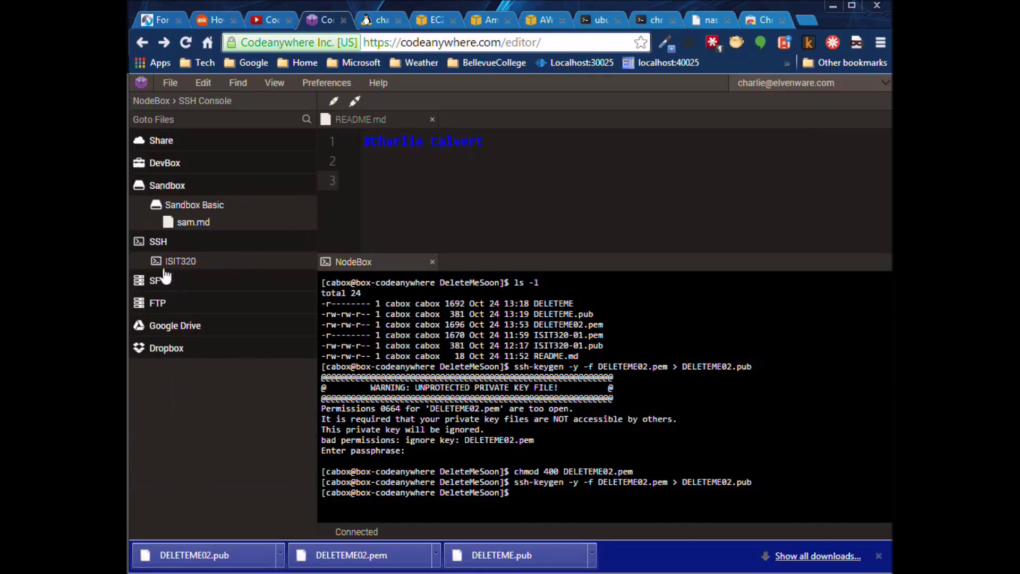
click(181, 262)
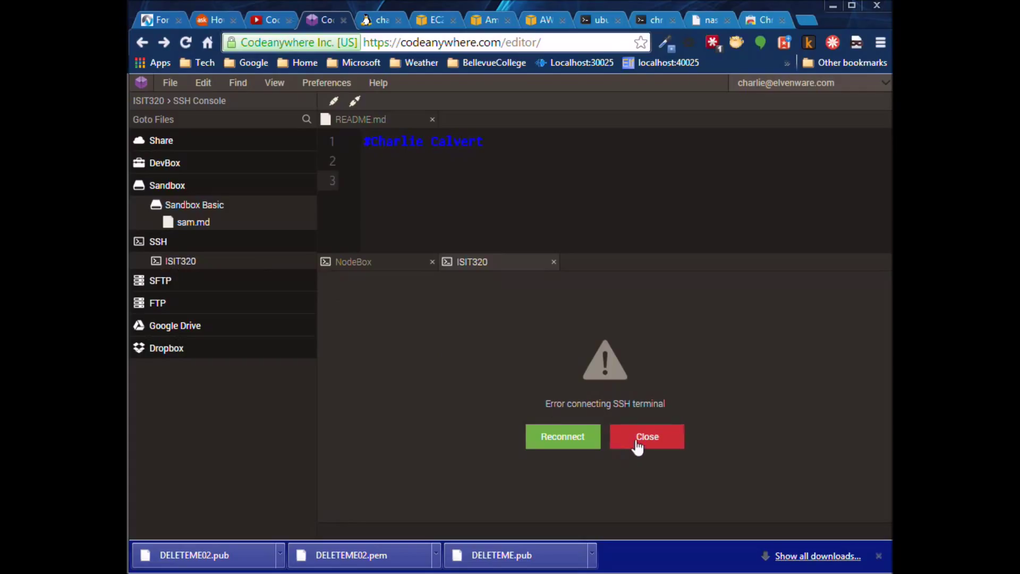
click(647, 437)
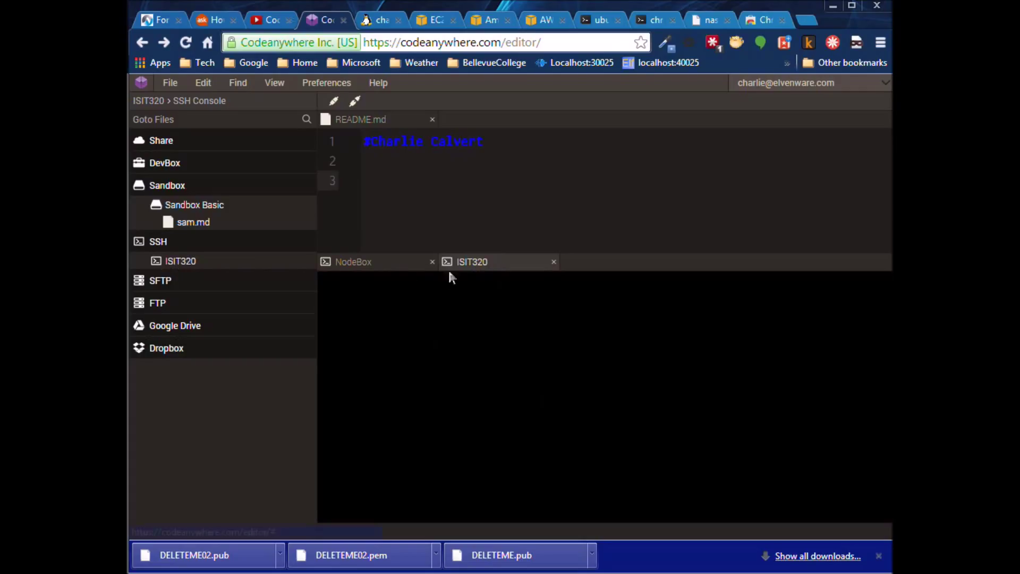
click(181, 261)
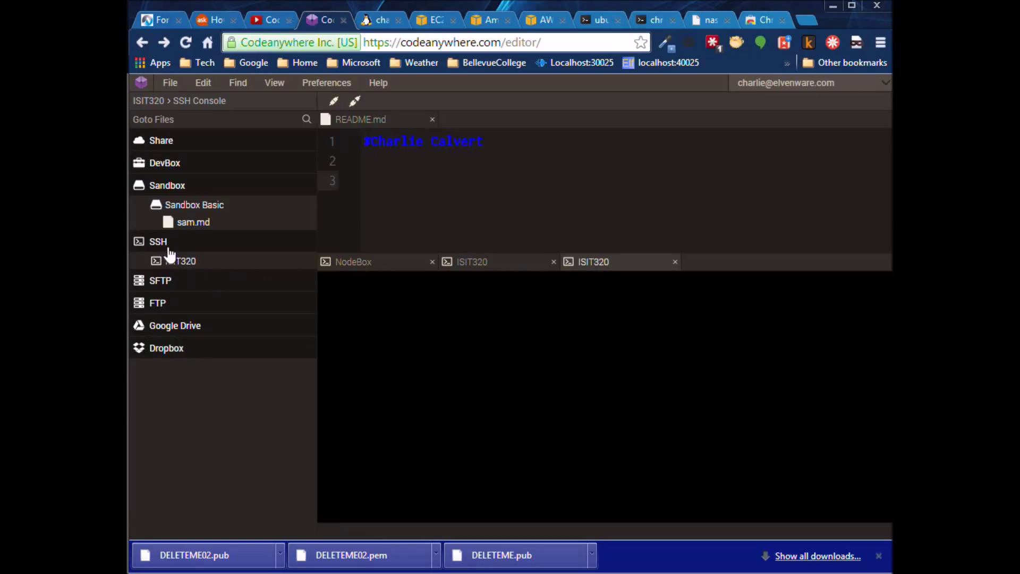
Step: Add a new SSH server in CodeAnywhere with Private key authentication and confirm with OK
right_click(157, 241)
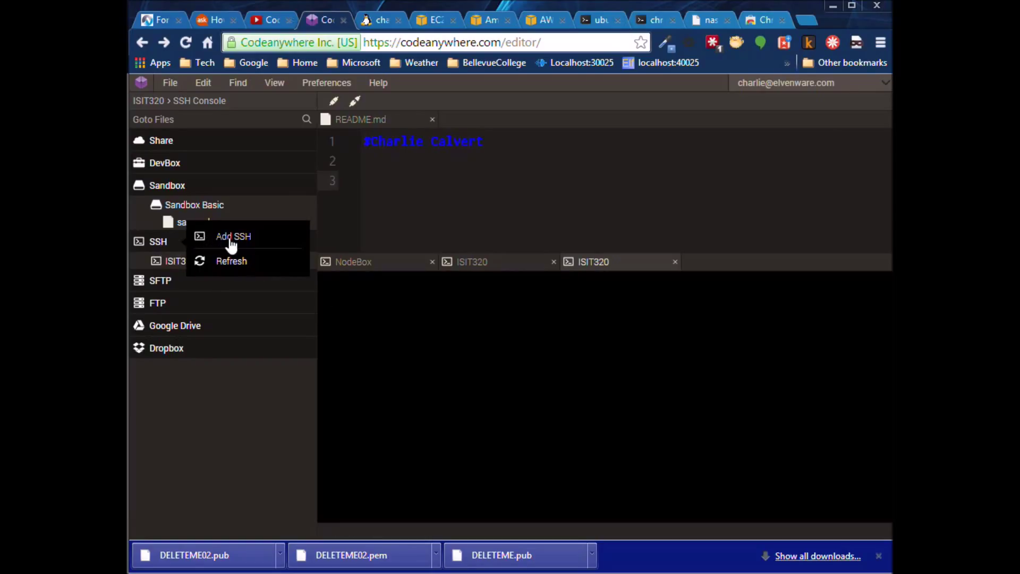
click(233, 236)
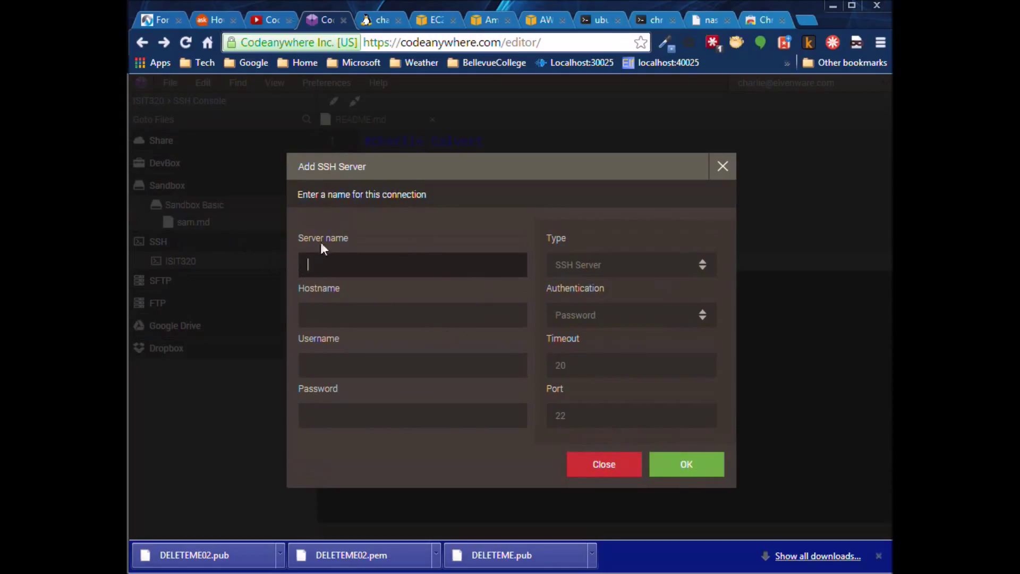
mouse_move(424, 242)
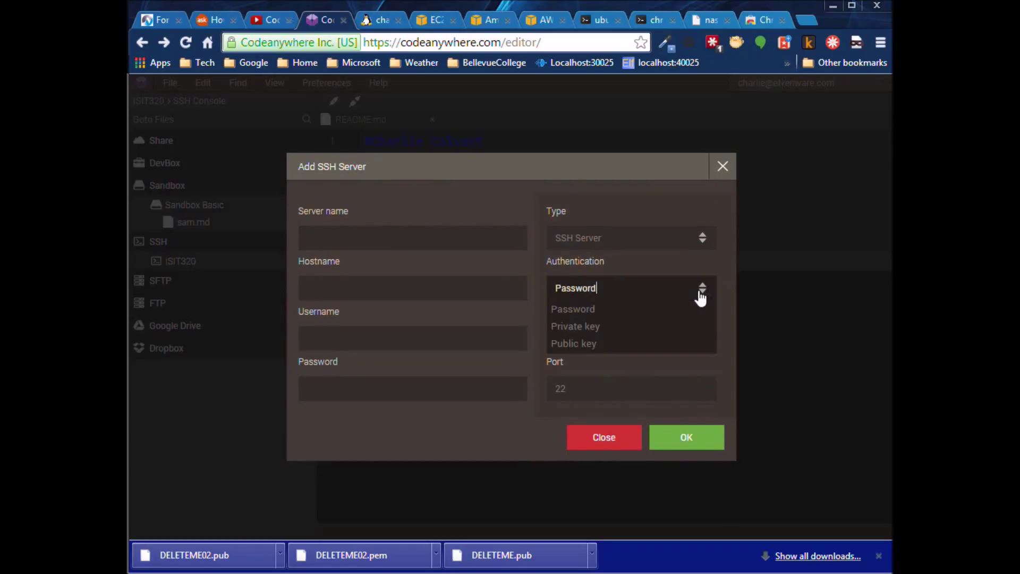
click(576, 326)
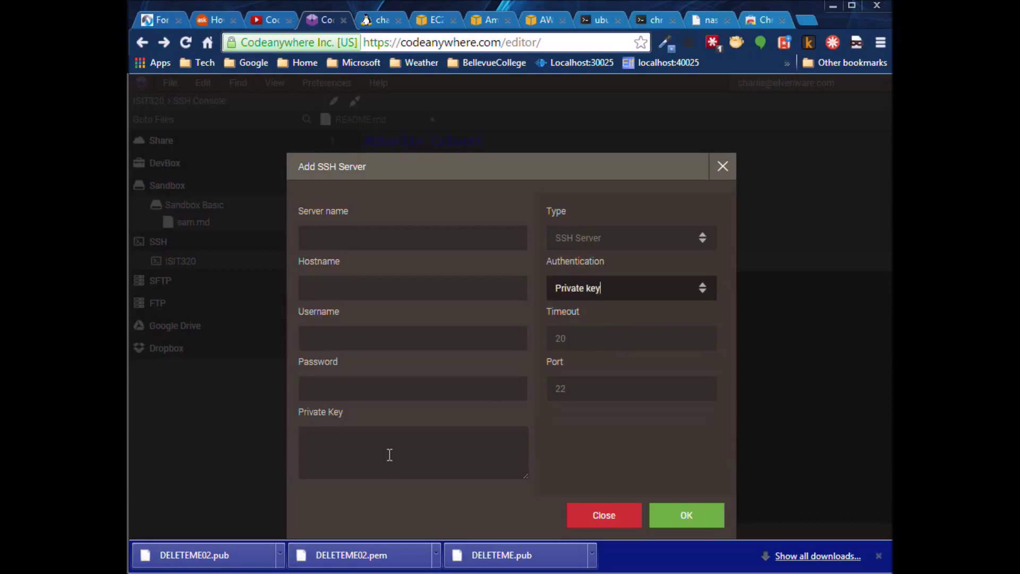
click(413, 453)
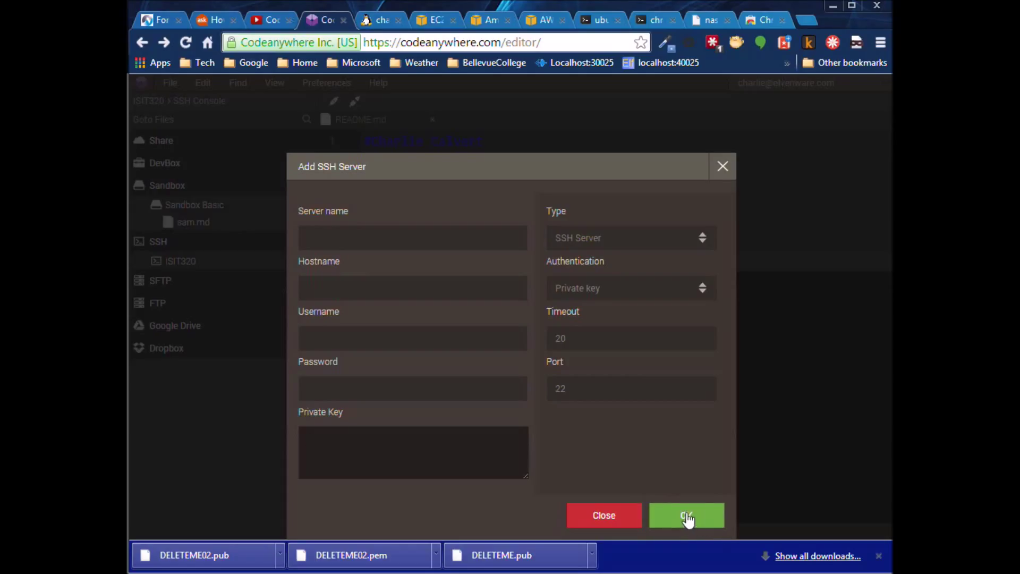
click(685, 514)
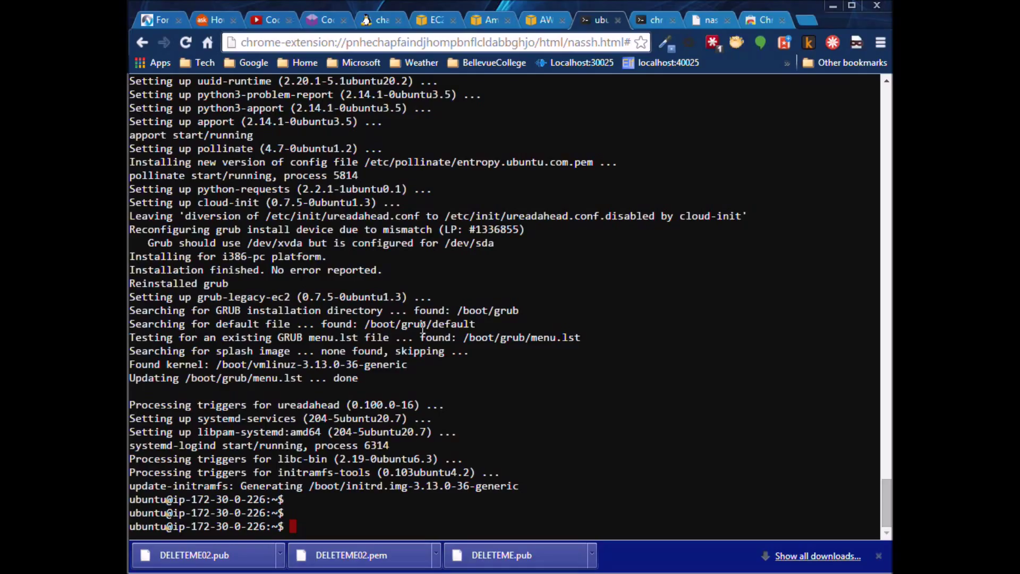
mouse_move(500, 230)
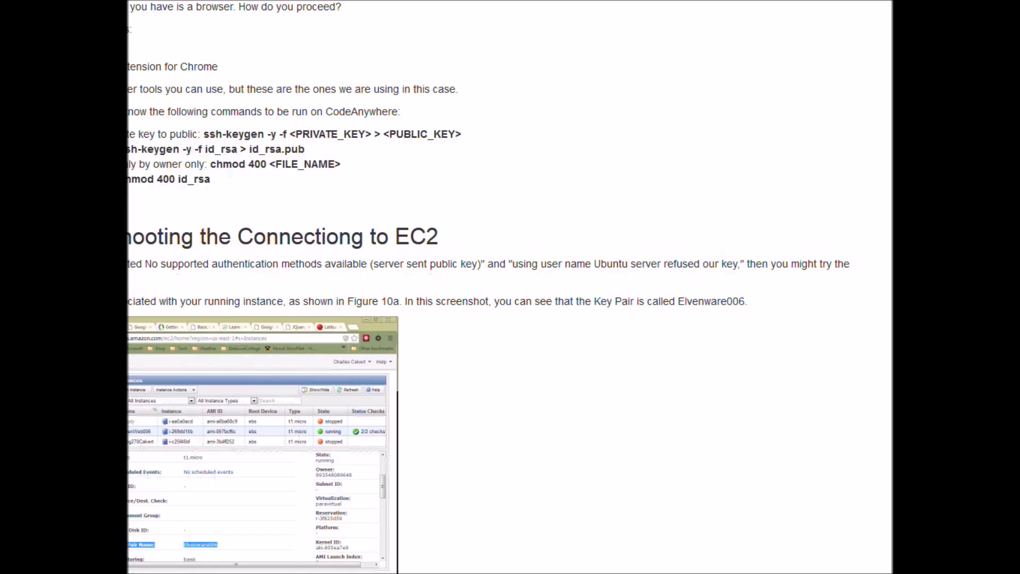
Step: Scroll to the EC2 Cloud Only section and copy the tutorial page's address from the address bar
scroll(down, 3)
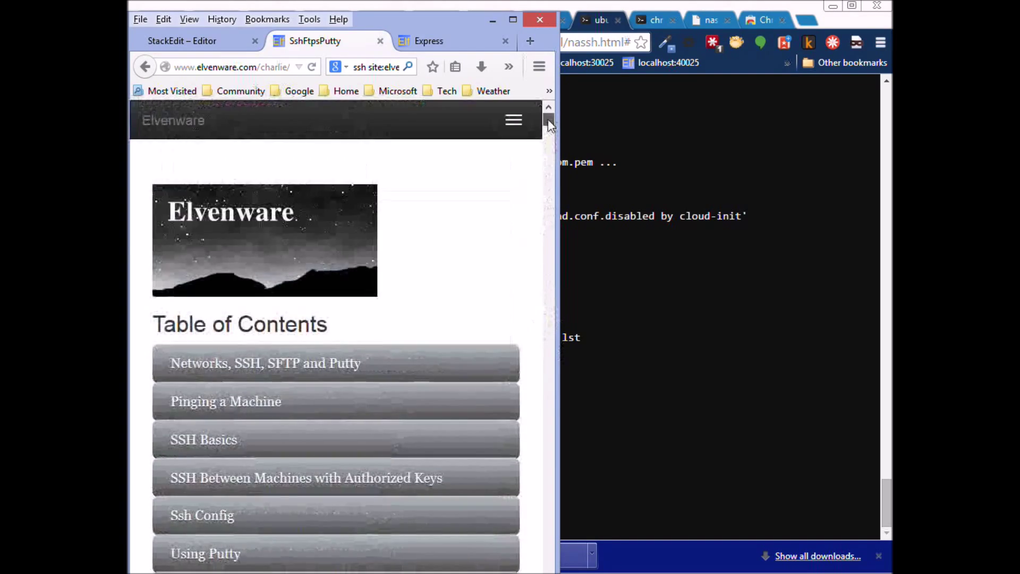
scroll(down, 3)
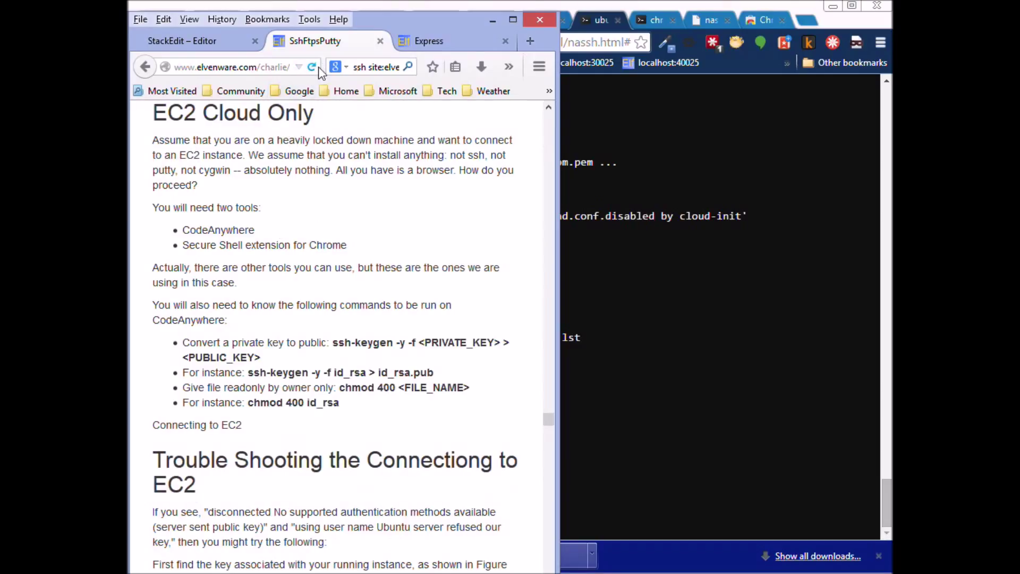
click(231, 66)
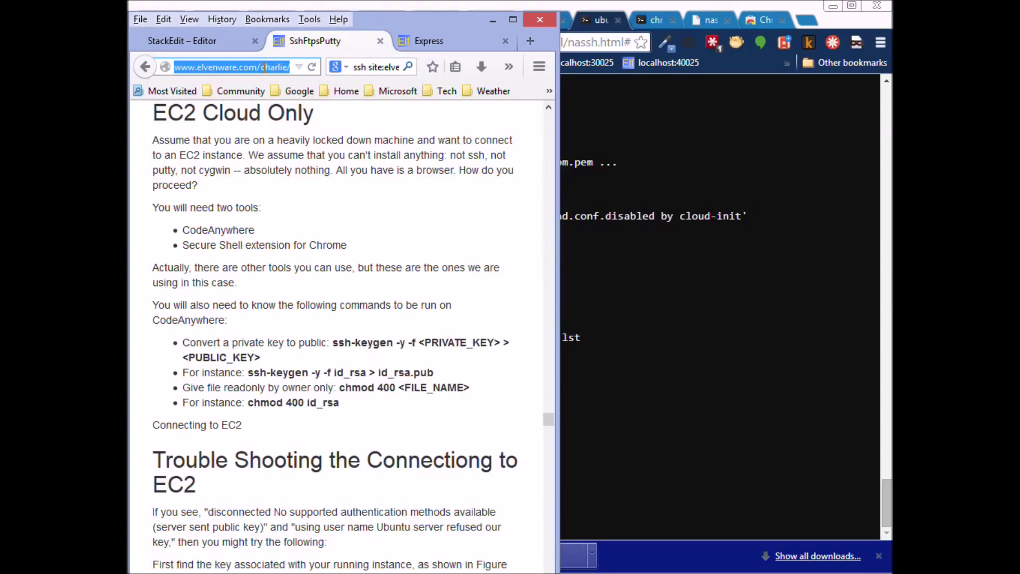
right_click(230, 66)
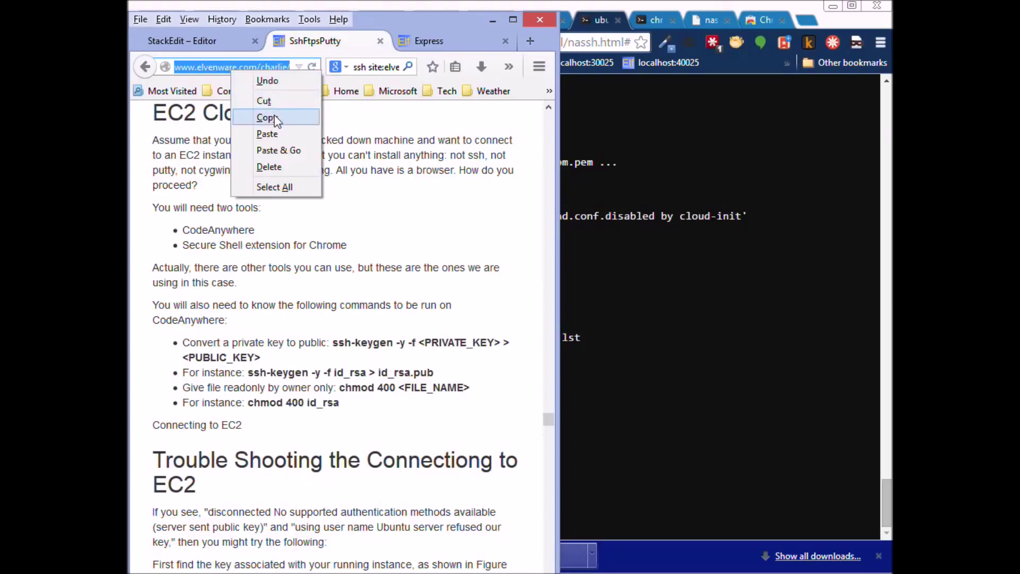
click(266, 117)
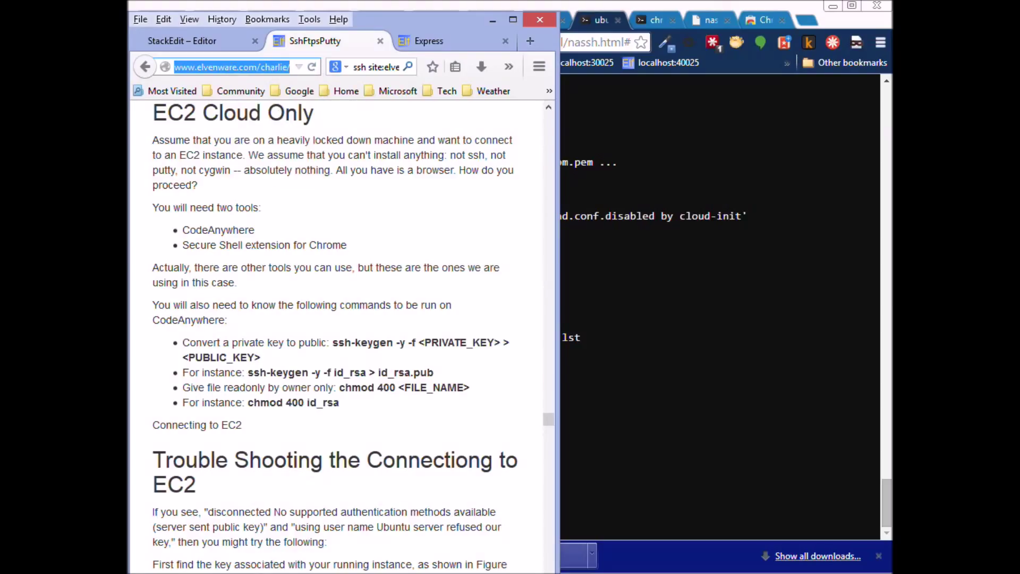